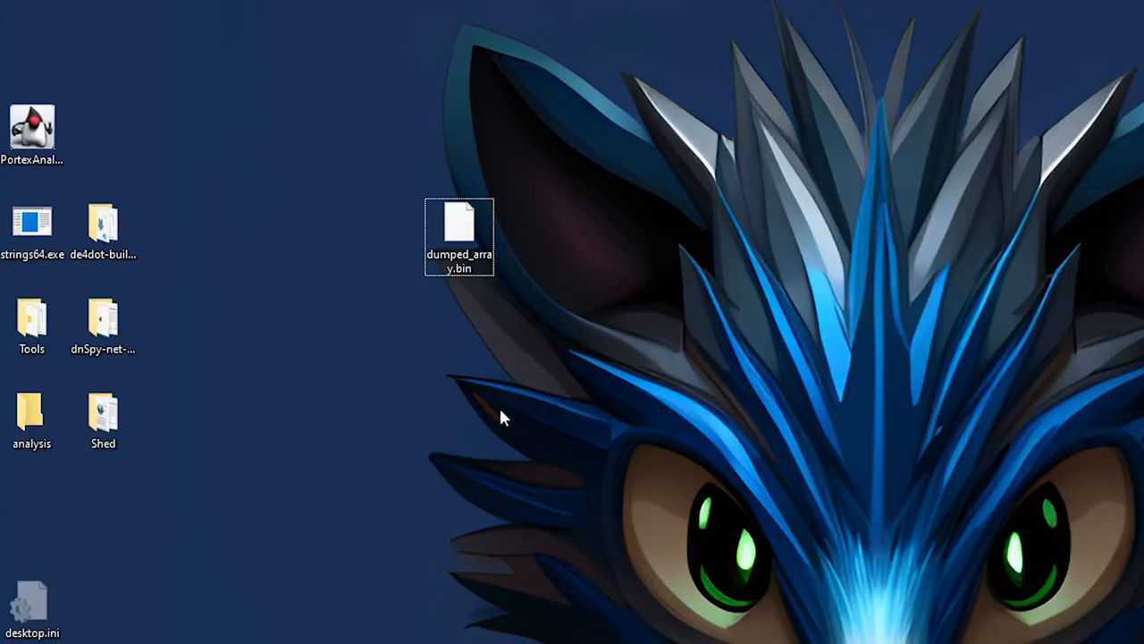
{"action": "mouse_move", "coordinate": [522, 451]}
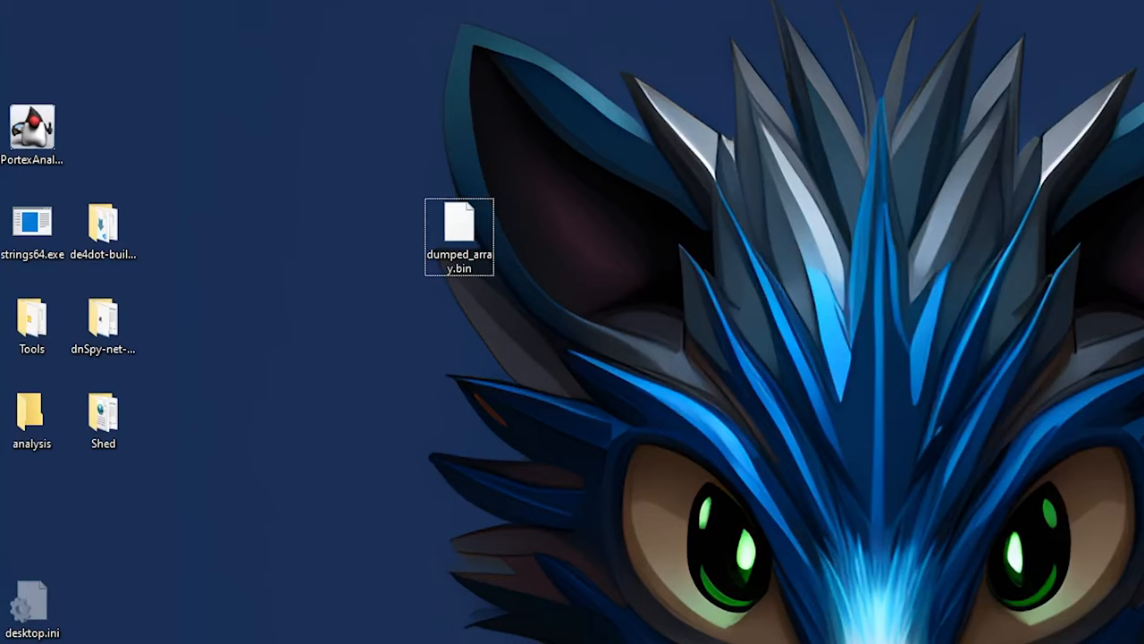
- Rename dumped_array.bin in the analysis folder to payload.exe
{"action": "double_click", "coordinate": [32, 412]}
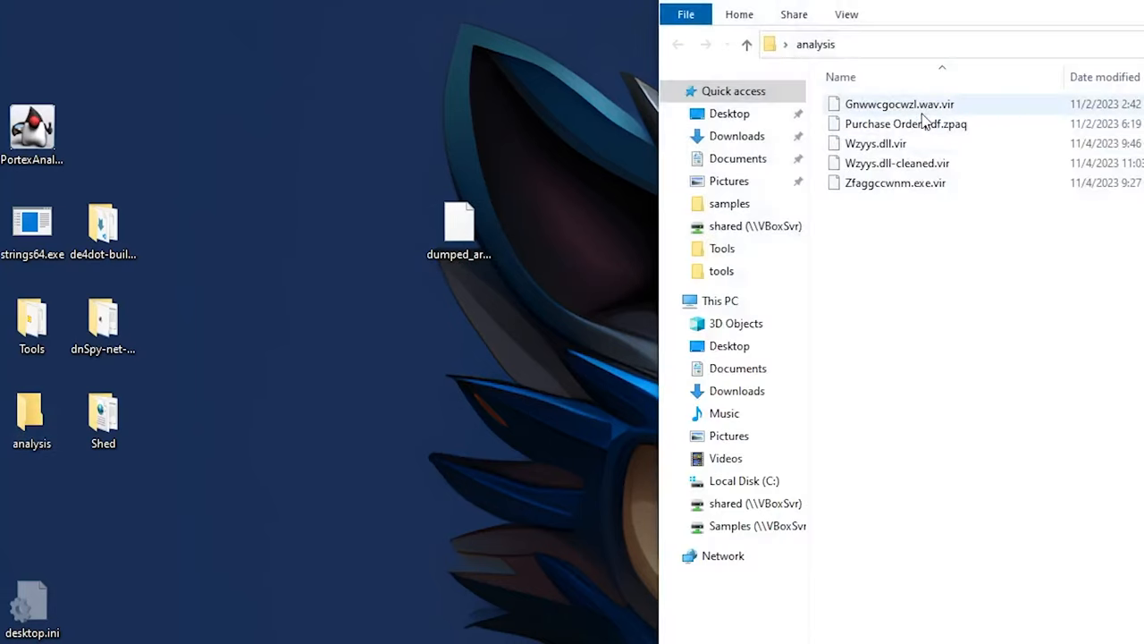
{"action": "mouse_move", "coordinate": [905, 123]}
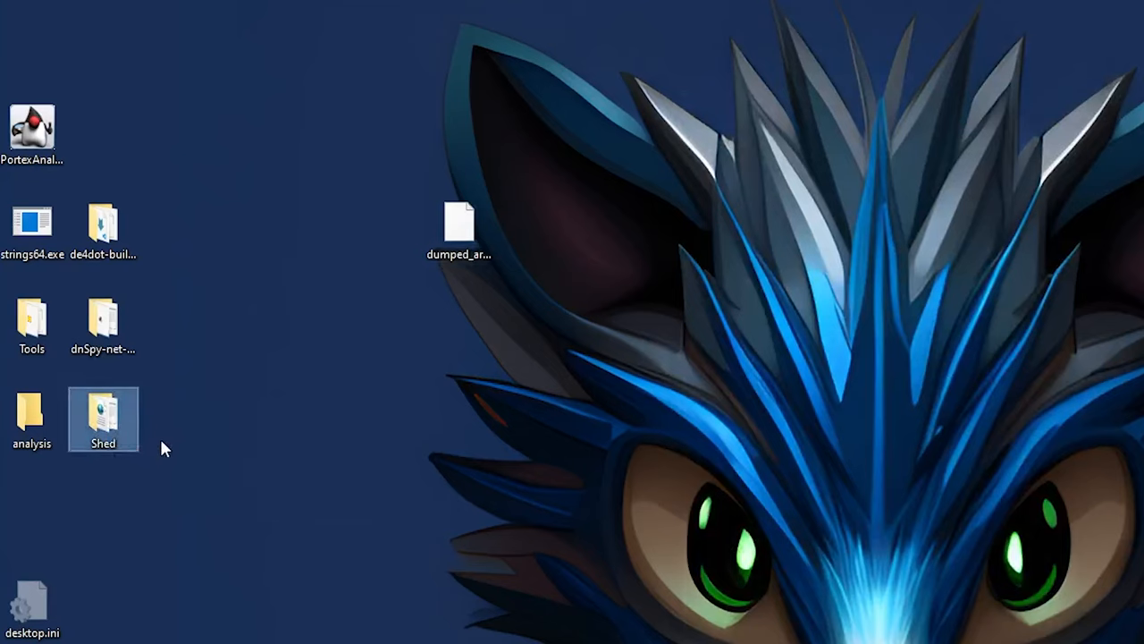
{"action": "left_click_drag", "start_coordinate": [458, 221], "coordinate": [551, 376]}
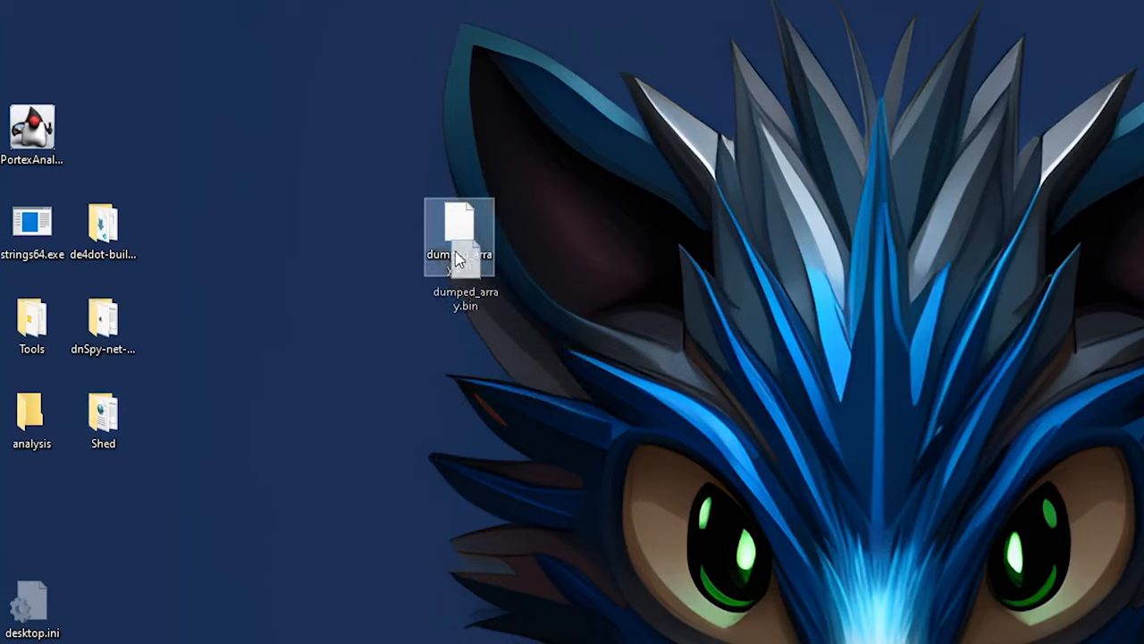
{"action": "right_click", "coordinate": [458, 236]}
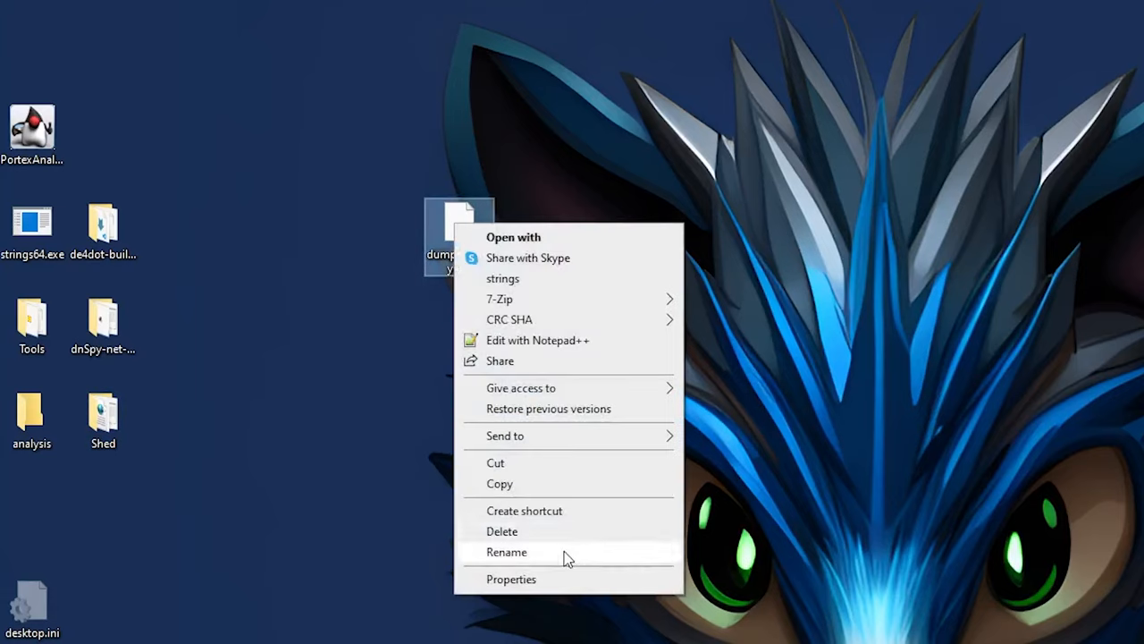
{"action": "left_click", "coordinate": [506, 551]}
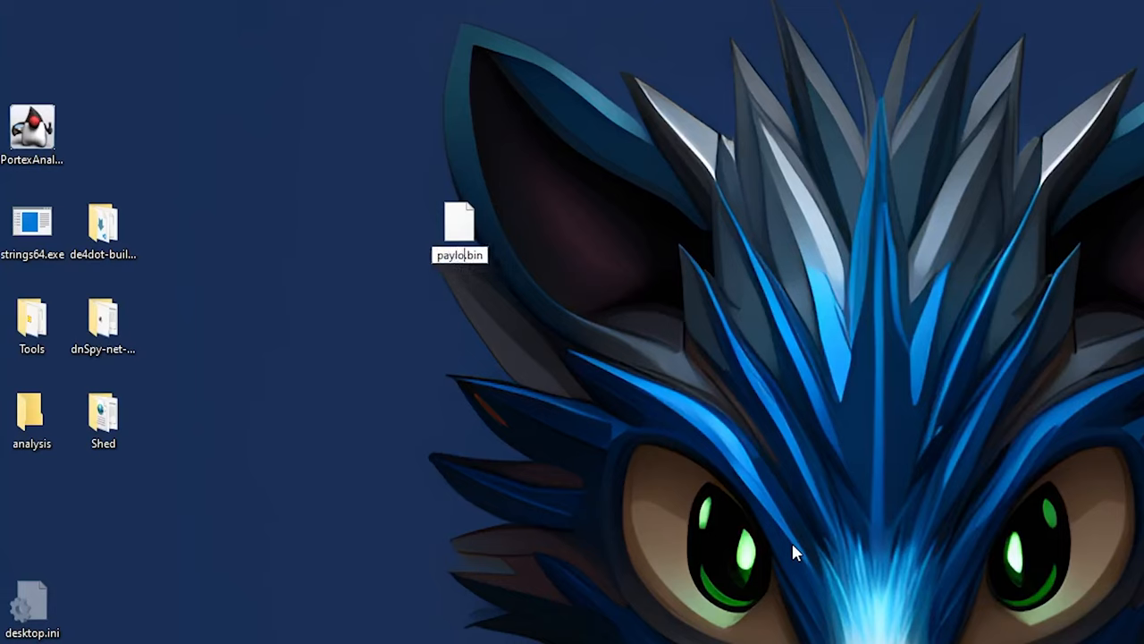
{"action": "type", "text": "payload.exe"}
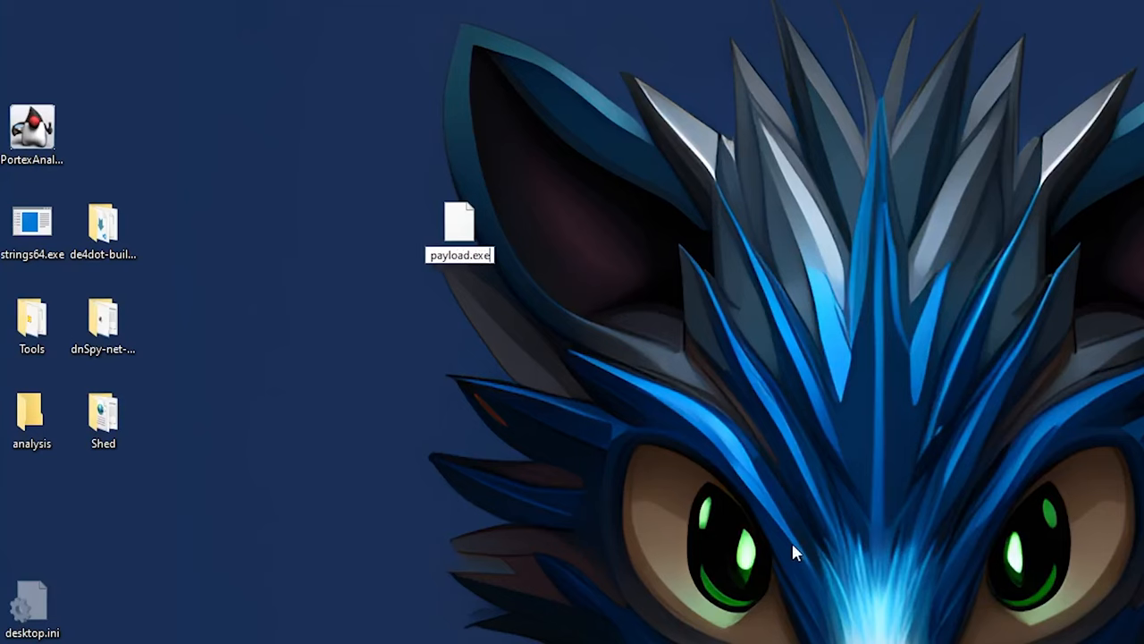
{"action": "left_click", "coordinate": [458, 222]}
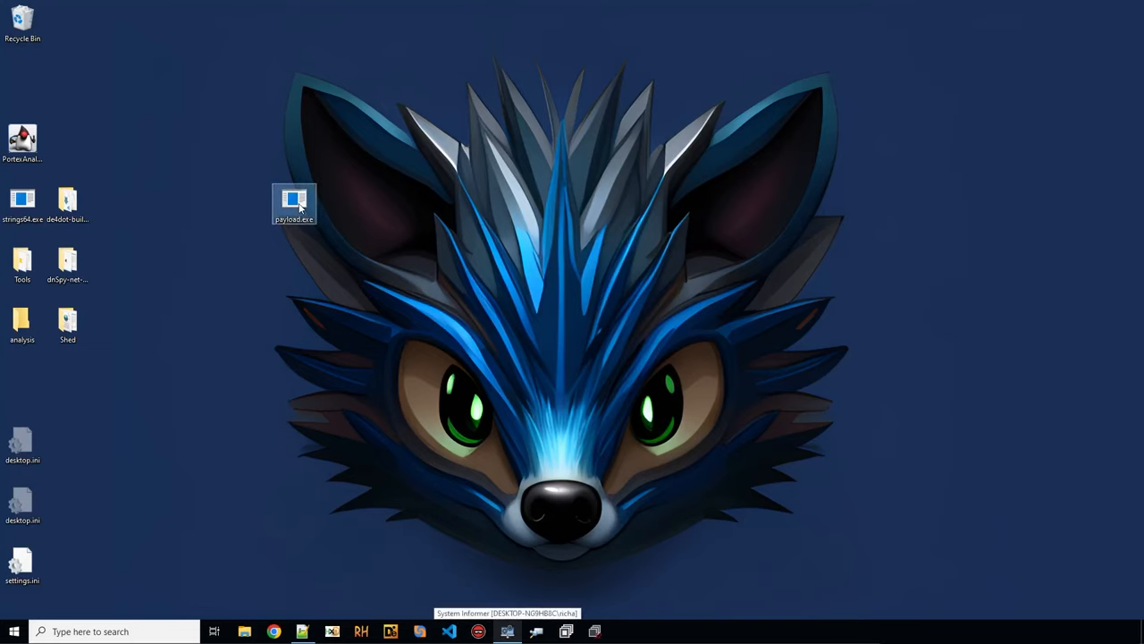
- View payload.exe.txt strings in Notepad and select the obfuscated names block ending MulticastDelegate
{"action": "double_click", "coordinate": [293, 196]}
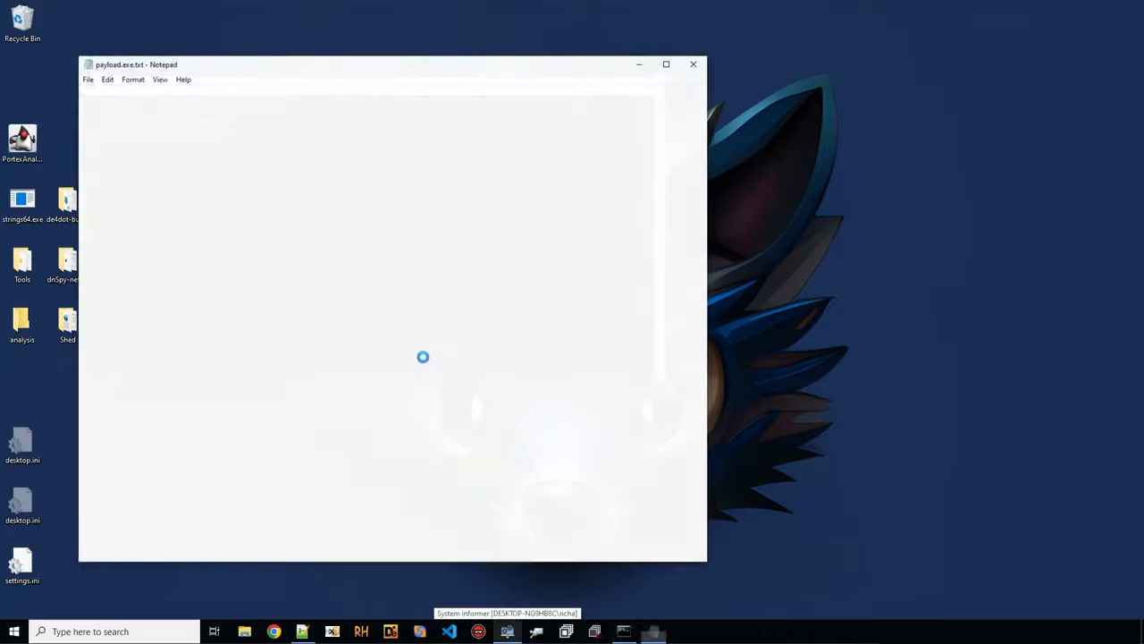
{"action": "left_click", "coordinate": [665, 65]}
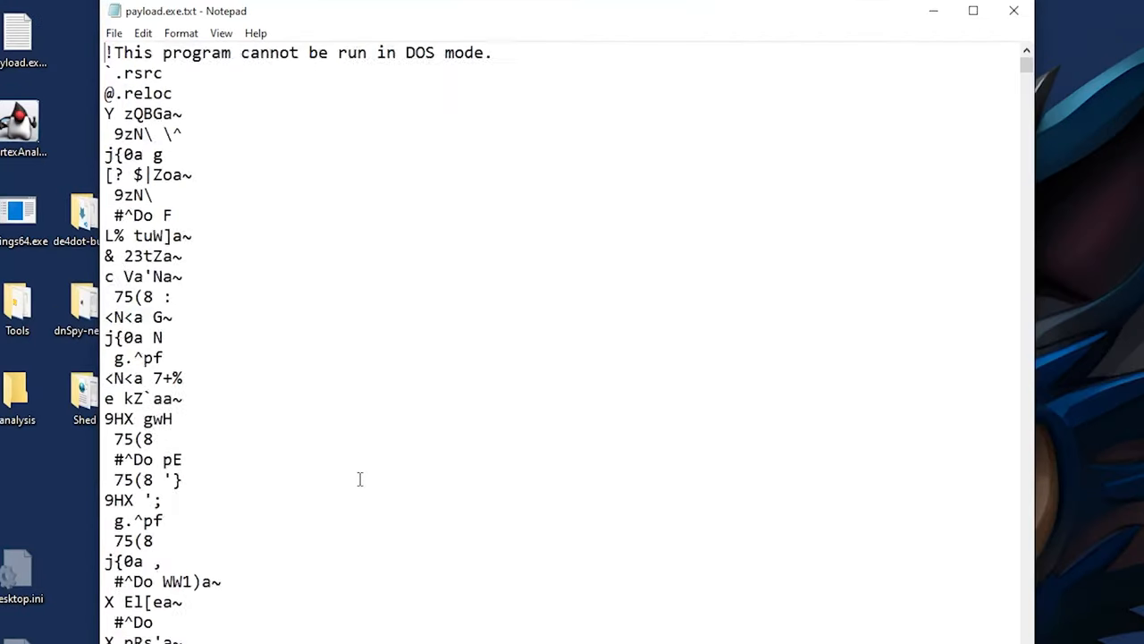
{"action": "scroll", "scroll_direction": "down", "scroll_amount": 3}
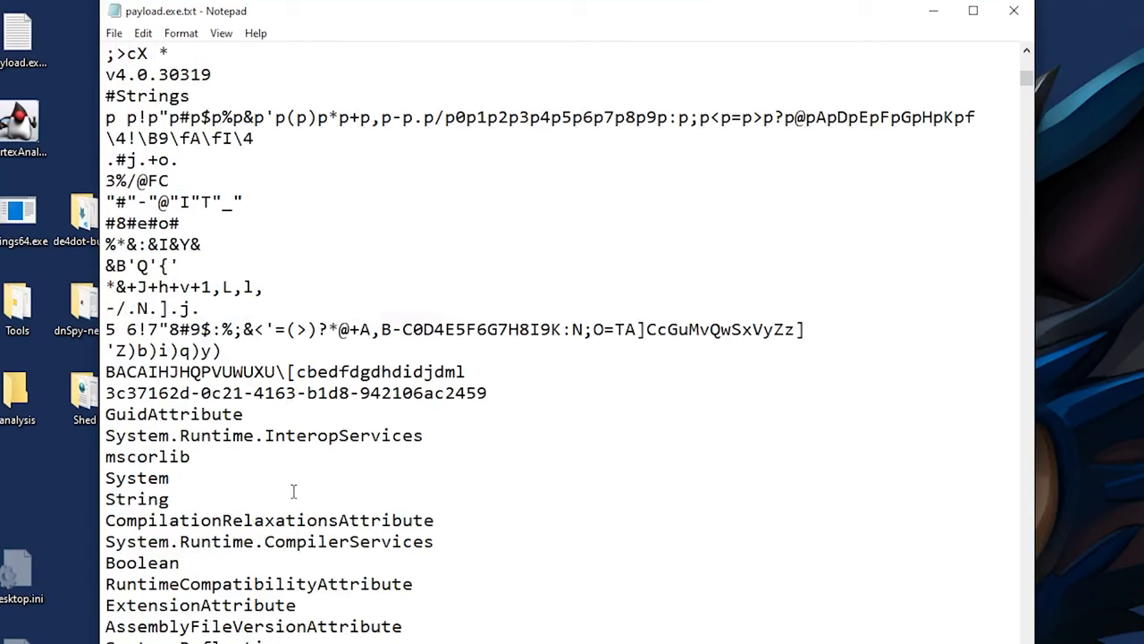
{"action": "scroll", "scroll_direction": "down", "scroll_amount": 3}
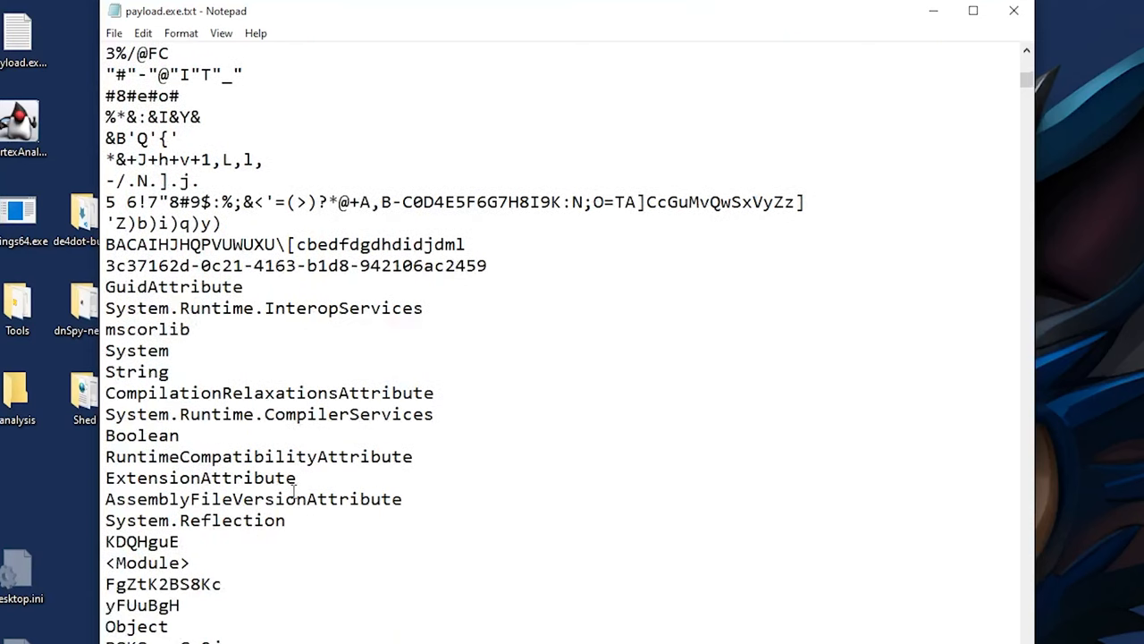
{"action": "scroll", "scroll_direction": "down", "scroll_amount": 3}
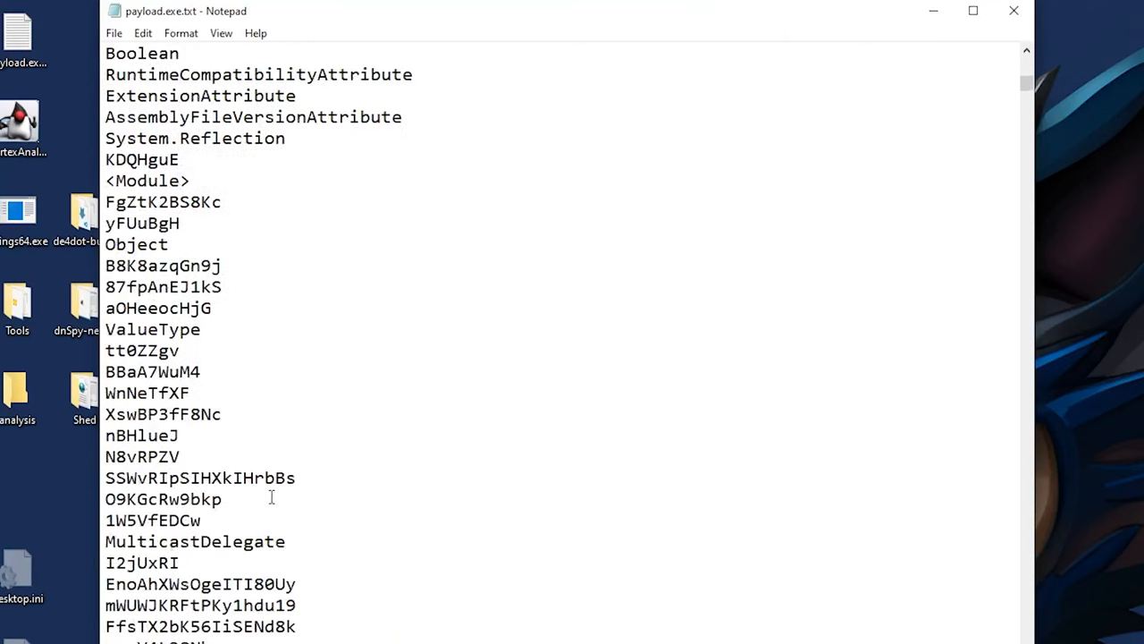
{"action": "left_click_drag", "start_coordinate": [103, 350], "coordinate": [286, 540]}
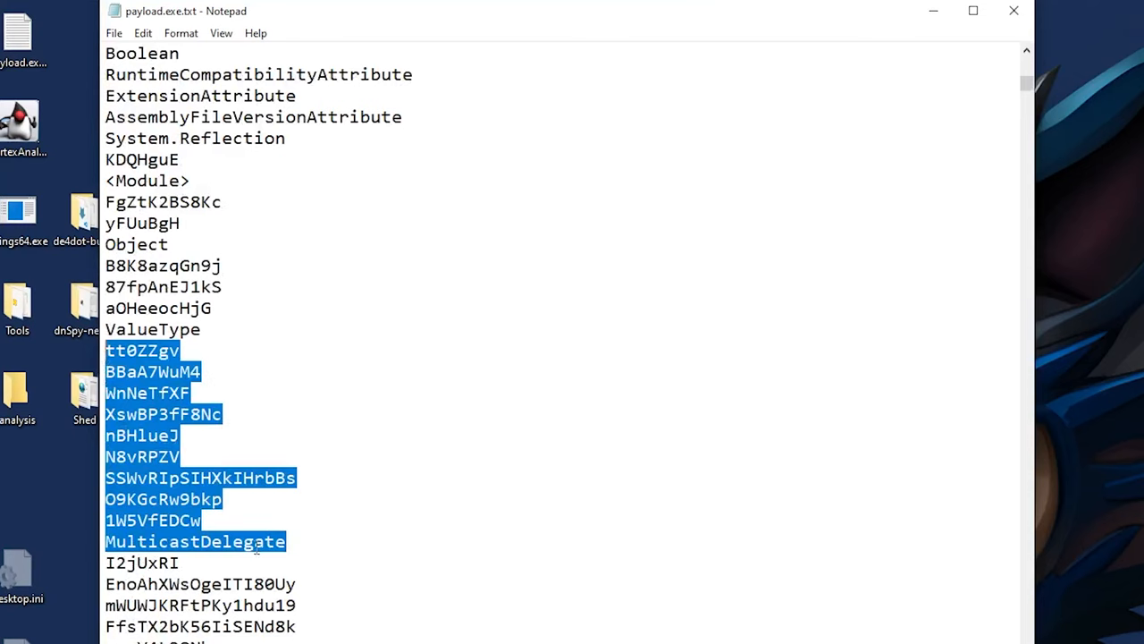
- Scroll on to the config strings like EnableKeylogger, TelegramApi and ChatId, then close Notepad
{"action": "scroll", "scroll_direction": "down", "scroll_amount": 3}
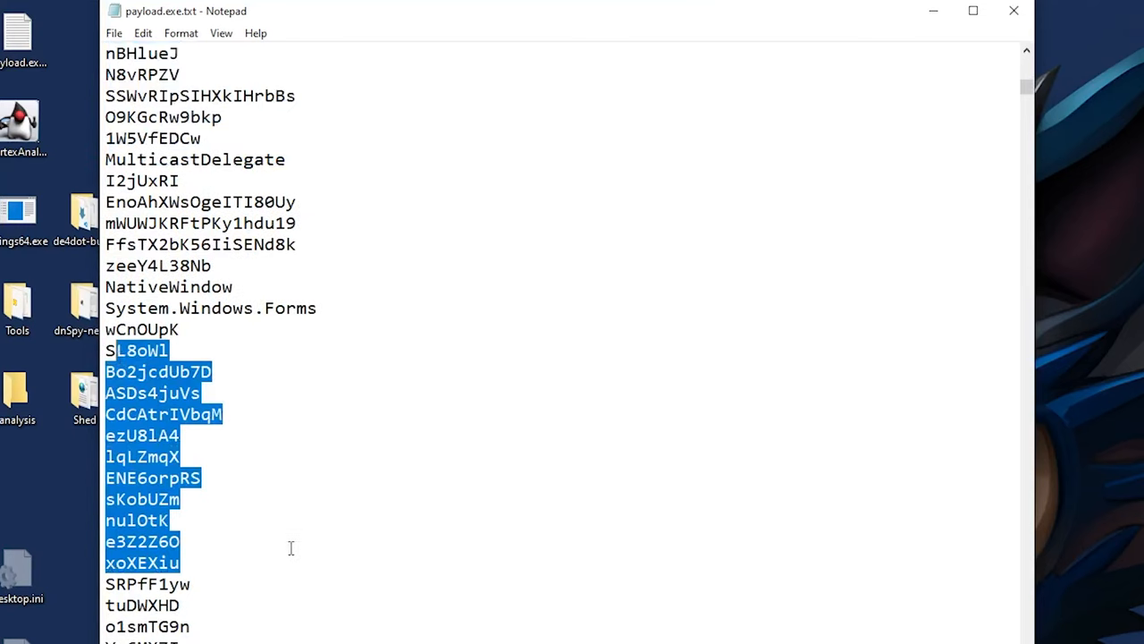
{"action": "scroll", "scroll_direction": "down", "scroll_amount": 3}
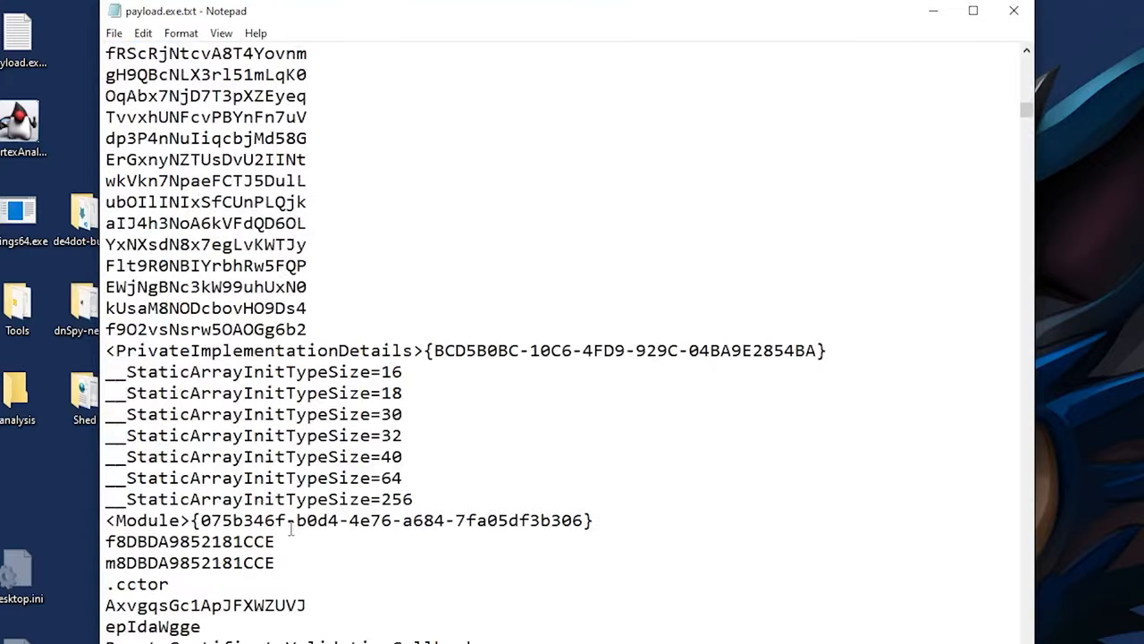
{"action": "scroll", "scroll_direction": "down", "scroll_amount": 3}
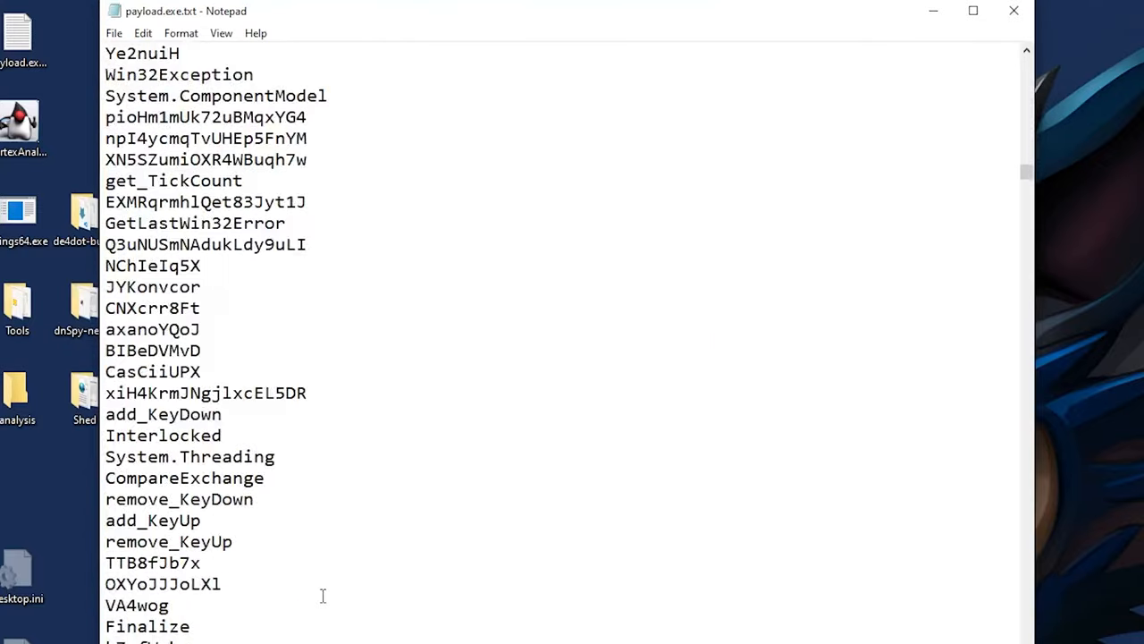
{"action": "scroll", "scroll_direction": "down", "scroll_amount": 3}
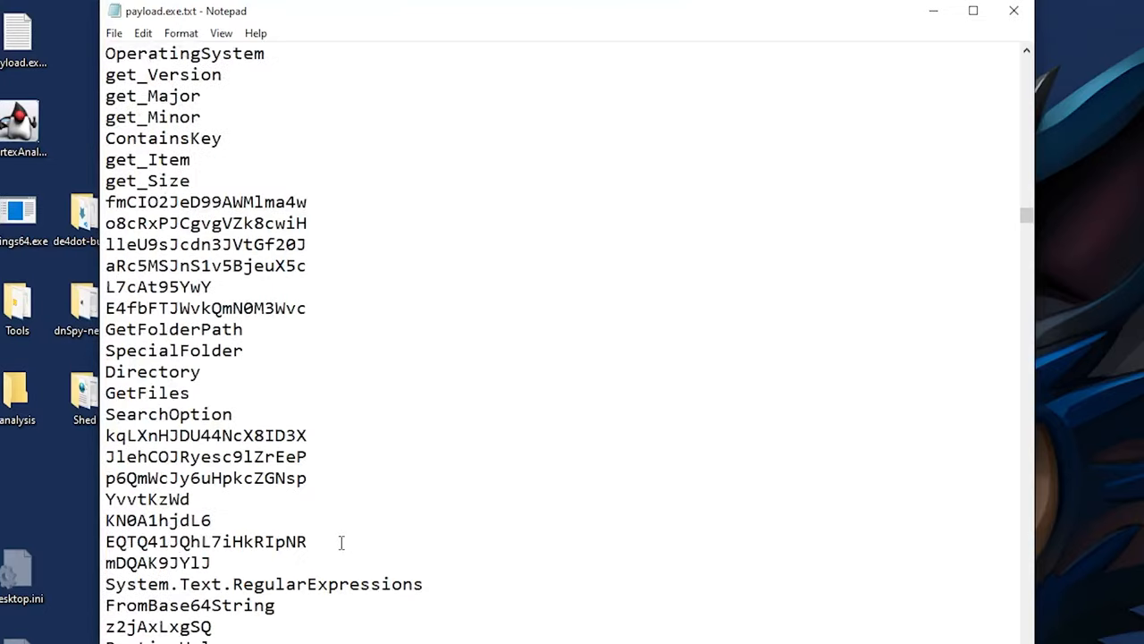
{"action": "scroll", "scroll_direction": "down", "scroll_amount": 3}
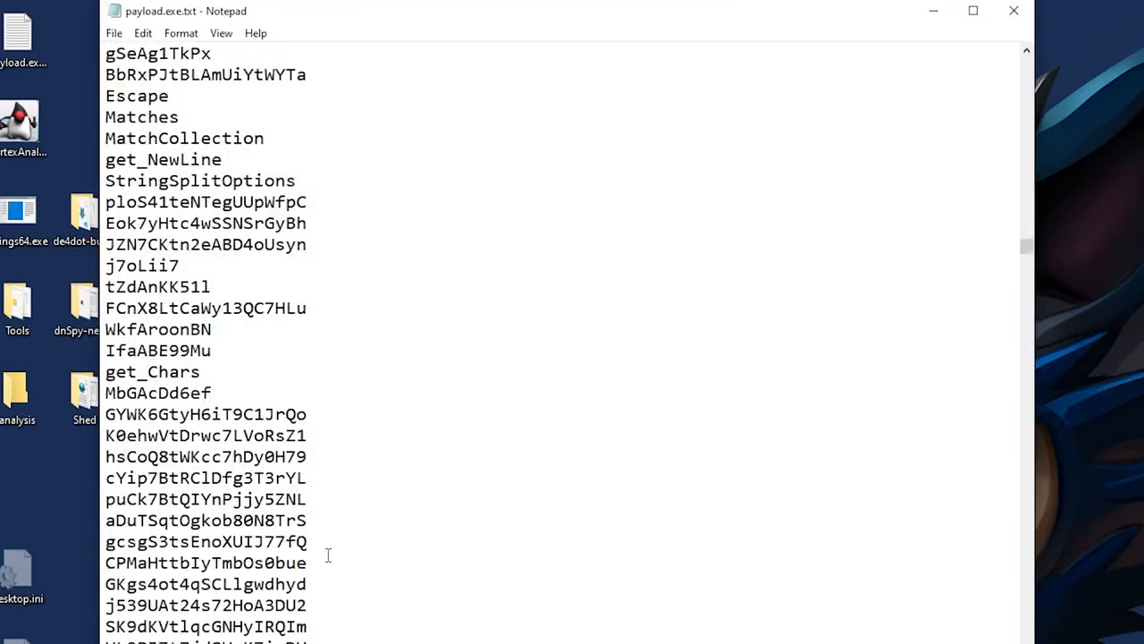
{"action": "scroll", "scroll_direction": "down", "scroll_amount": 3}
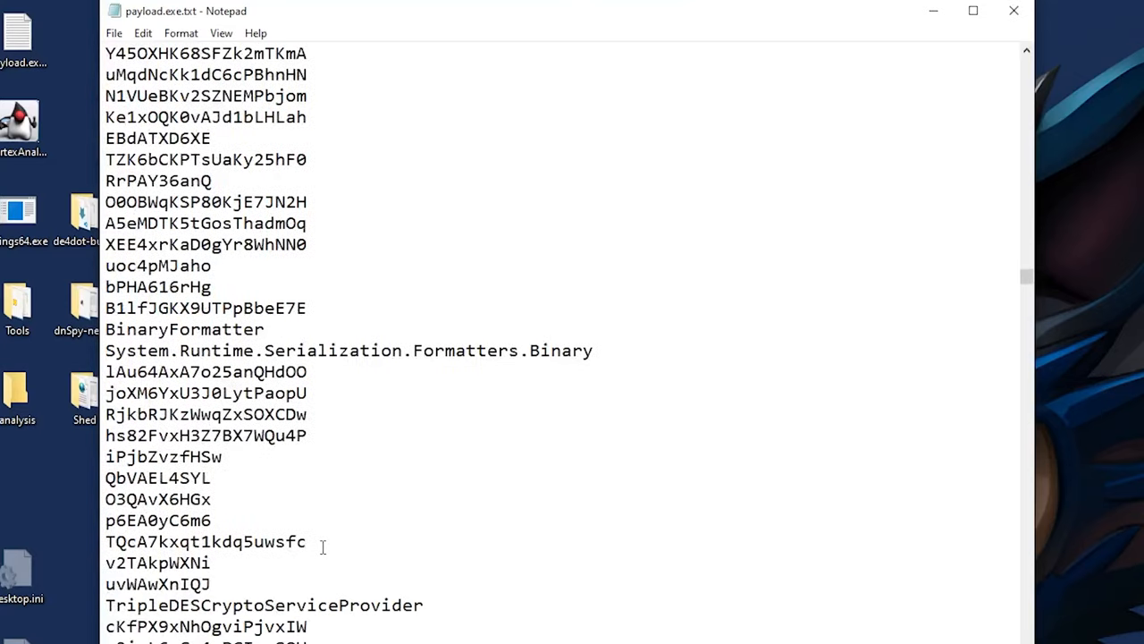
{"action": "scroll", "scroll_direction": "down", "scroll_amount": 3}
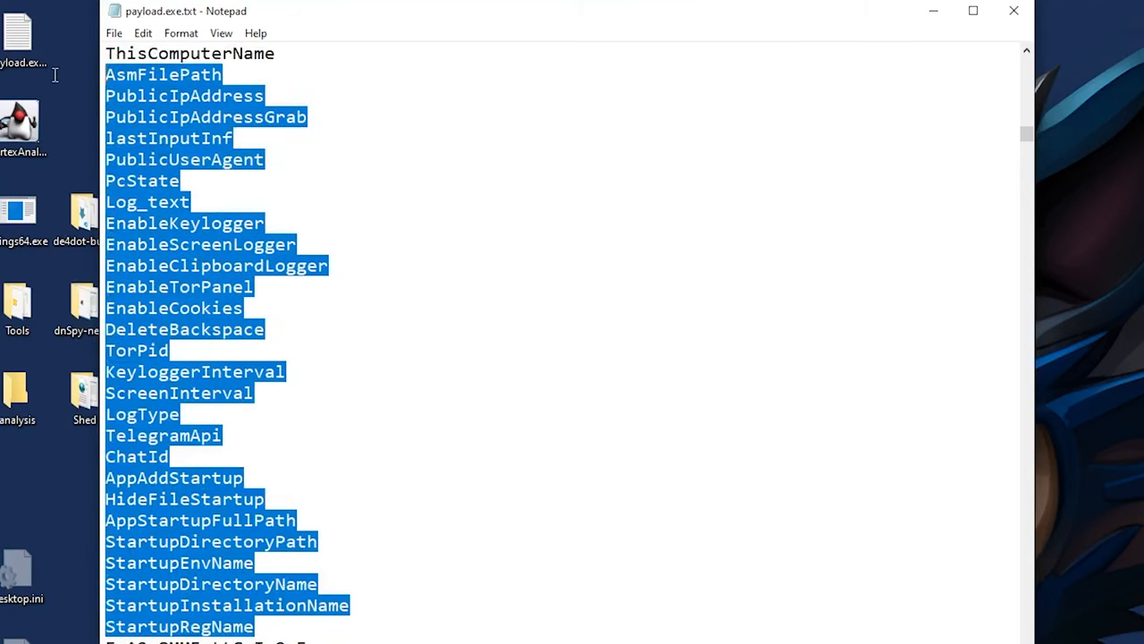
{"action": "left_click", "coordinate": [254, 626]}
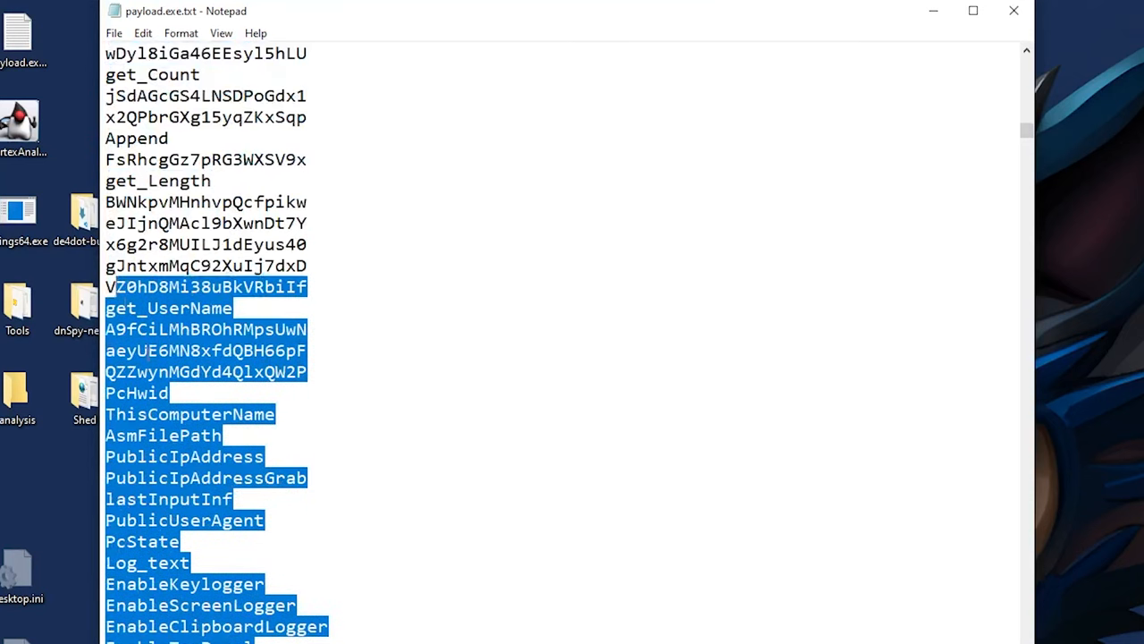
{"action": "scroll", "scroll_direction": "down", "scroll_amount": 3}
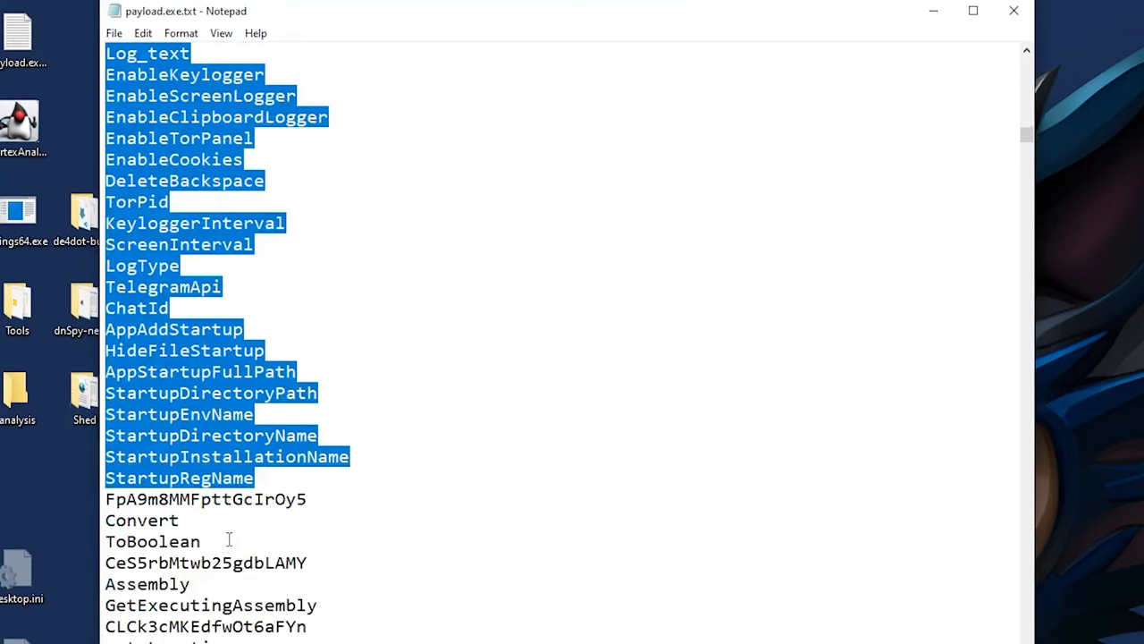
{"action": "left_click", "coordinate": [222, 456]}
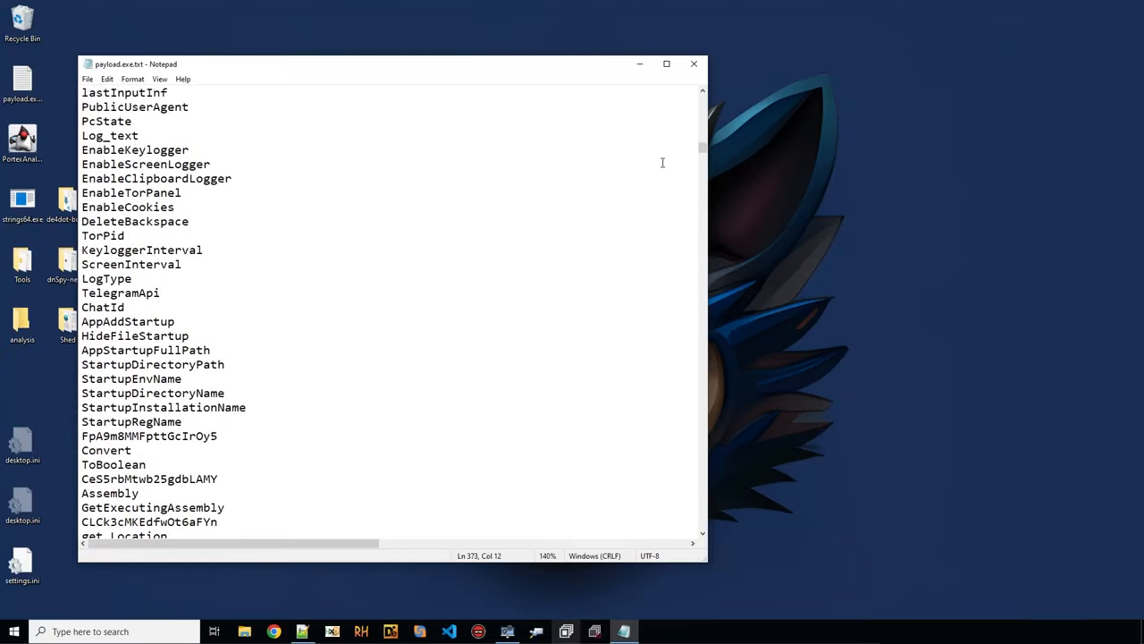
{"action": "left_click", "coordinate": [694, 65]}
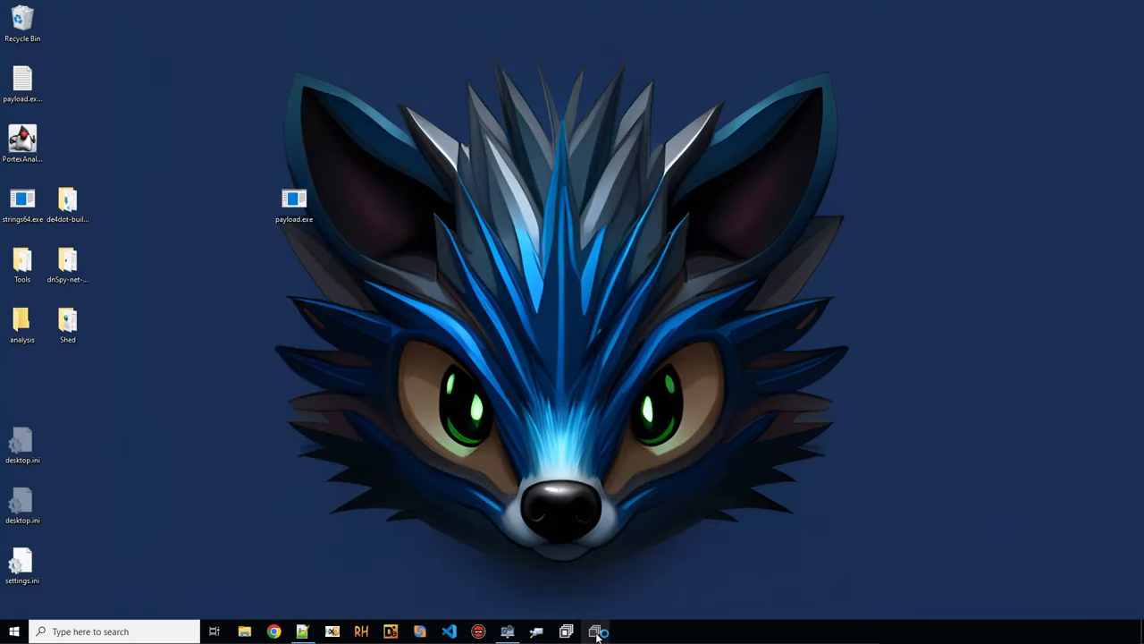
- Scroll through the payload's obfuscated classes and entry method in the dnSpy decompiler
{"action": "left_click", "coordinate": [593, 632]}
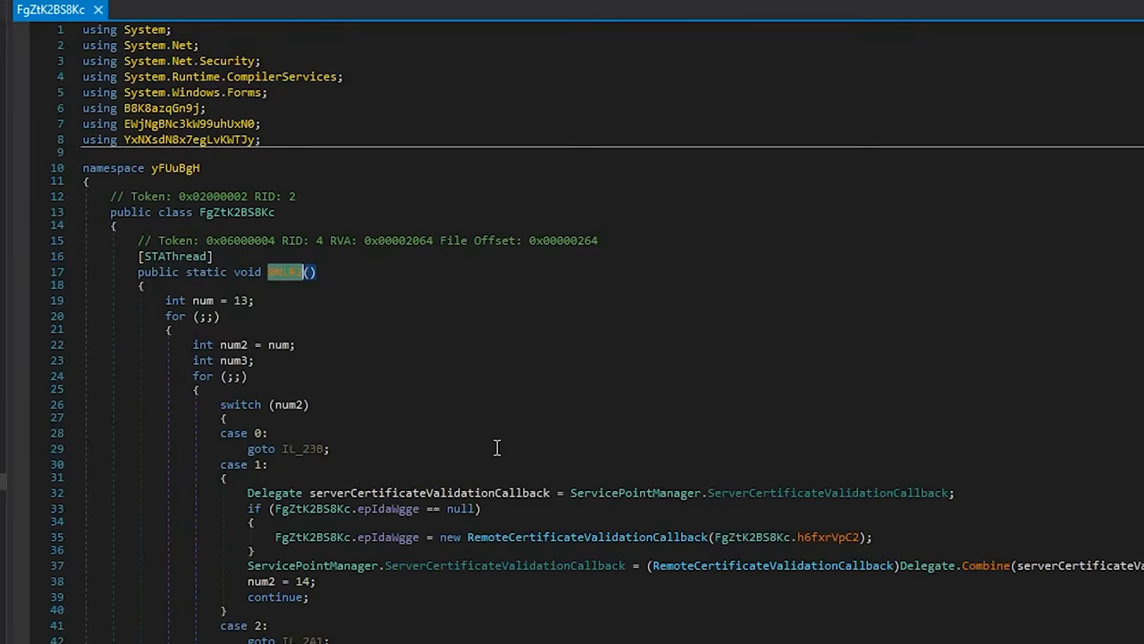
{"action": "scroll", "scroll_direction": "down", "scroll_amount": 3}
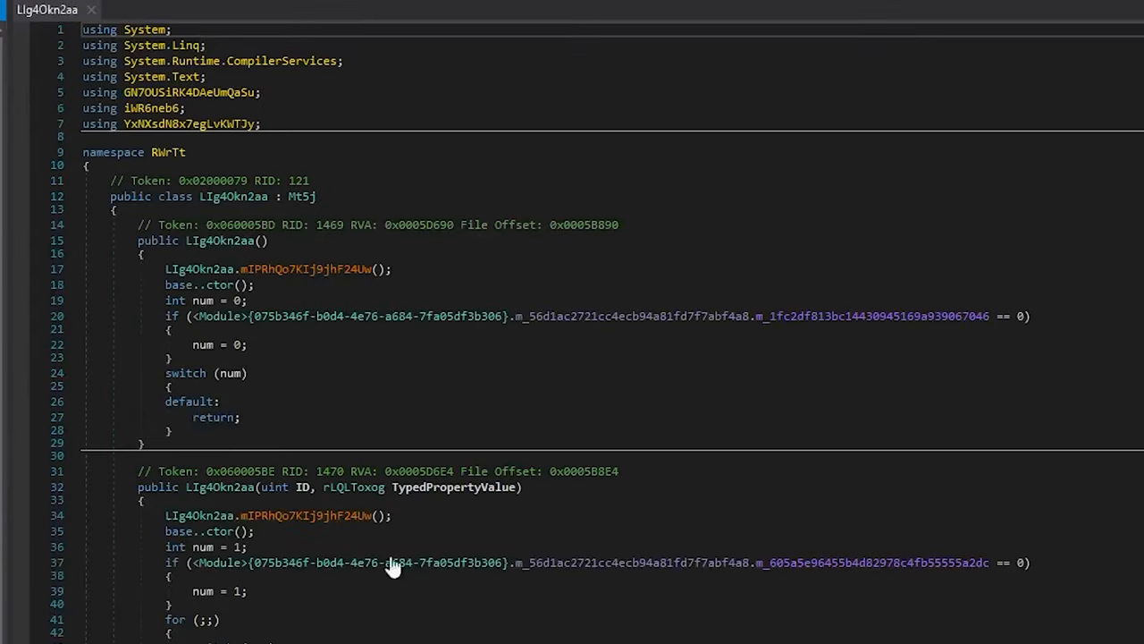
{"action": "scroll", "scroll_direction": "down", "scroll_amount": 3}
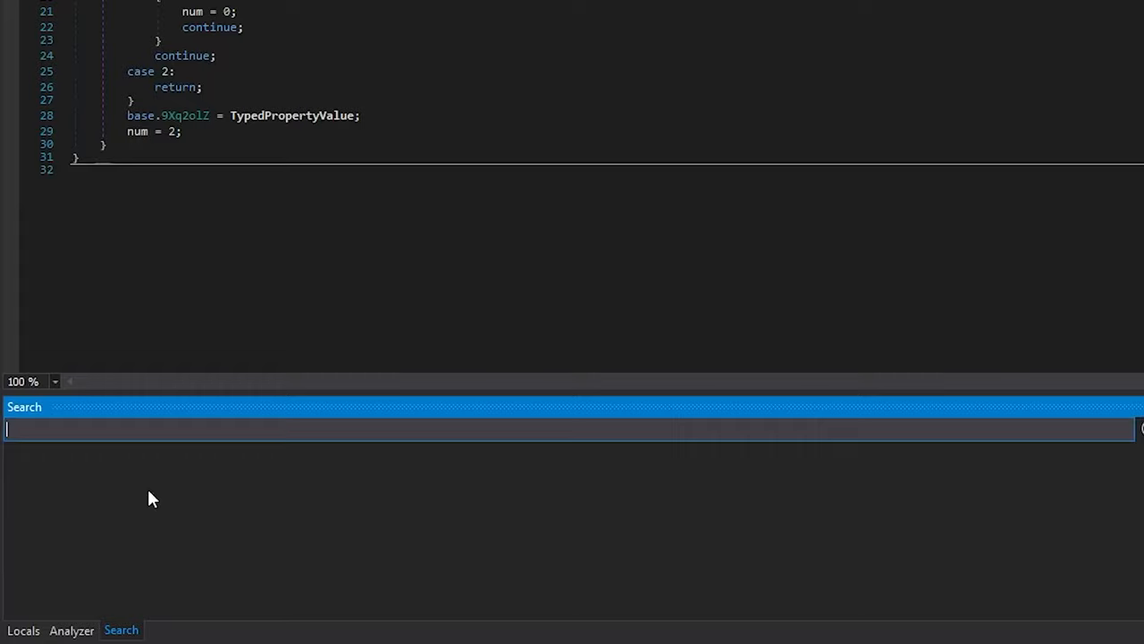
{"action": "type", "text": "keylogger"}
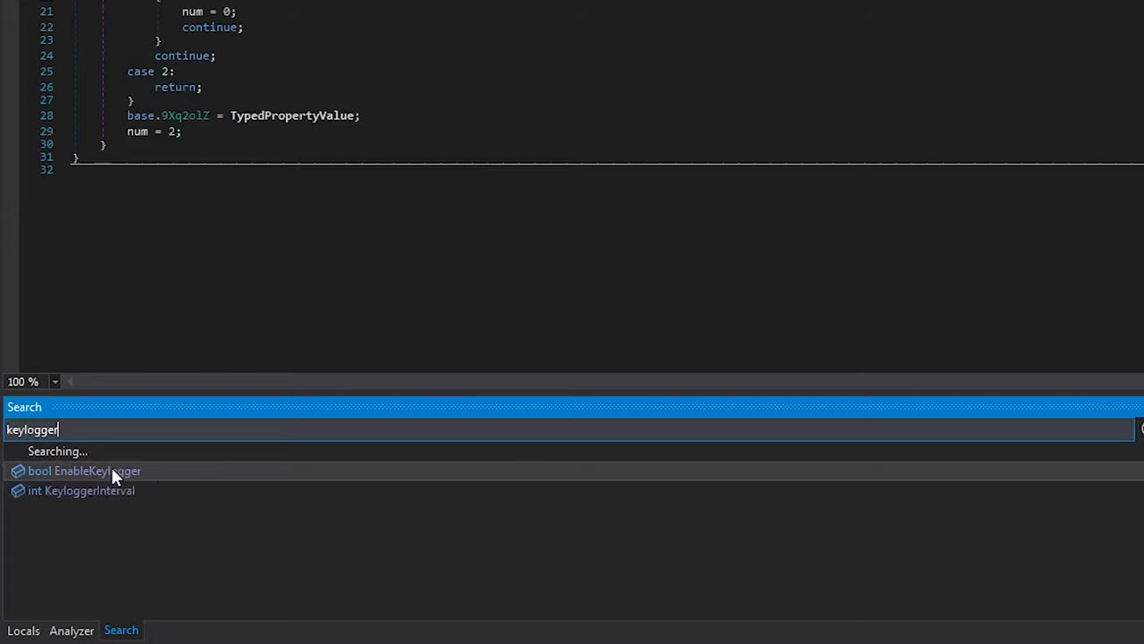
{"action": "left_click", "coordinate": [84, 470]}
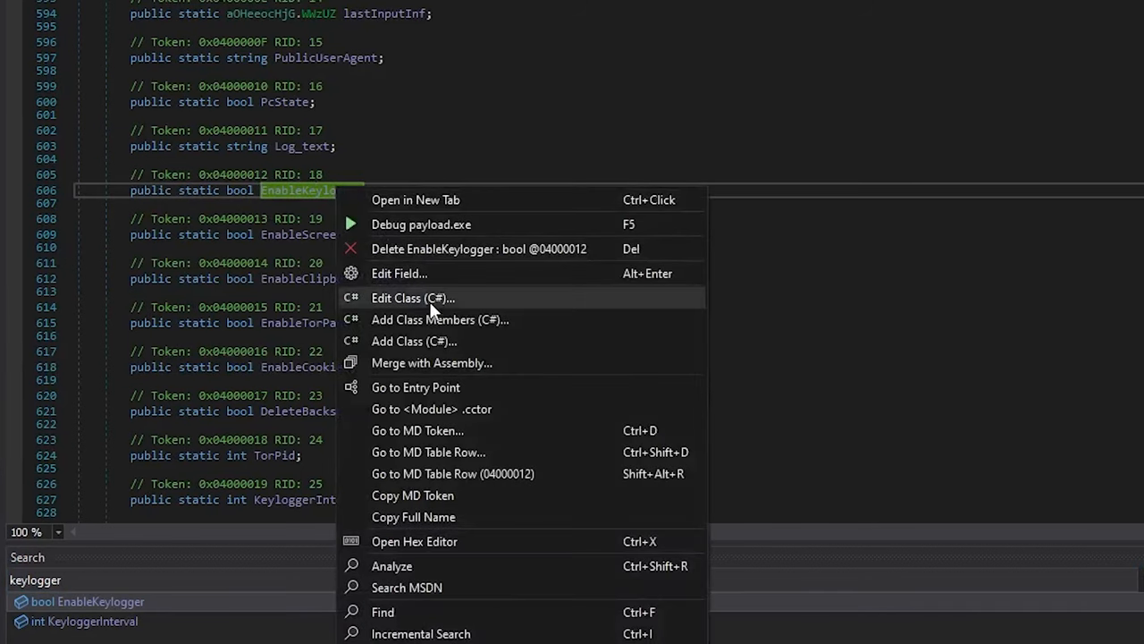
{"action": "mouse_move", "coordinate": [404, 580]}
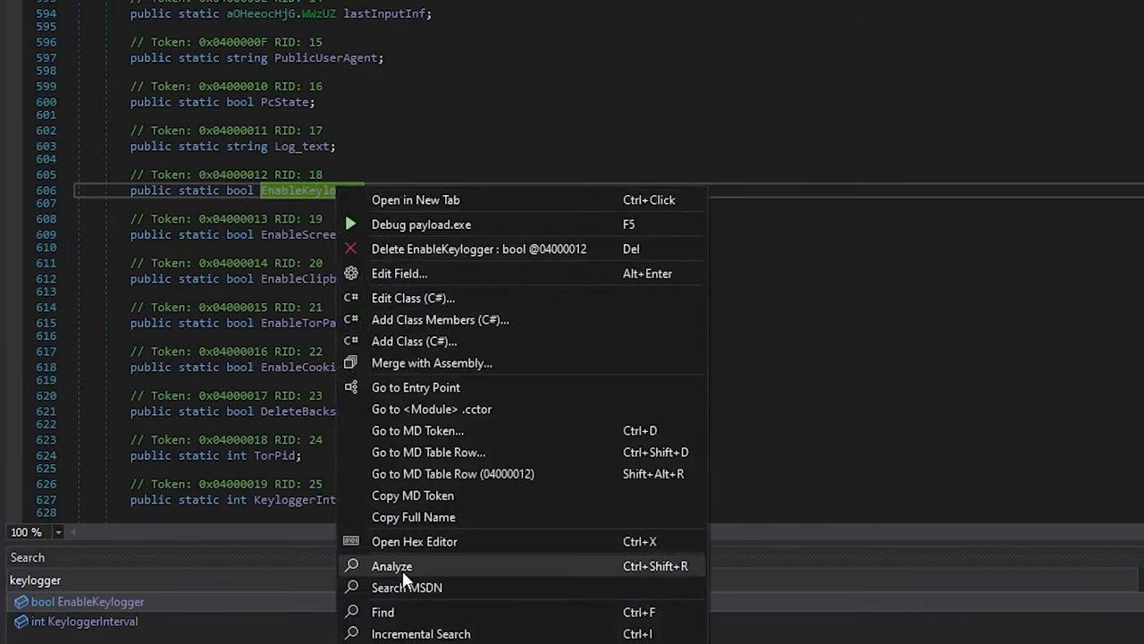
{"action": "left_click", "coordinate": [392, 565]}
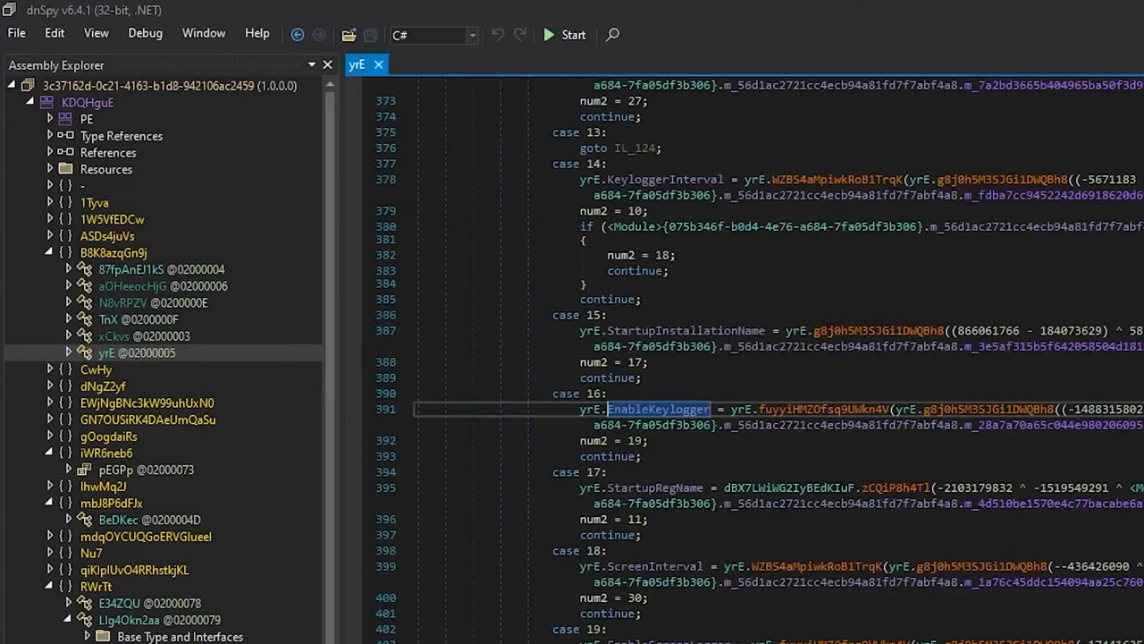
{"action": "left_click", "coordinate": [134, 353]}
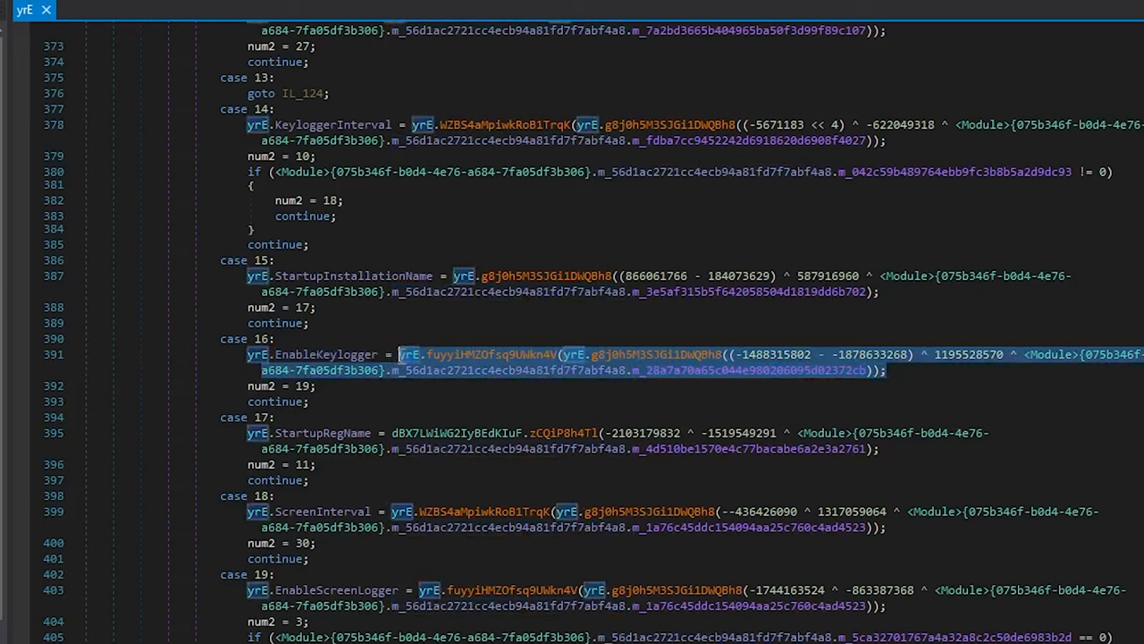
{"action": "mouse_move", "coordinate": [555, 365]}
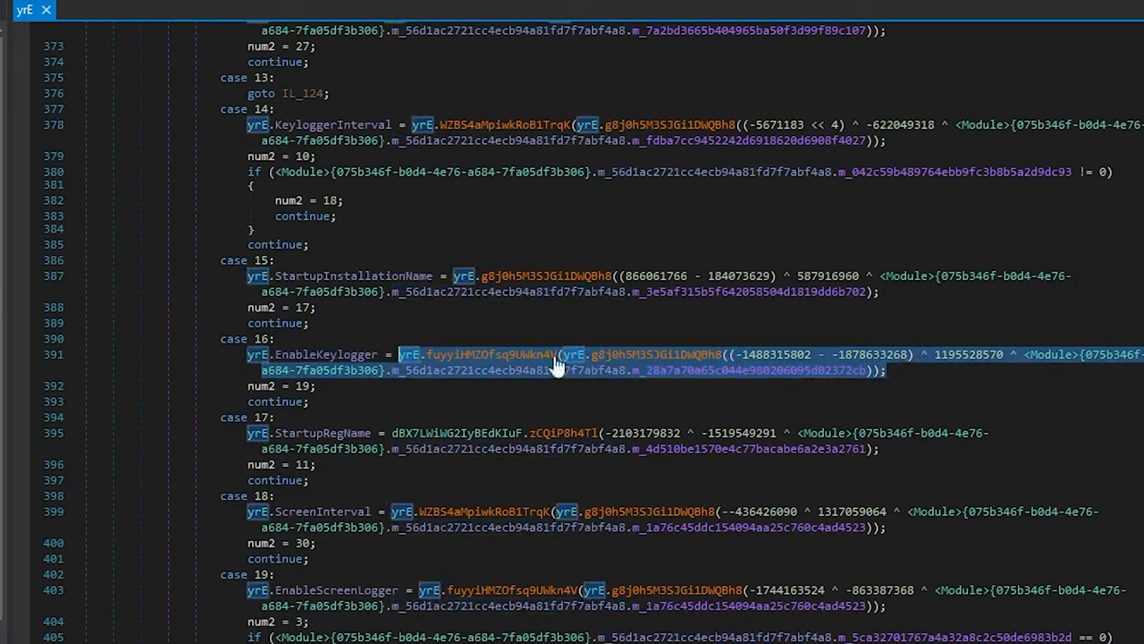
{"action": "mouse_move", "coordinate": [313, 354]}
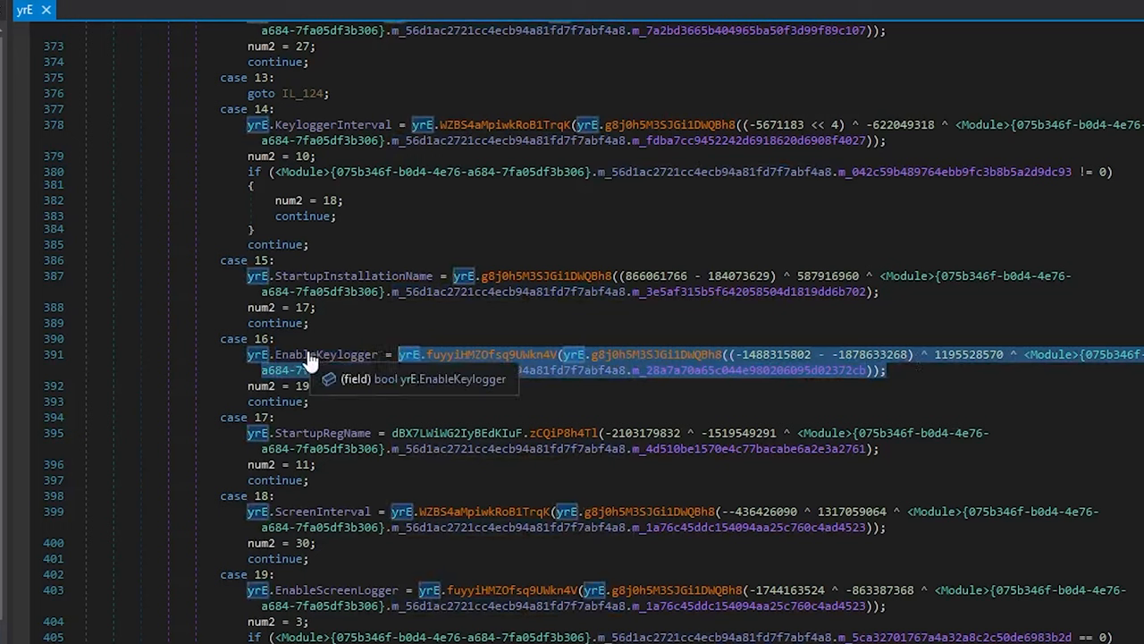
{"action": "mouse_move", "coordinate": [172, 390]}
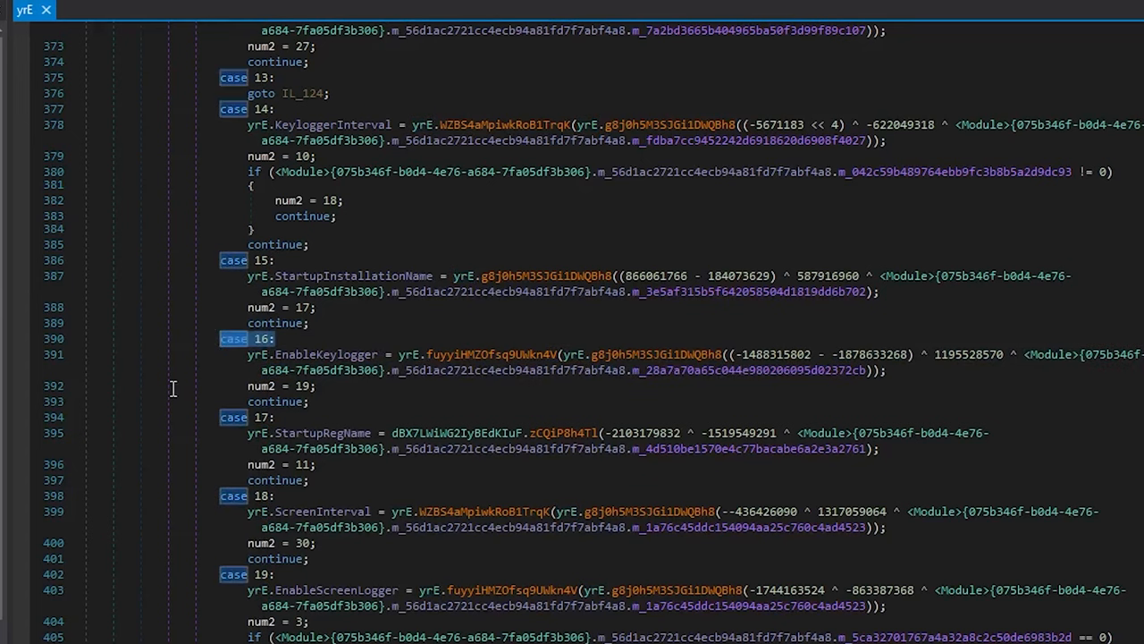
{"action": "scroll", "scroll_direction": "up", "scroll_amount": 3}
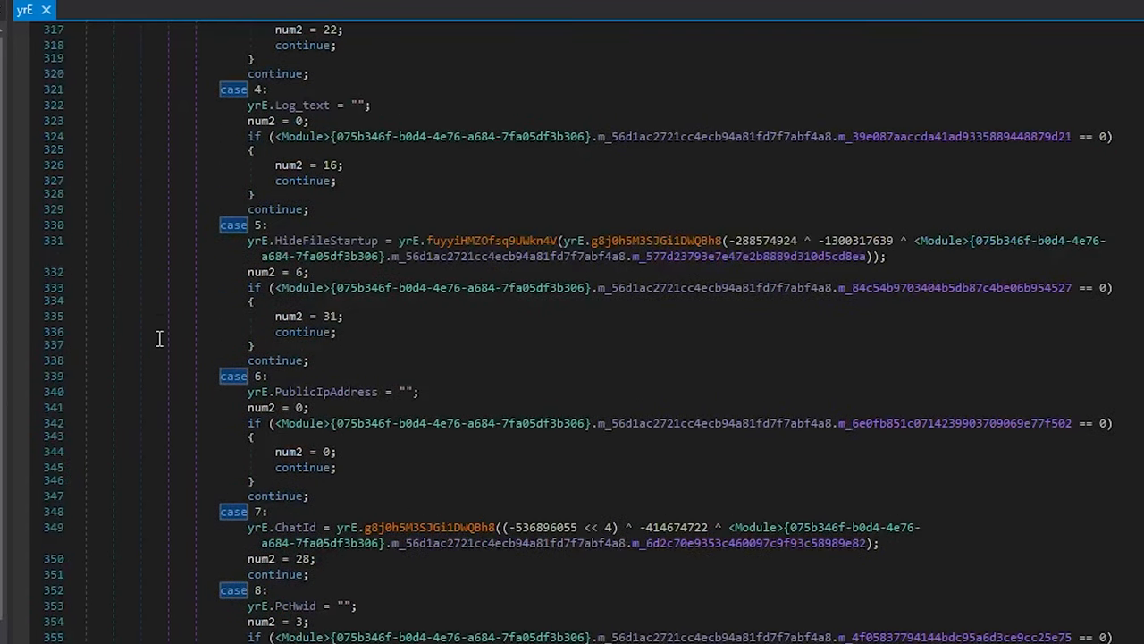
{"action": "scroll", "scroll_direction": "up", "scroll_amount": 3}
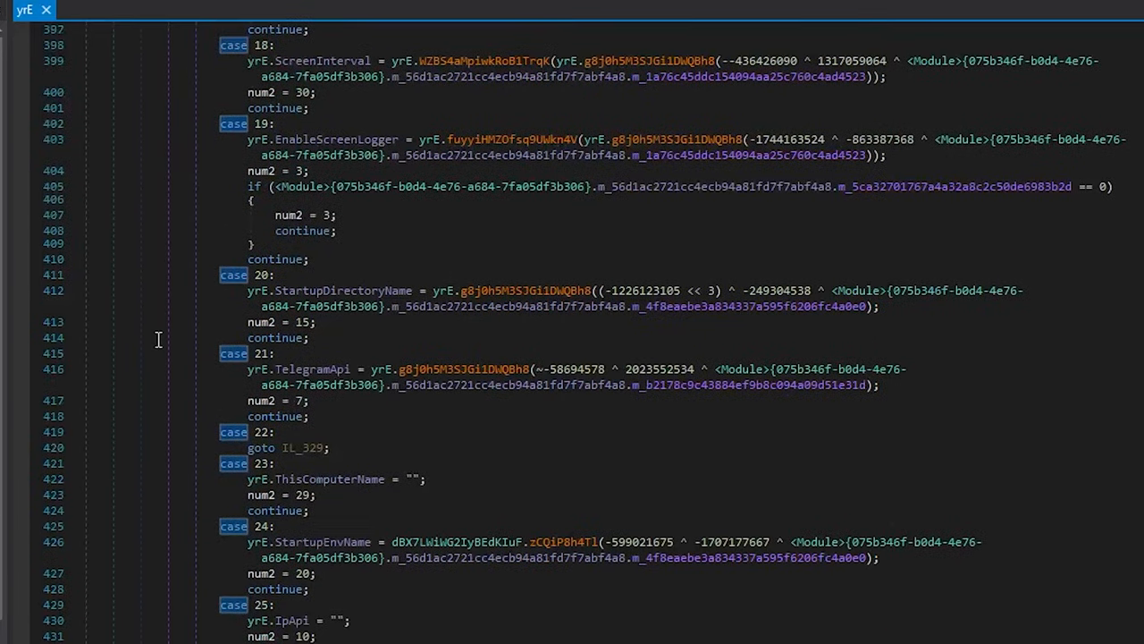
{"action": "scroll", "scroll_direction": "down", "scroll_amount": 3}
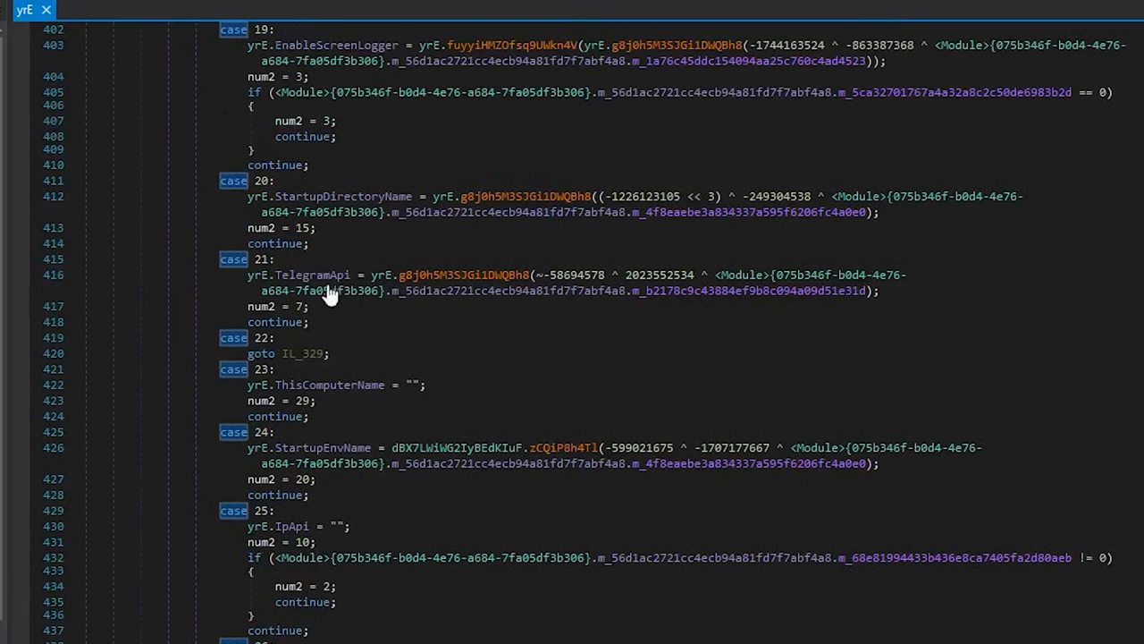
{"action": "mouse_move", "coordinate": [332, 175]}
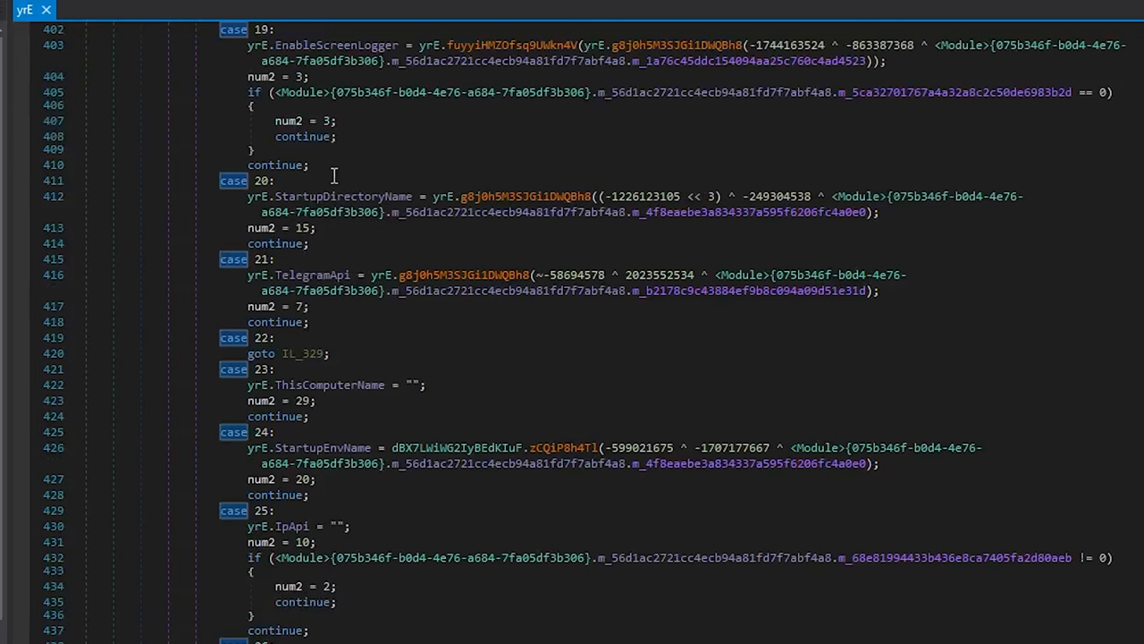
{"action": "mouse_move", "coordinate": [322, 289]}
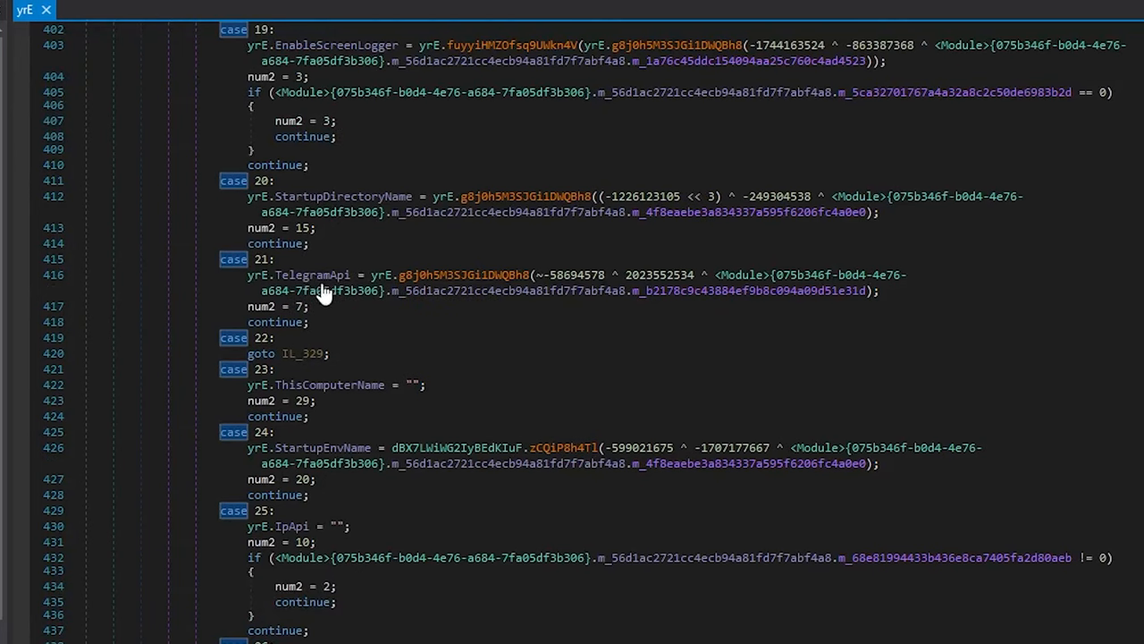
{"action": "scroll", "scroll_direction": "down", "scroll_amount": 3}
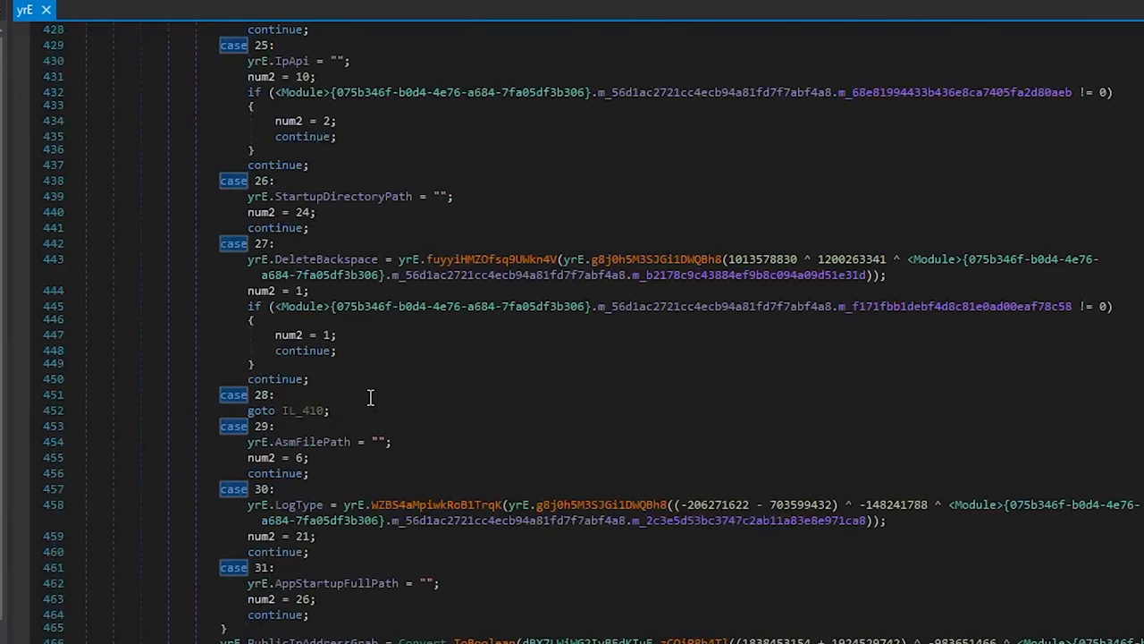
{"action": "scroll", "scroll_direction": "down", "scroll_amount": 3}
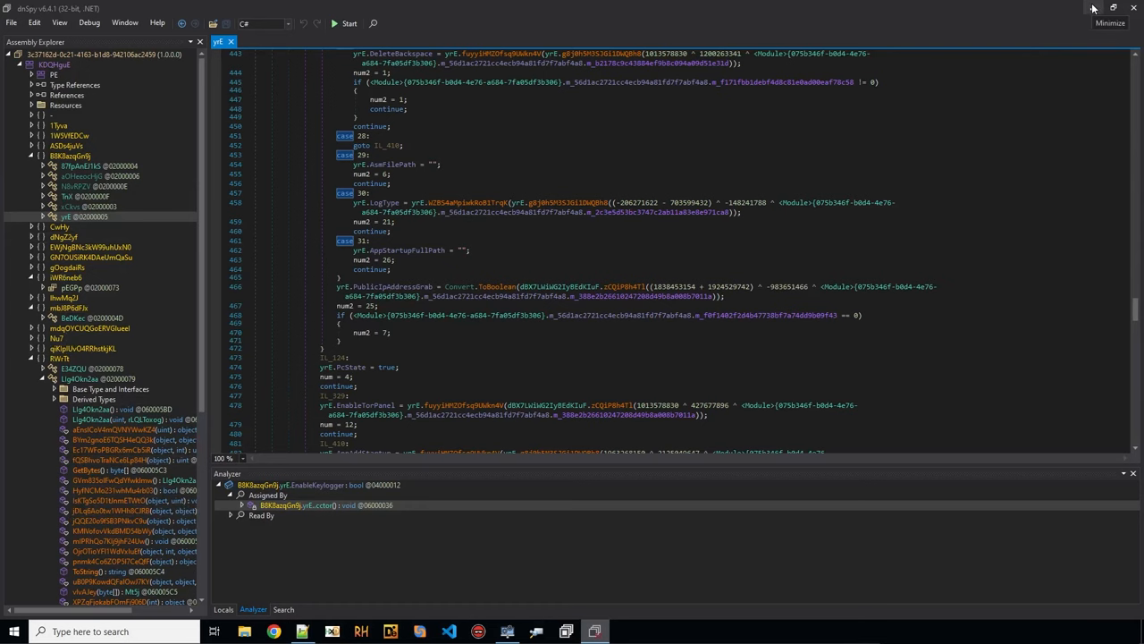
- Open a PowerShell console at the desktop and view Shed's help options
{"action": "left_click", "coordinate": [1112, 7]}
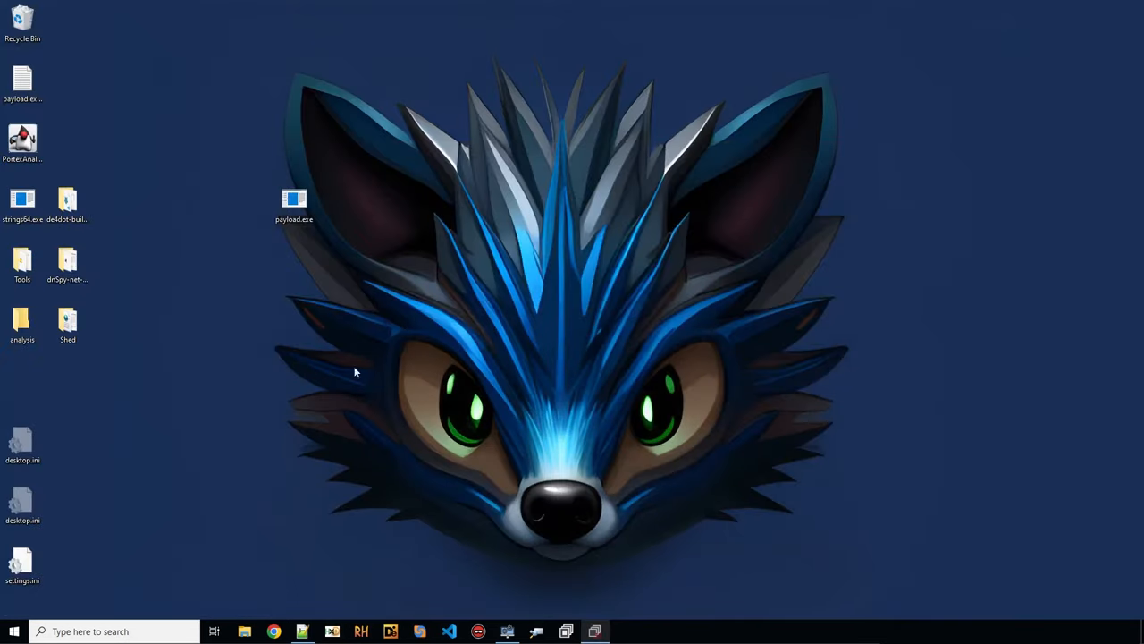
{"action": "left_click", "coordinate": [293, 204]}
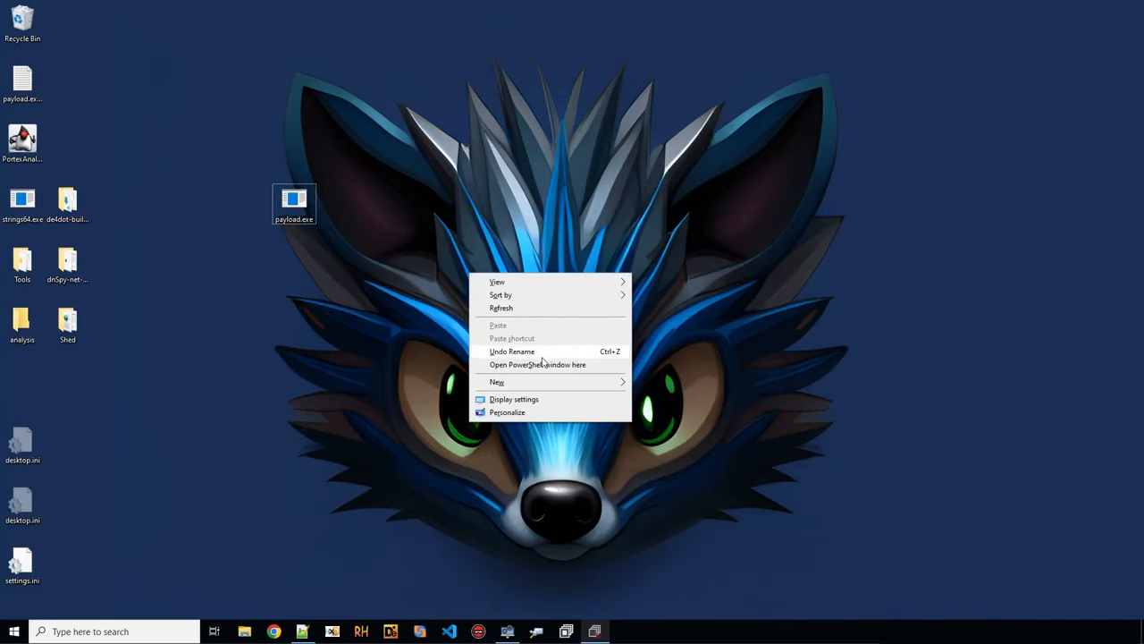
{"action": "left_click", "coordinate": [536, 365]}
{"action": "type", "text": ".\\Shed\\Shed.exe -h"}
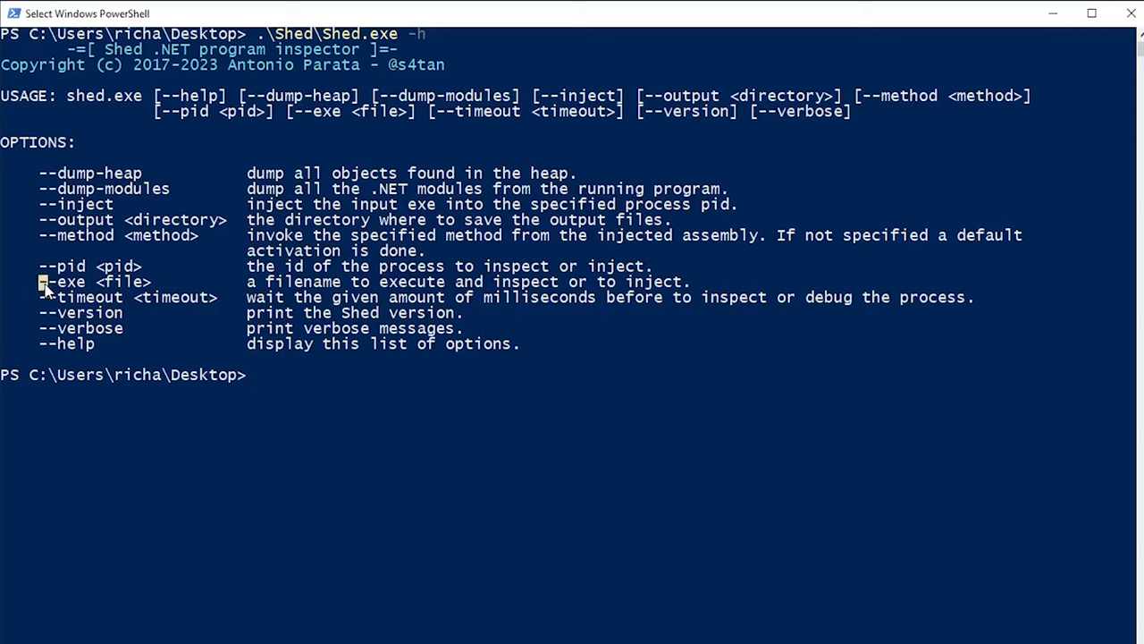
{"action": "double_click", "coordinate": [61, 283]}
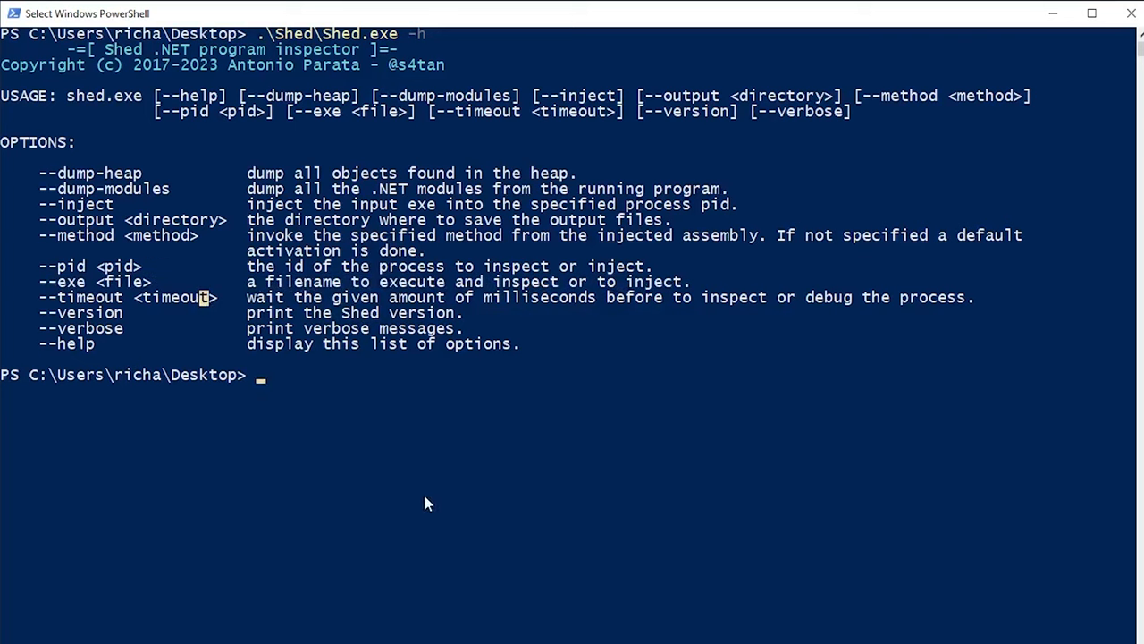
- Compose .\Shed\Shed.exe --exe .\payload.exe --timeout 3000 without running it yet
{"action": "type", "text": ".\\Shed\\Shed.exe"}
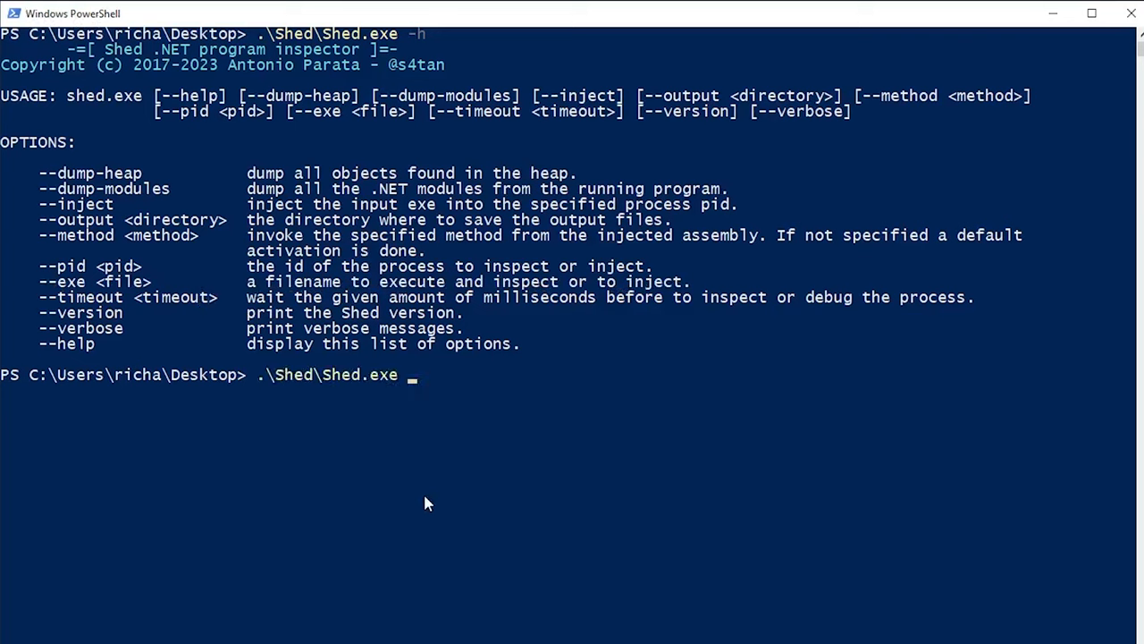
{"action": "type", "text": "--exe"}
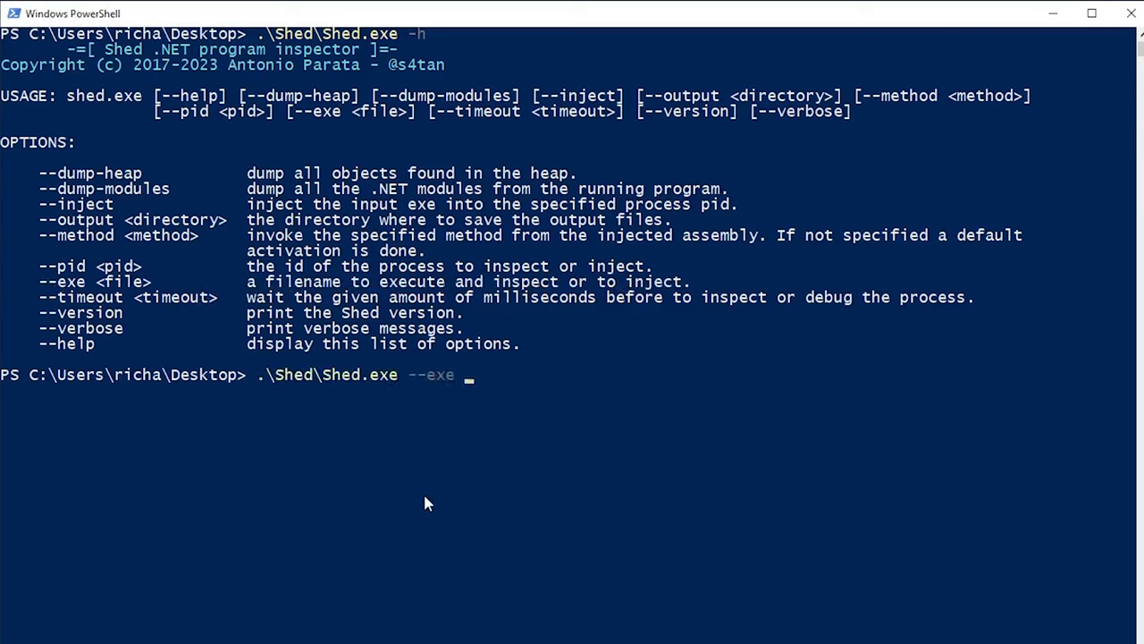
{"action": "type", "text": ".\\payload.exe --"}
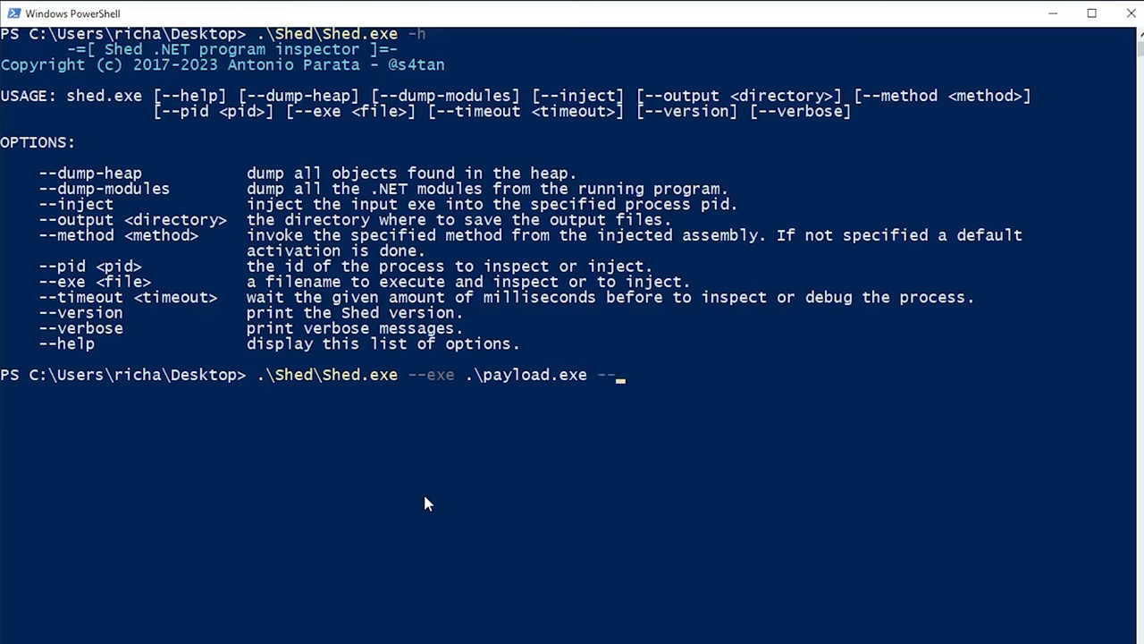
{"action": "type", "text": "timeout"}
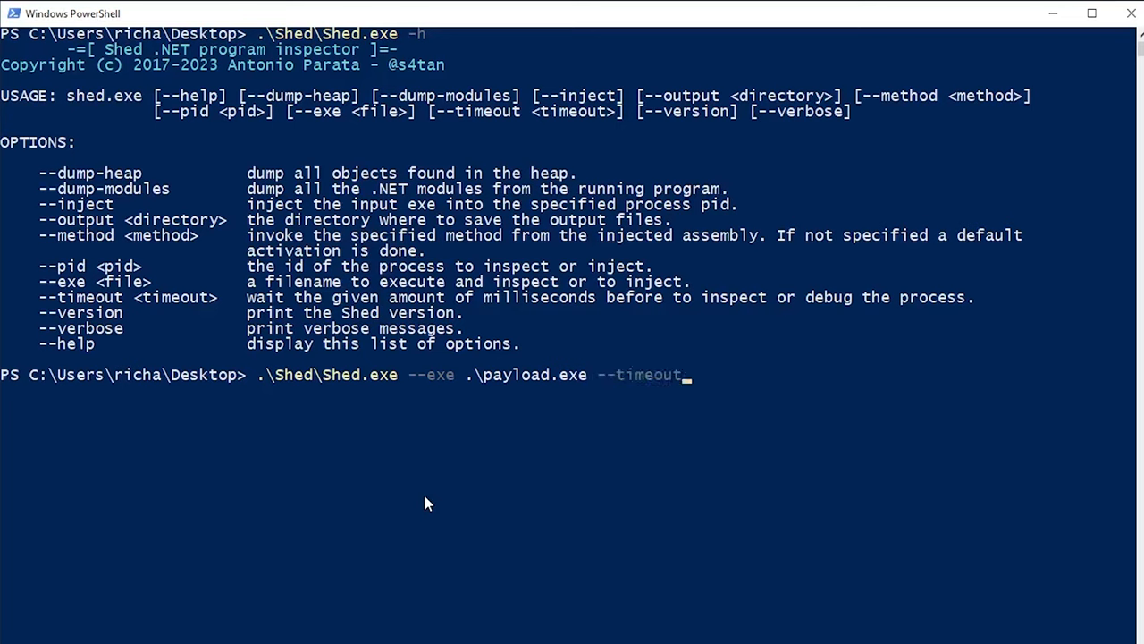
{"action": "type", "text": "30000"}
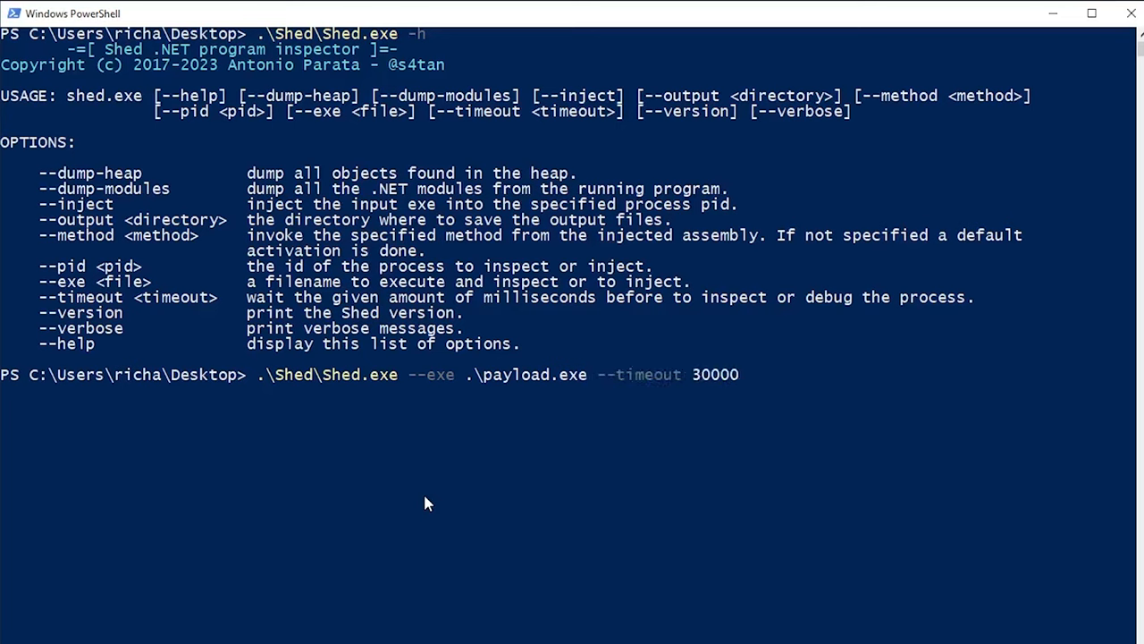
{"action": "key", "text": "Backspace"}
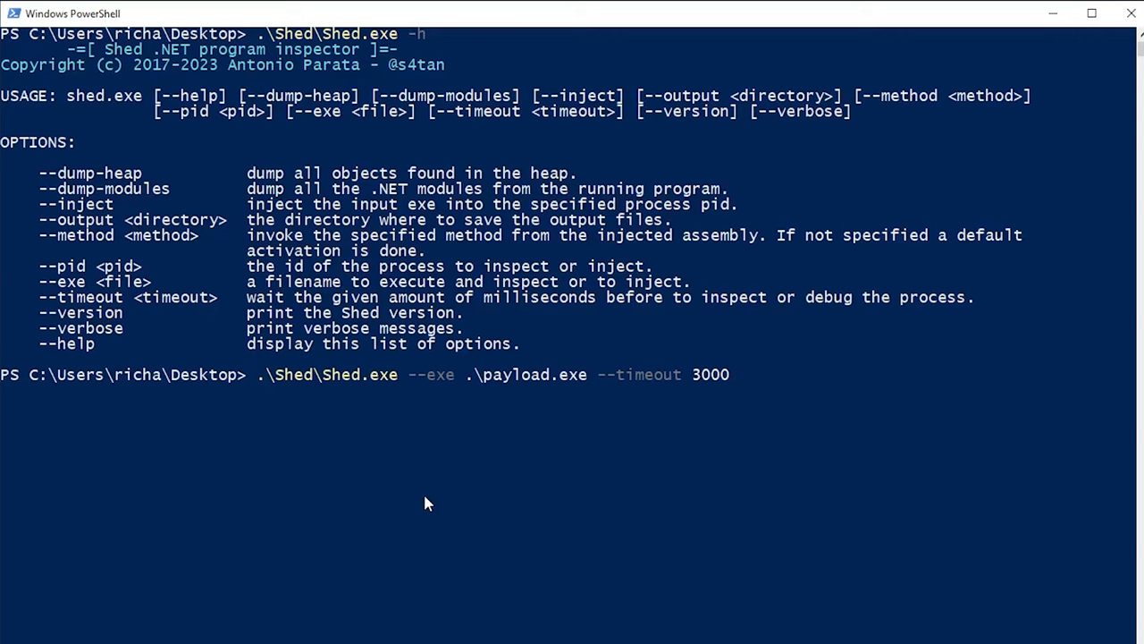
- Run Shed on payload.exe and scroll its dumped modules and System.String heap output
{"action": "type", "text": "0"}
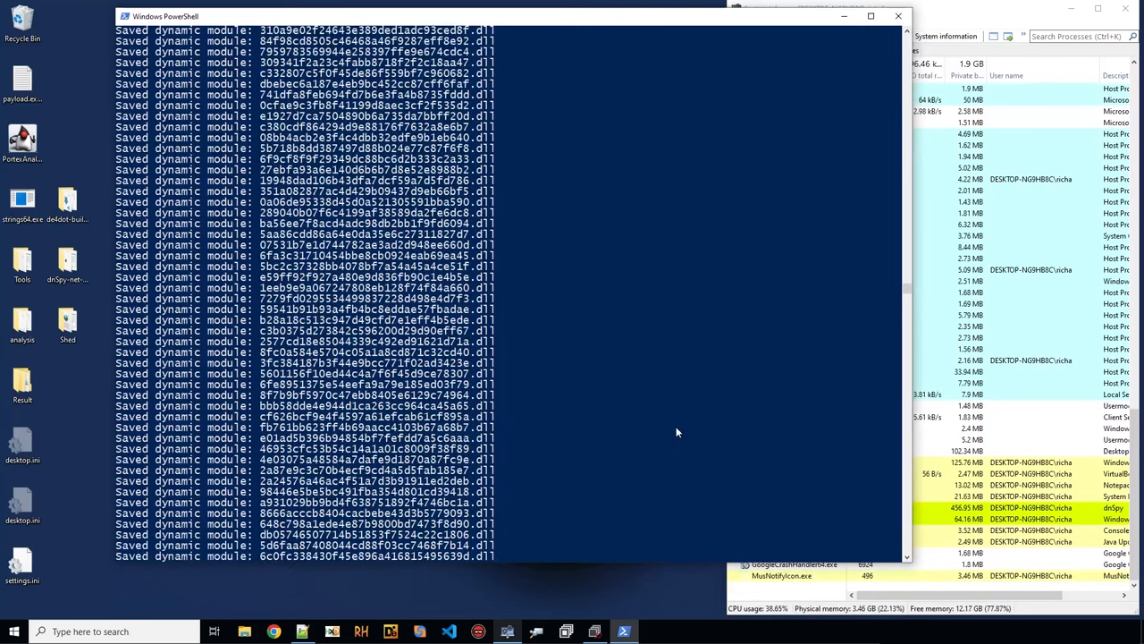
{"action": "left_click", "coordinate": [871, 16]}
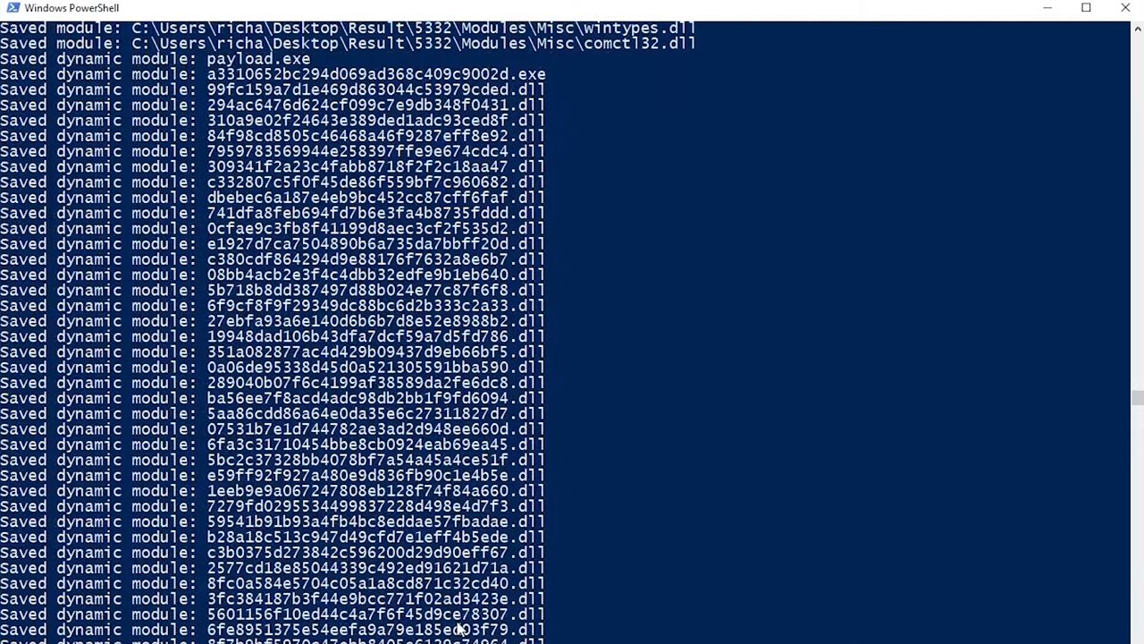
{"action": "scroll", "scroll_direction": "down", "scroll_amount": 3}
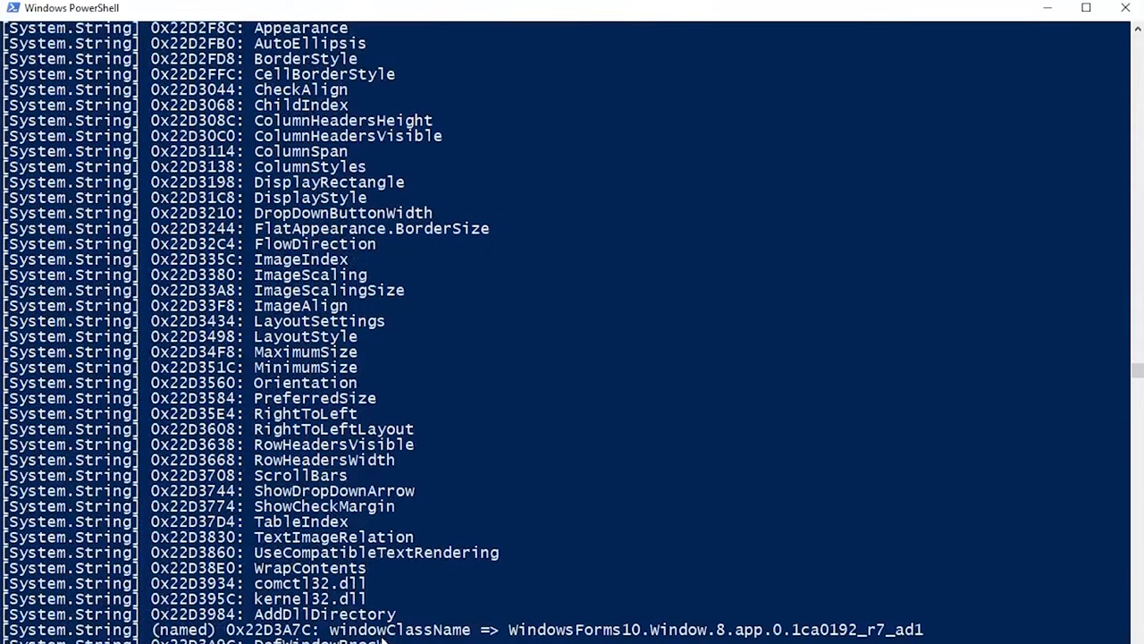
{"action": "scroll", "scroll_direction": "down", "scroll_amount": 3}
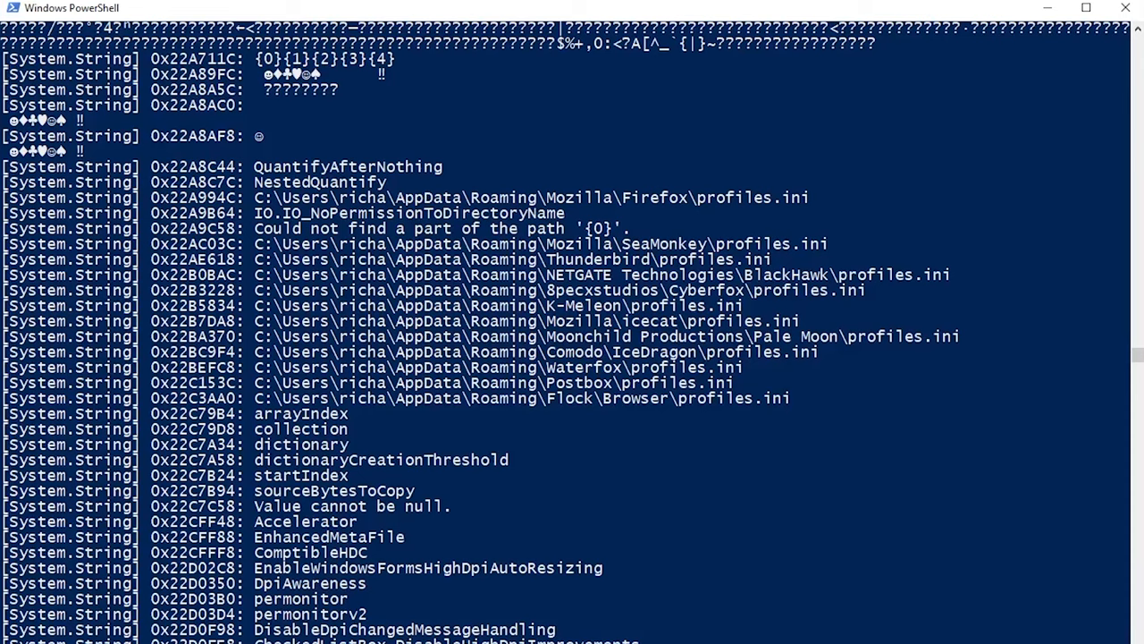
{"action": "scroll", "scroll_direction": "down", "scroll_amount": 3}
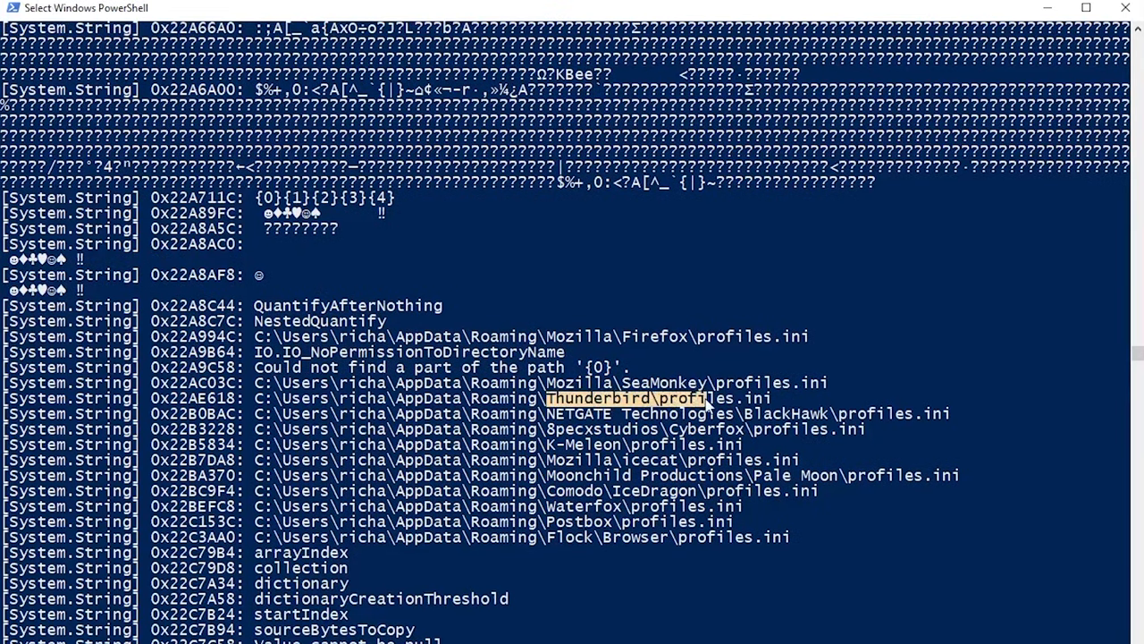
{"action": "mouse_move", "coordinate": [665, 426]}
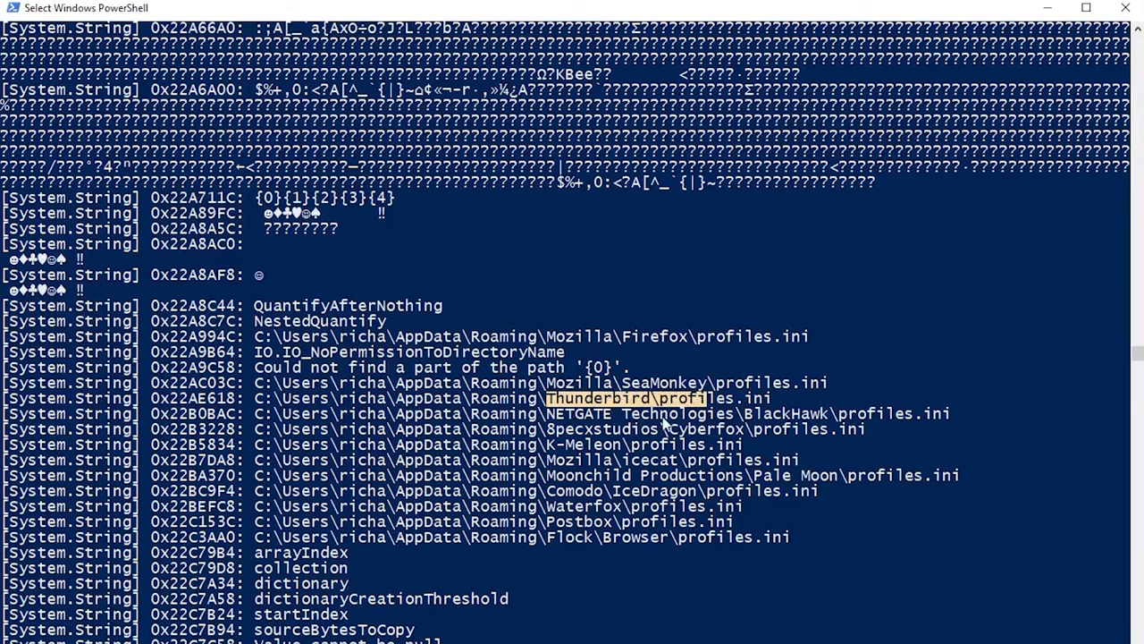
{"action": "mouse_move", "coordinate": [688, 576]}
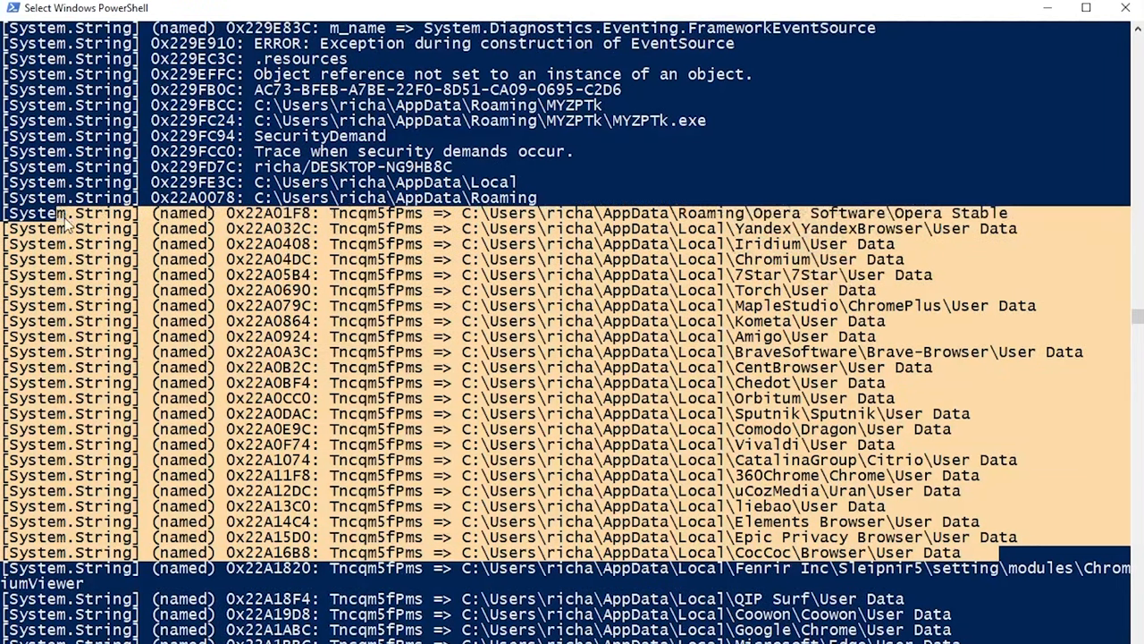
{"action": "mouse_move", "coordinate": [572, 447]}
{"action": "type", "text": "%"}
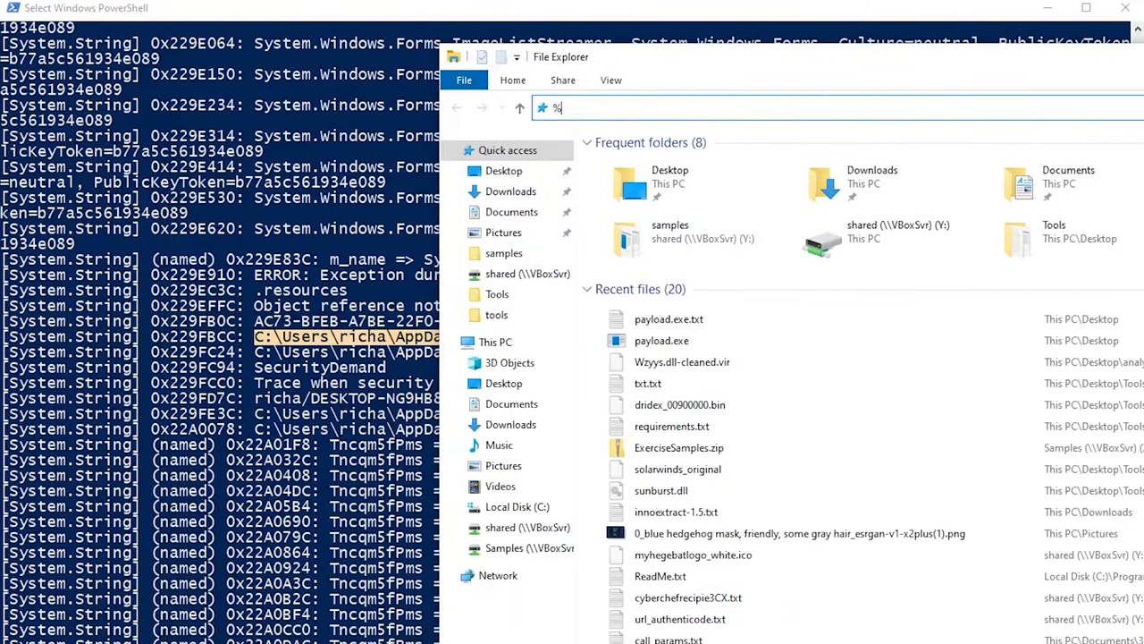
- Browse to C:\Users\richa\AppData\Roaming to look for the dropped files
{"action": "type", "text": "C:\\Users\\richa\\AppData\\Roaming"}
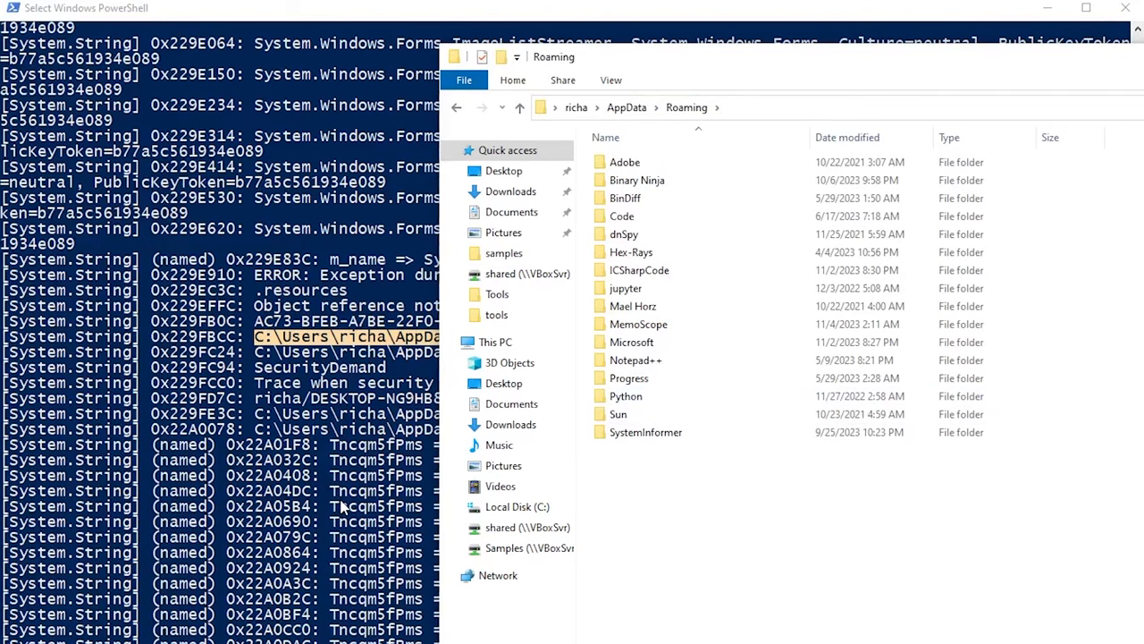
{"action": "mouse_move", "coordinate": [392, 307]}
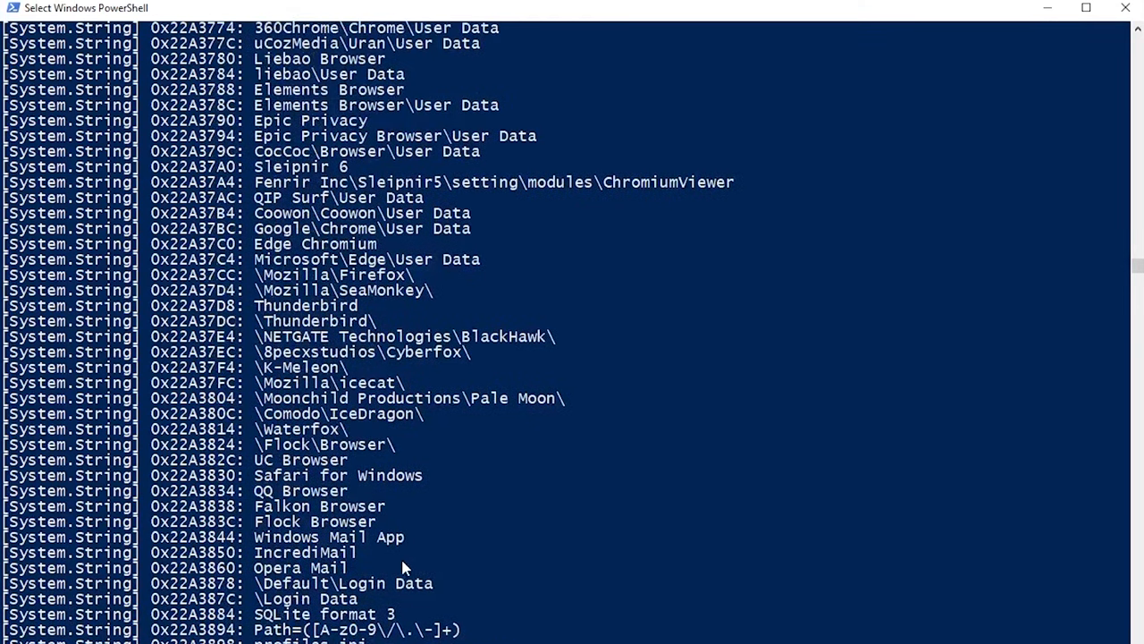
{"action": "scroll", "scroll_direction": "down", "scroll_amount": 3}
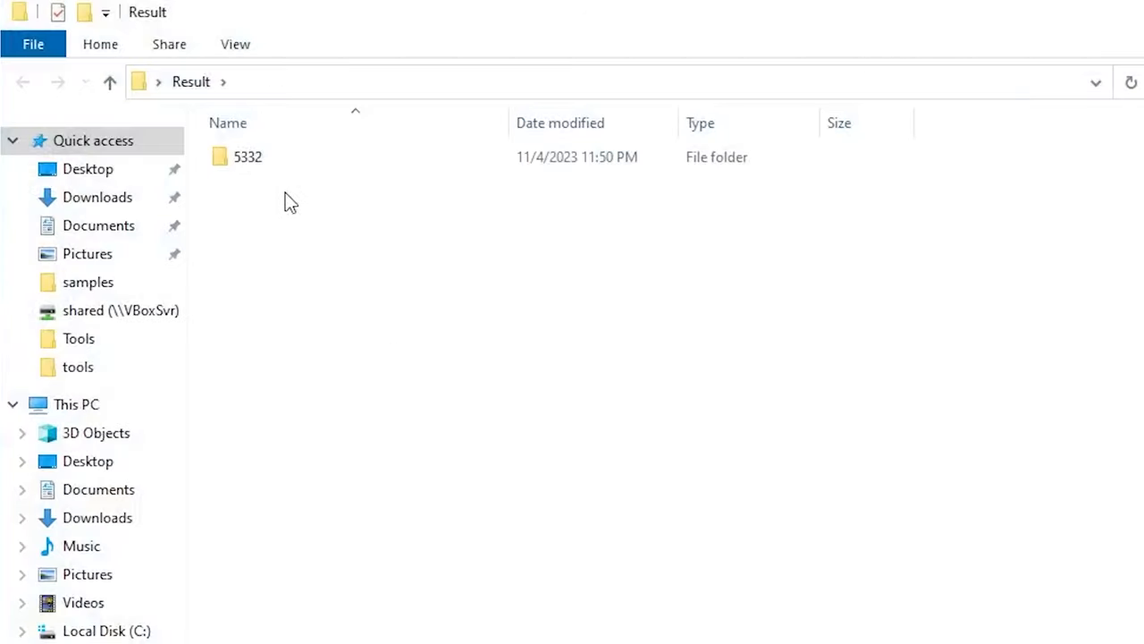
- Open output.log from Result\5332 in Notepad++
{"action": "double_click", "coordinate": [247, 158]}
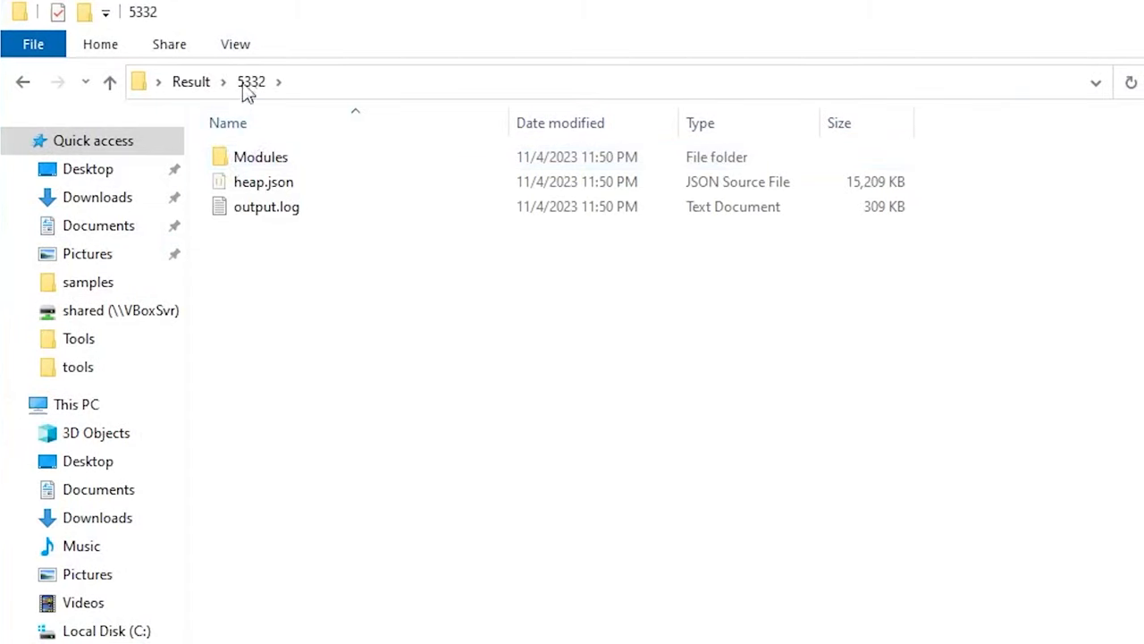
{"action": "left_click", "coordinate": [261, 158]}
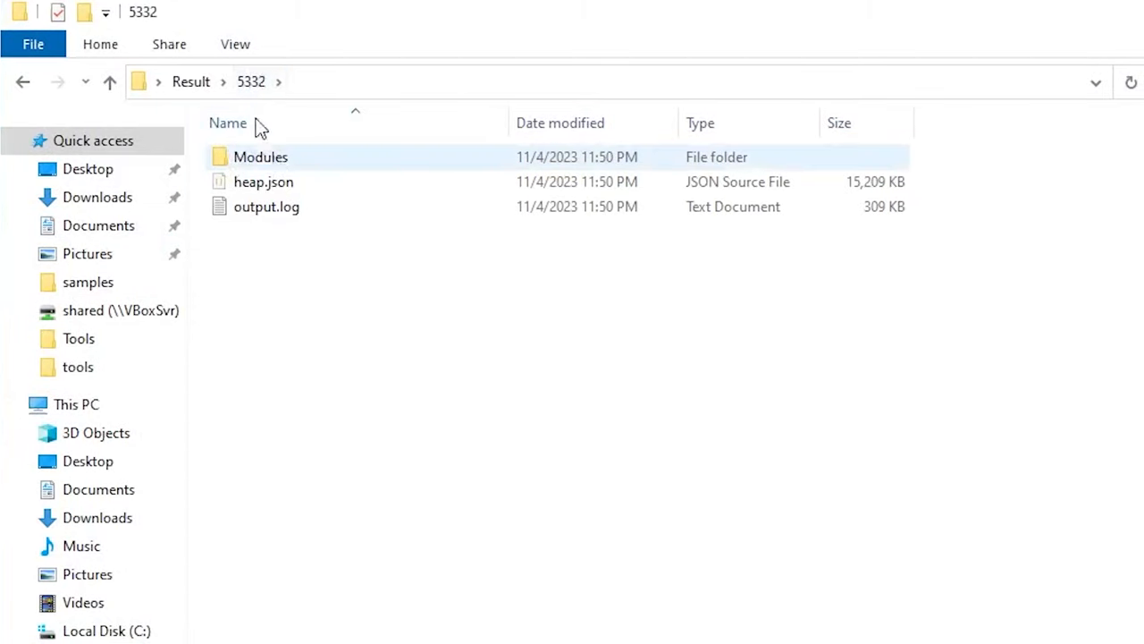
{"action": "left_click", "coordinate": [262, 183]}
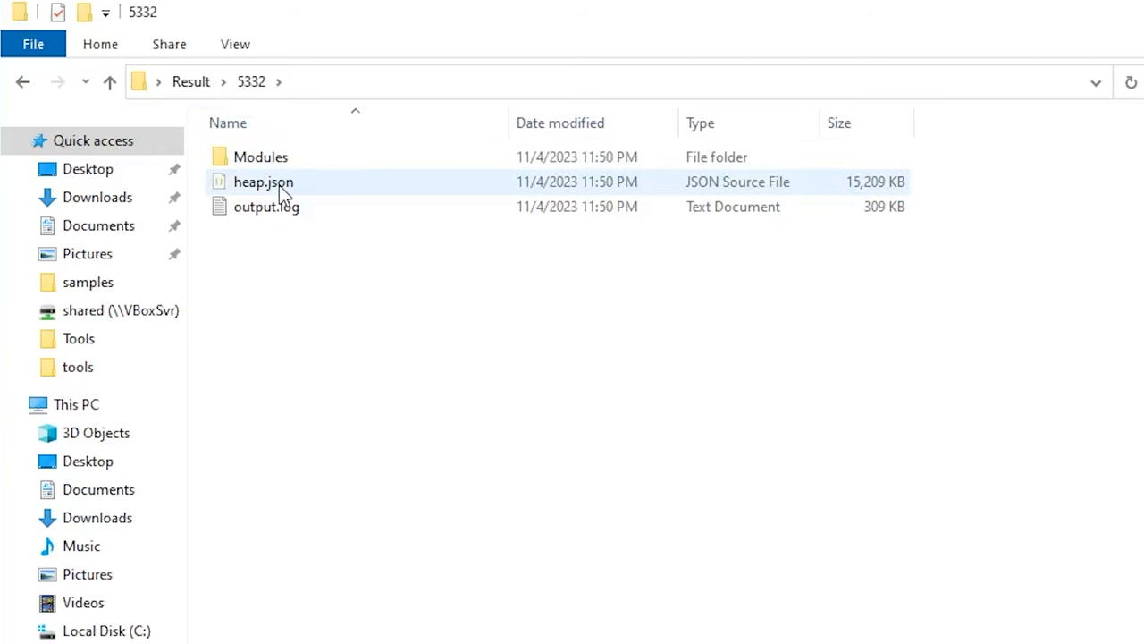
{"action": "right_click", "coordinate": [266, 207]}
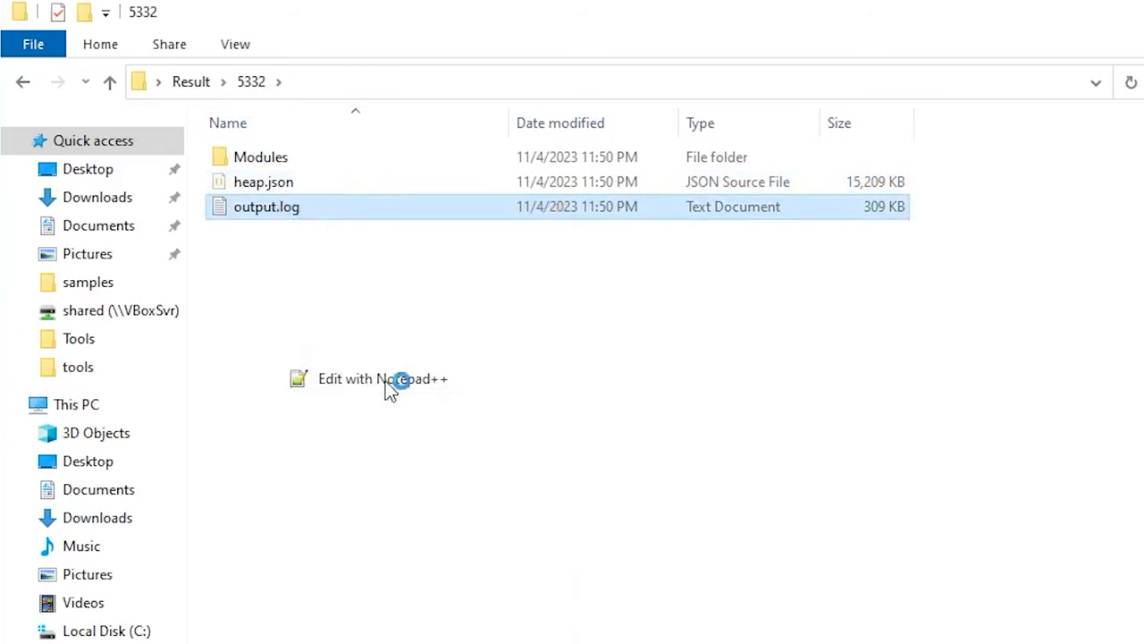
{"action": "left_click", "coordinate": [383, 379]}
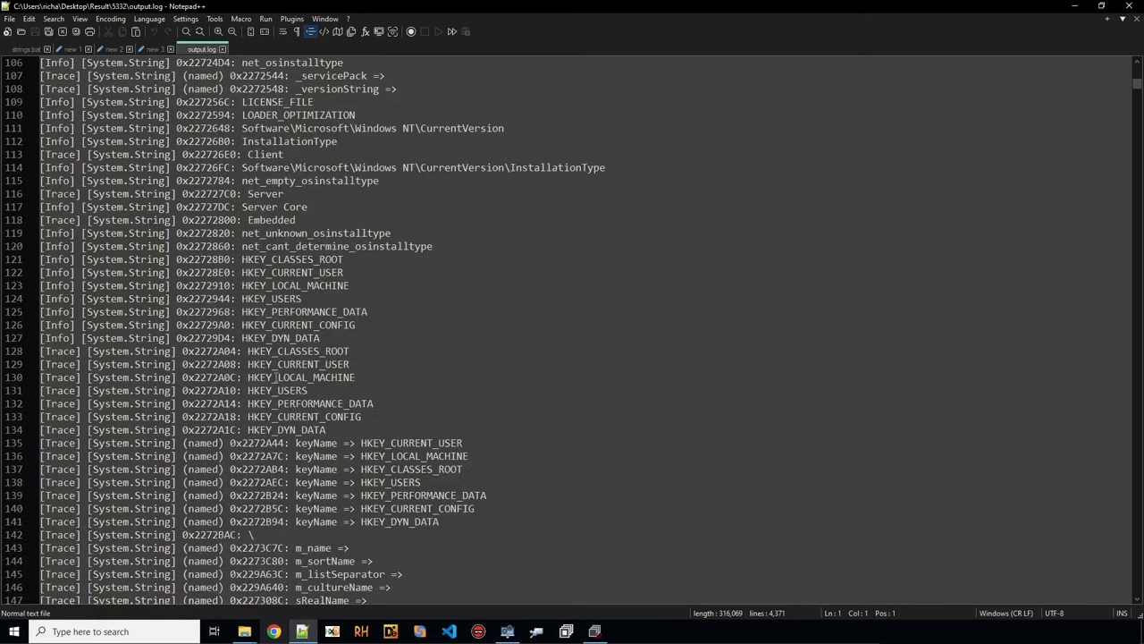
- Search 'telegr' and highlight the Telegram API URL, the false value and the long key string
{"action": "scroll", "scroll_direction": "down", "scroll_amount": 3}
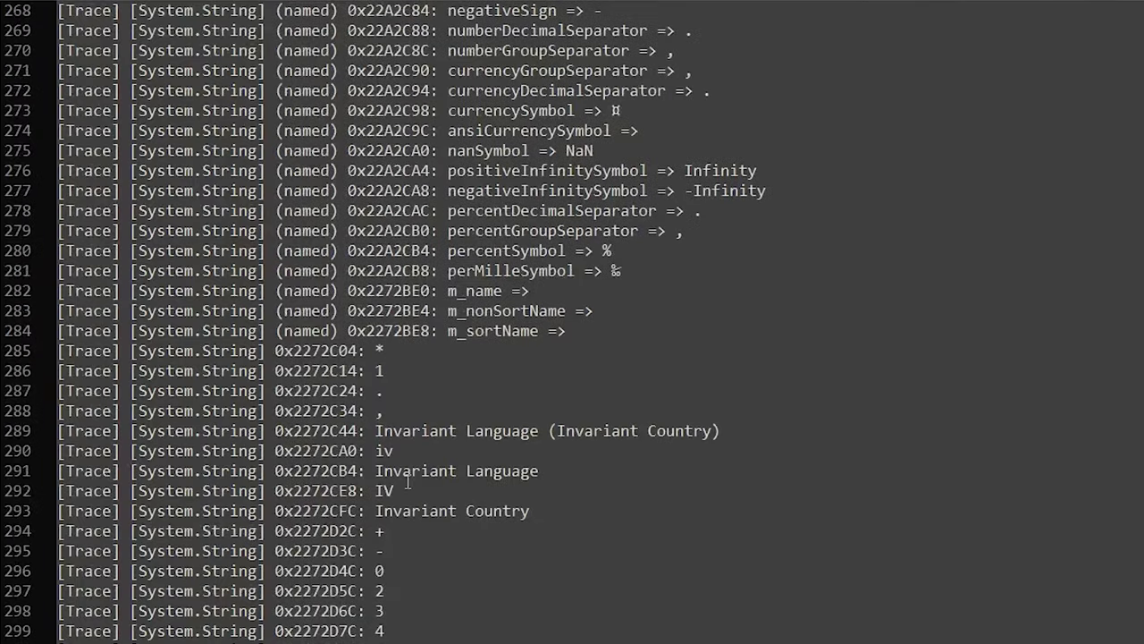
{"action": "scroll", "scroll_direction": "down", "scroll_amount": 3}
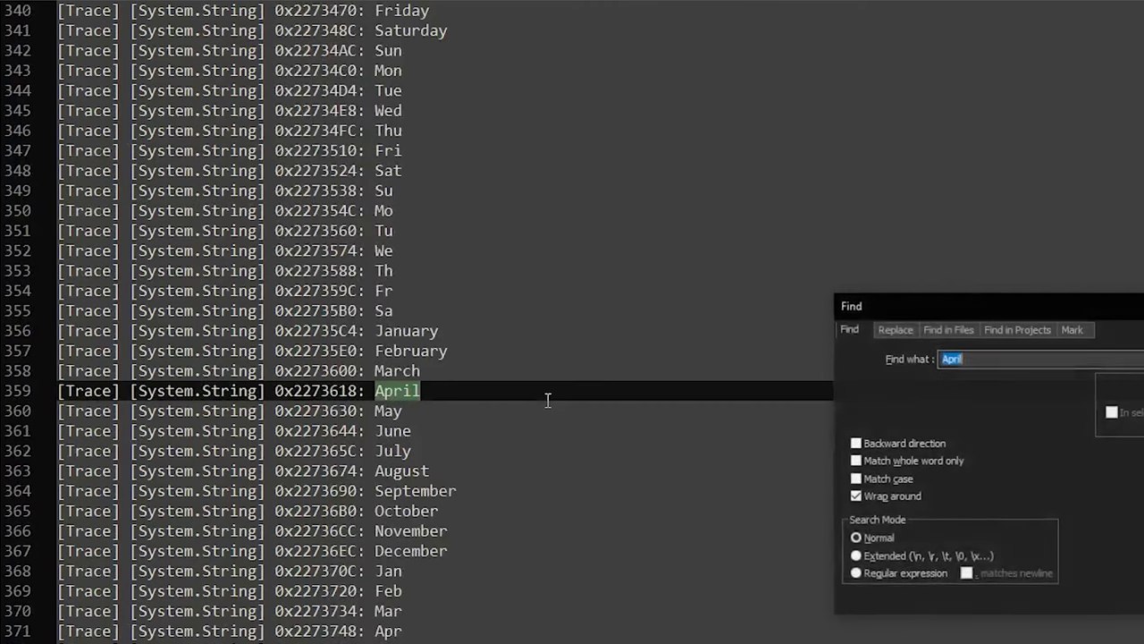
{"action": "type", "text": "telegr"}
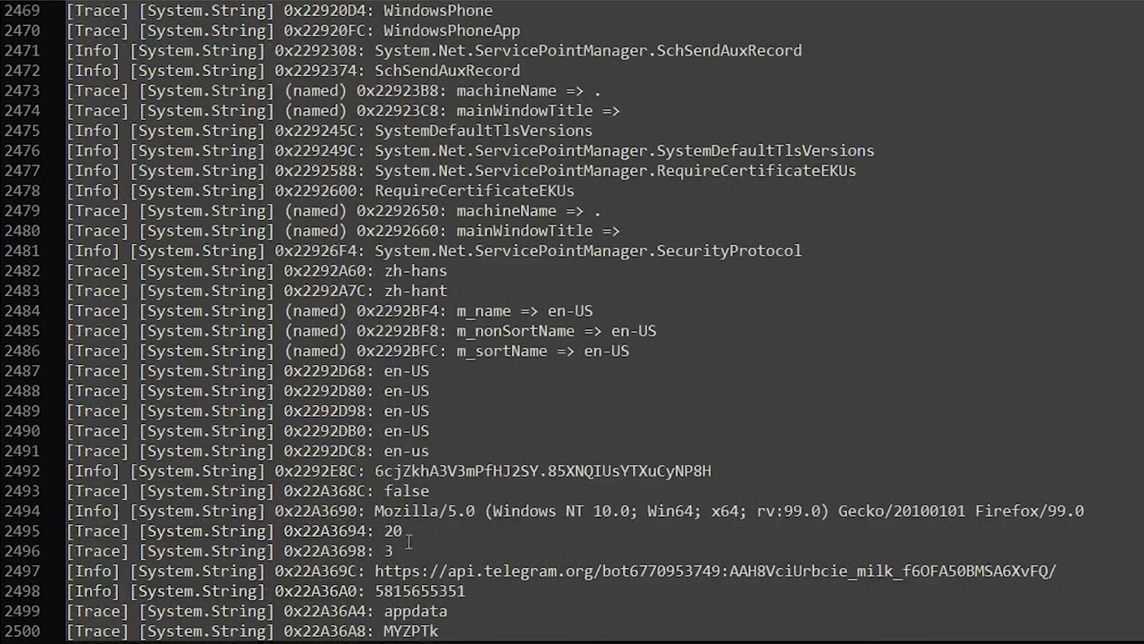
{"action": "double_click", "coordinate": [406, 490]}
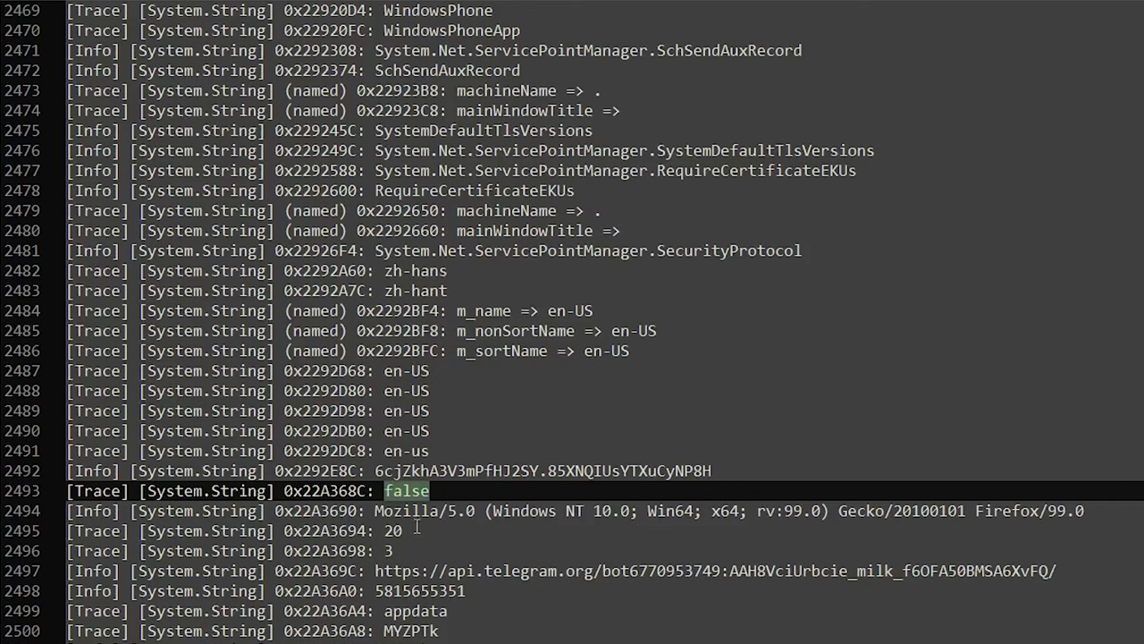
{"action": "left_click", "coordinate": [390, 551]}
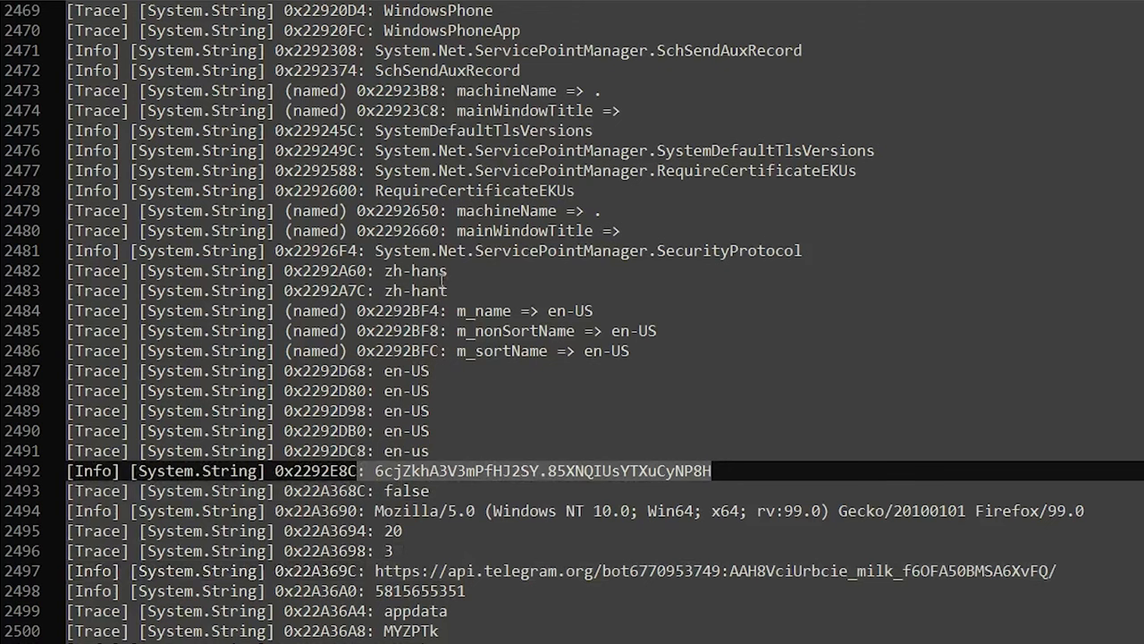
{"action": "scroll", "scroll_direction": "down", "scroll_amount": 3}
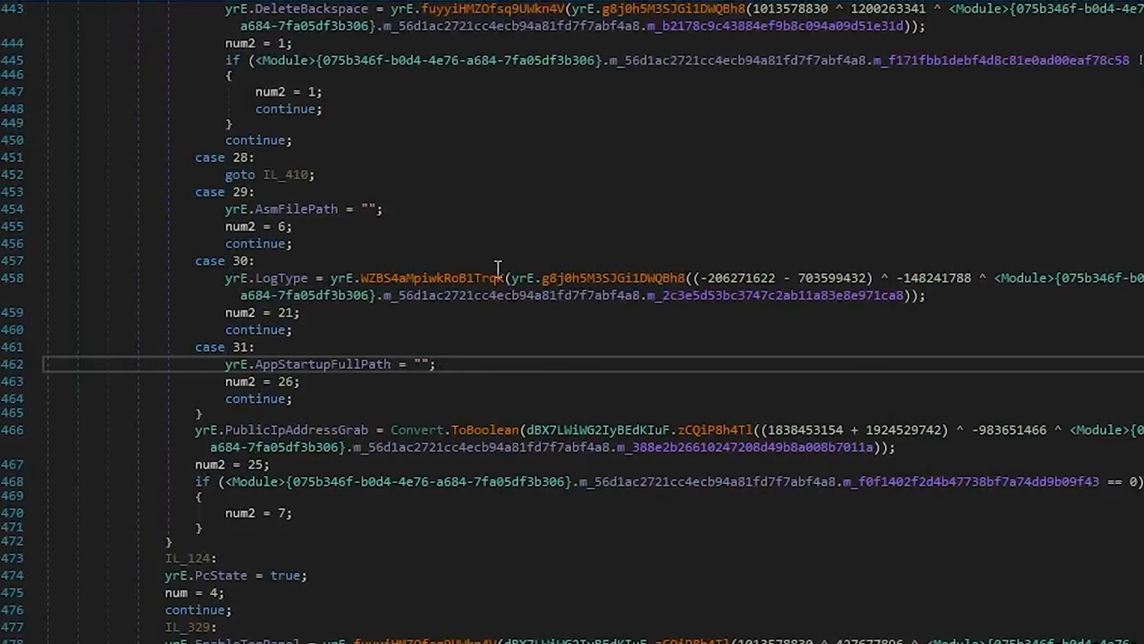
{"action": "mouse_move", "coordinate": [272, 278]}
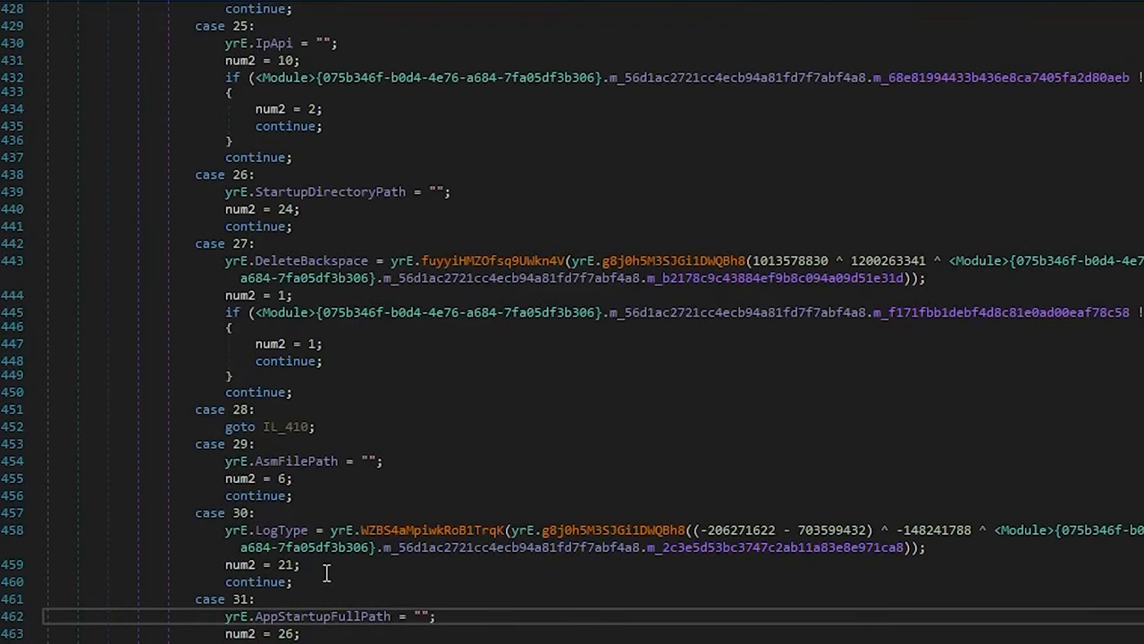
- Scroll the obfuscated switch cases in dnSpy and highlight the yrE.ScreenInterval config field
{"action": "scroll", "scroll_direction": "down", "scroll_amount": 3}
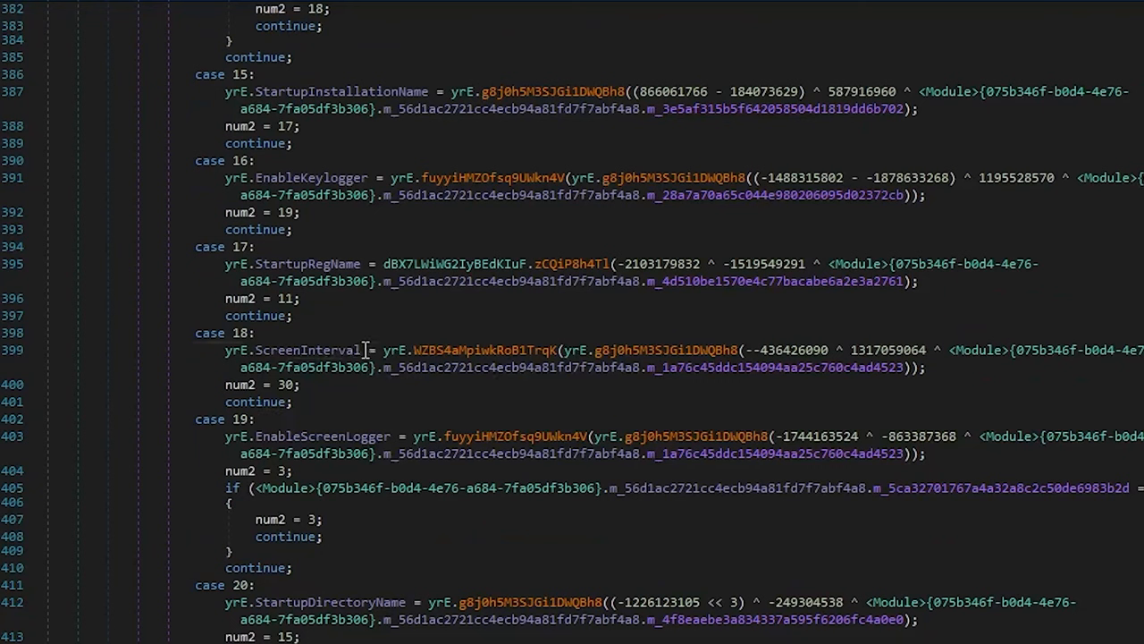
{"action": "double_click", "coordinate": [308, 348]}
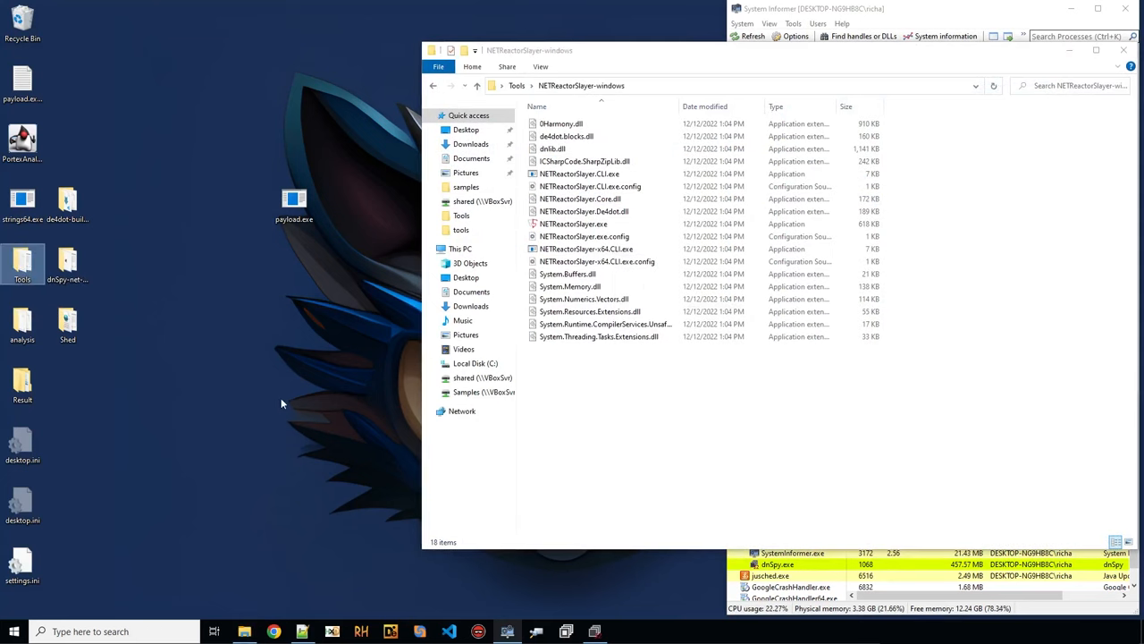
- Run NETReactorSlayer.CLI.exe with no arguments from a desktop PowerShell to see its usage options
{"action": "right_click", "coordinate": [293, 201]}
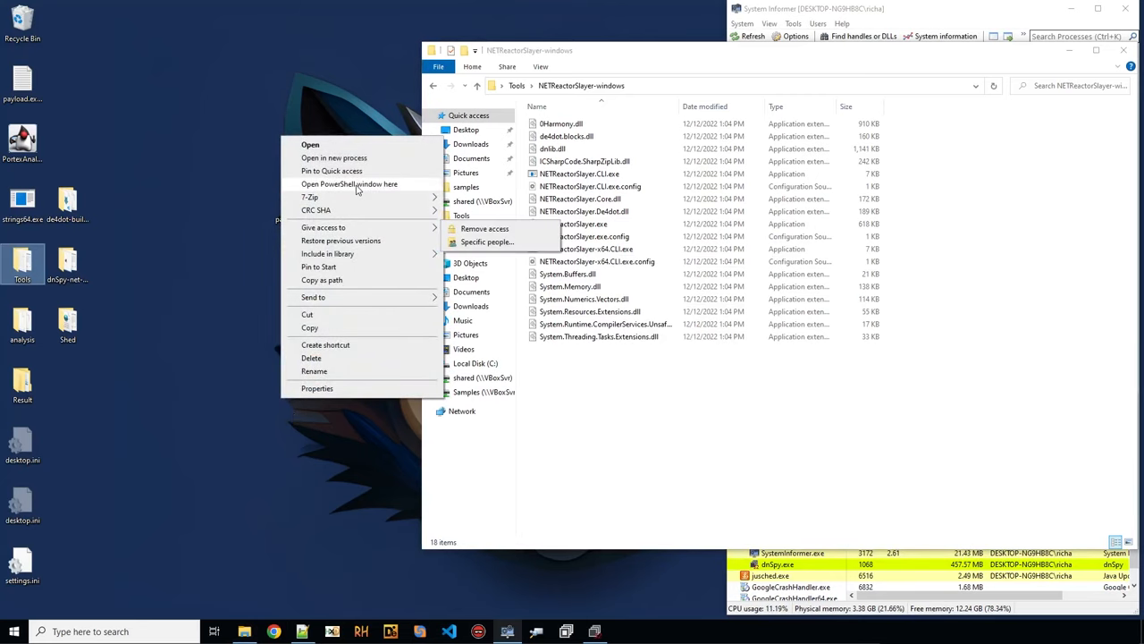
{"action": "left_click", "coordinate": [348, 182]}
{"action": "type", "text": "cd .."}
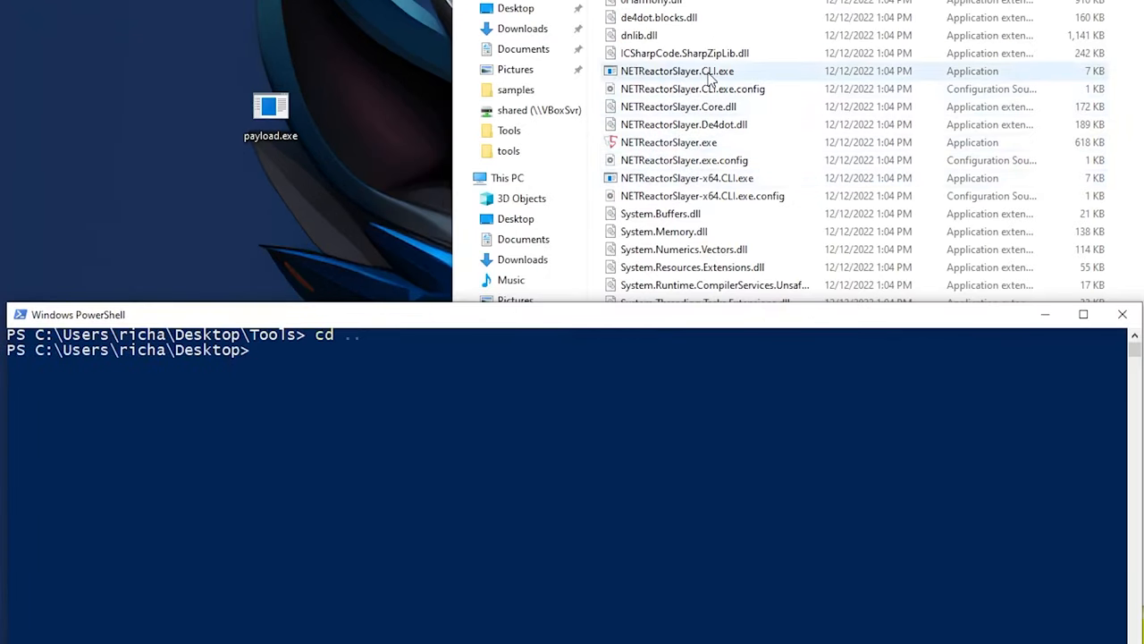
{"action": "type", "text": "C:\\Users\\richa\\Desktop\\Tools\\NETReactorSlayer-windows\\NETReactorSlayer.CLI.exe"}
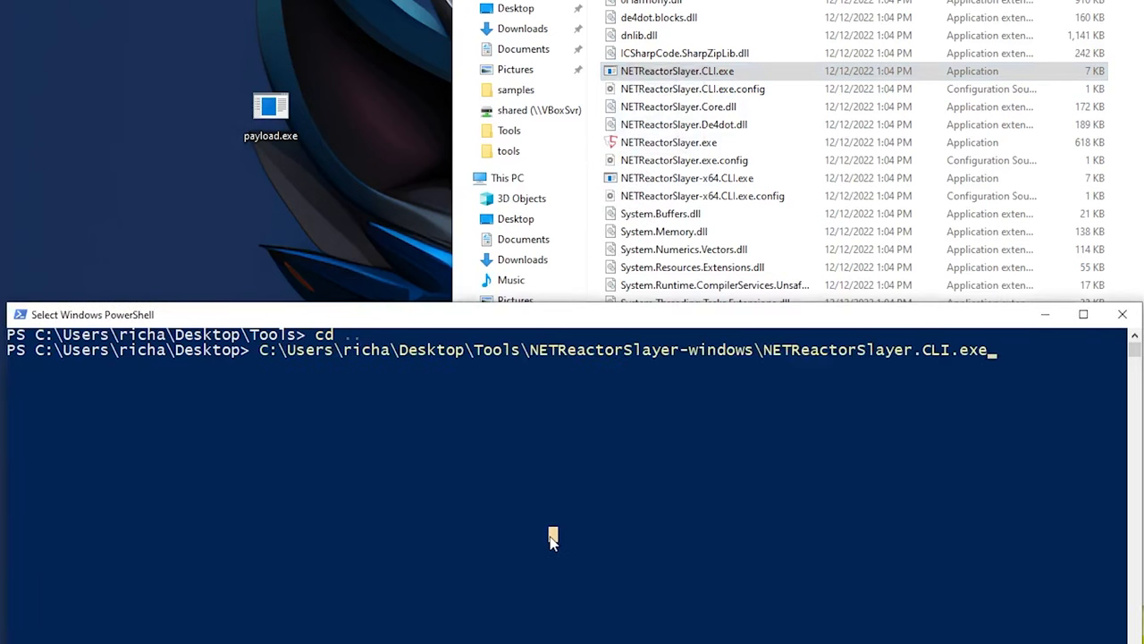
{"action": "key", "text": "enter"}
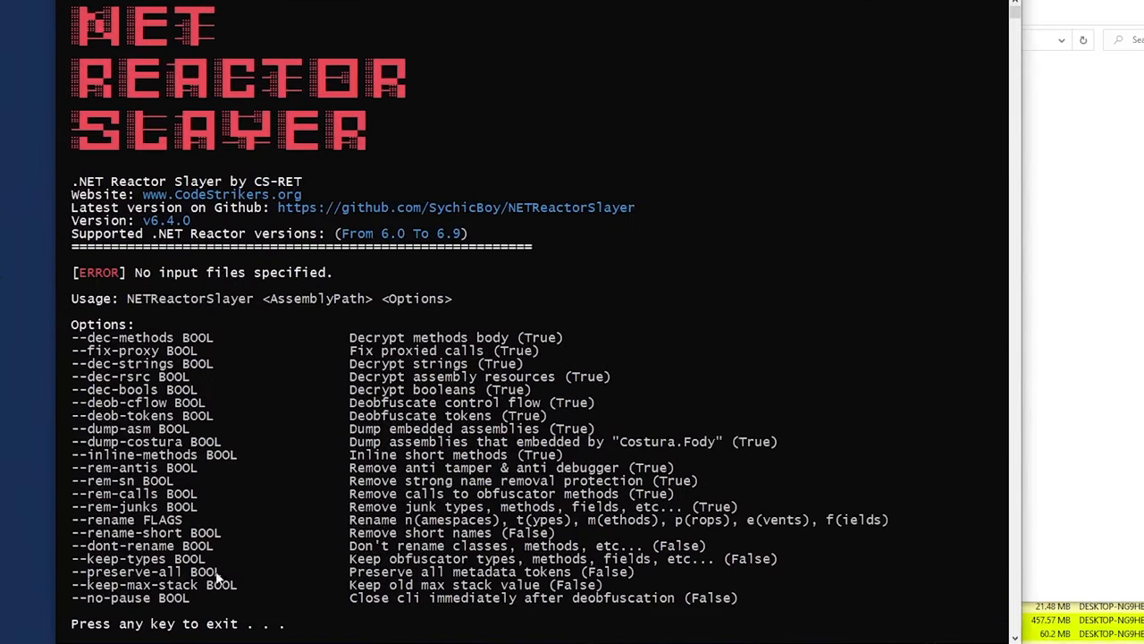
{"action": "mouse_move", "coordinate": [200, 311]}
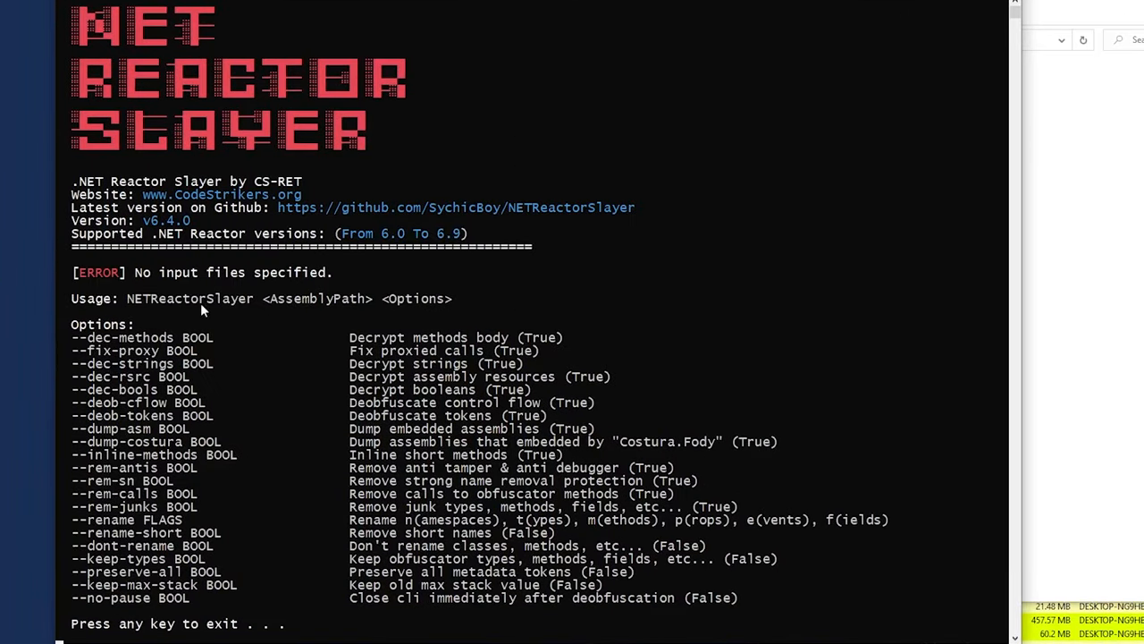
{"action": "mouse_move", "coordinate": [175, 307]}
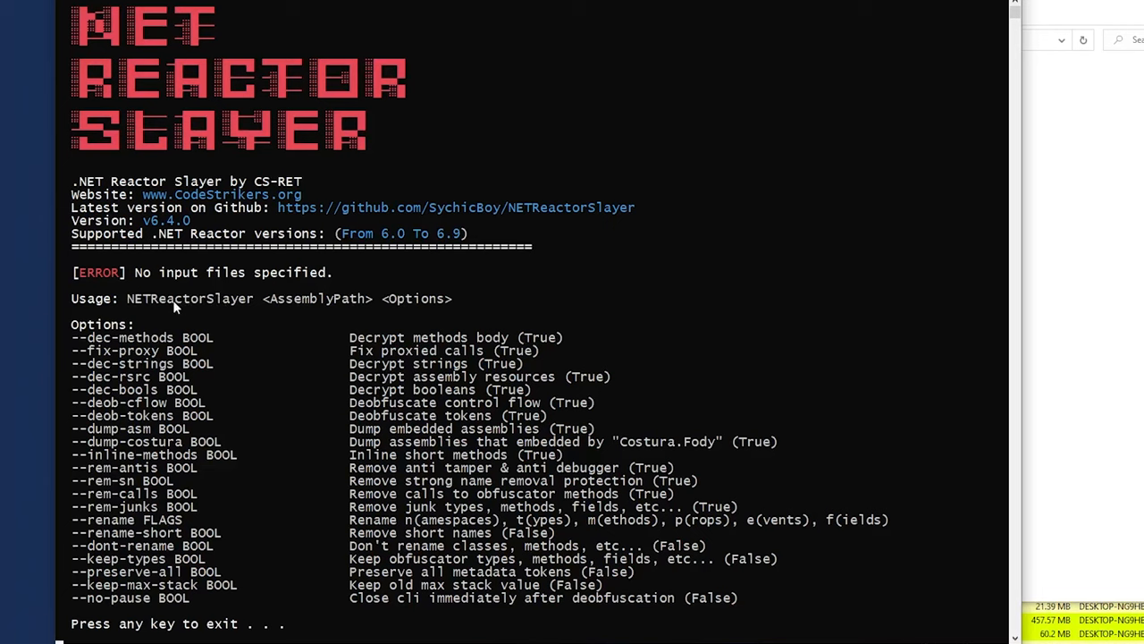
{"action": "mouse_move", "coordinate": [522, 479]}
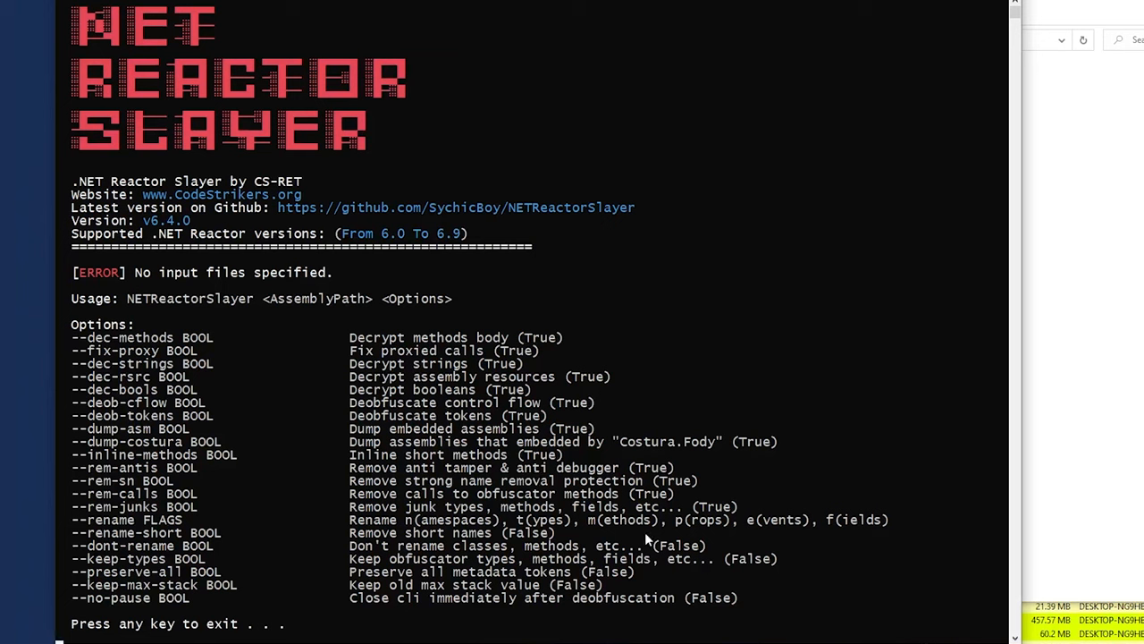
{"action": "mouse_move", "coordinate": [79, 343]}
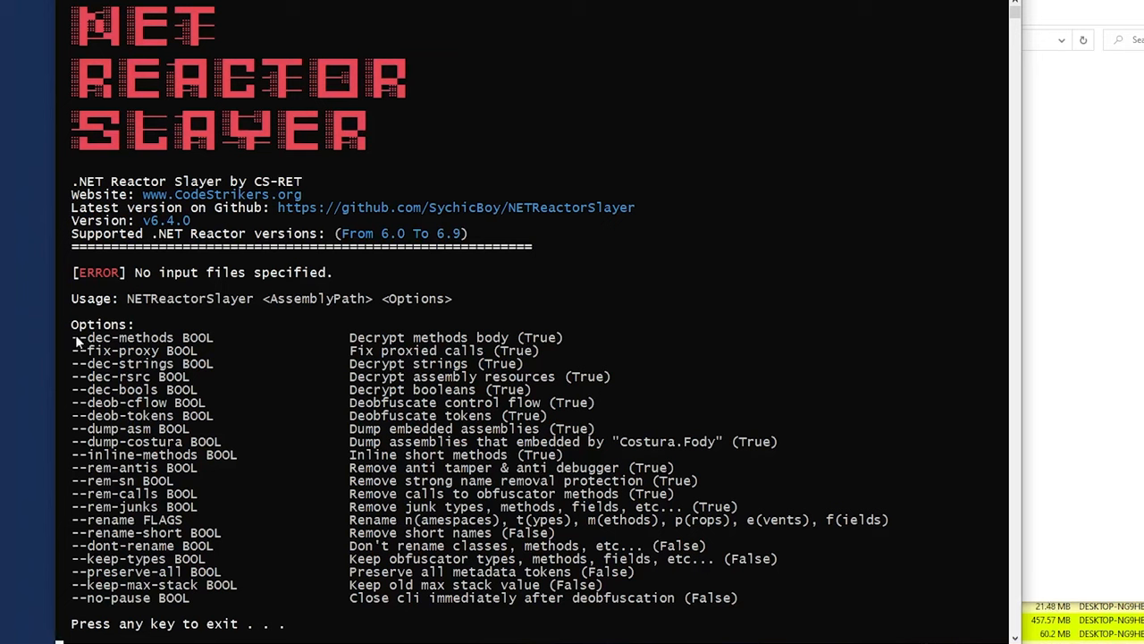
{"action": "left_click_drag", "start_coordinate": [75, 336], "coordinate": [805, 582]}
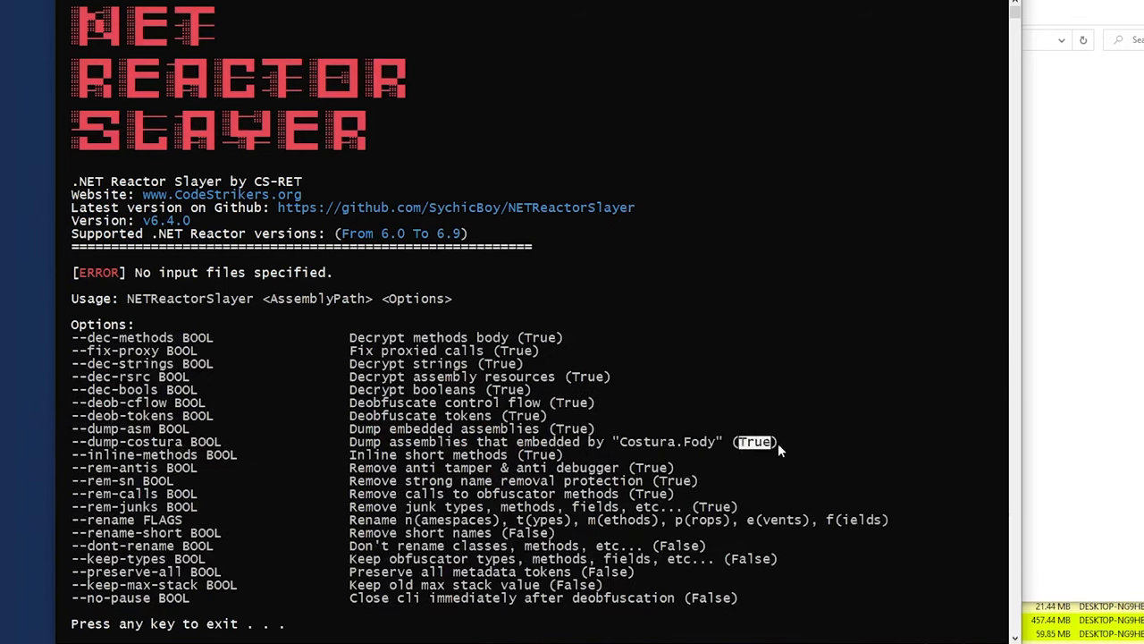
{"action": "mouse_move", "coordinate": [676, 469]}
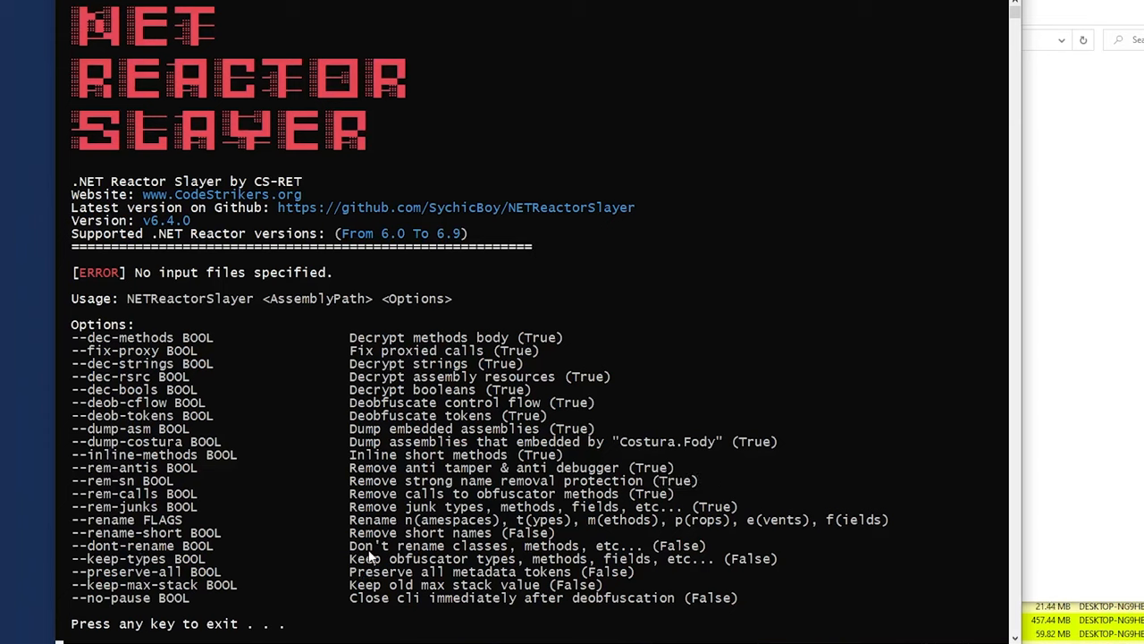
{"action": "key", "text": "enter"}
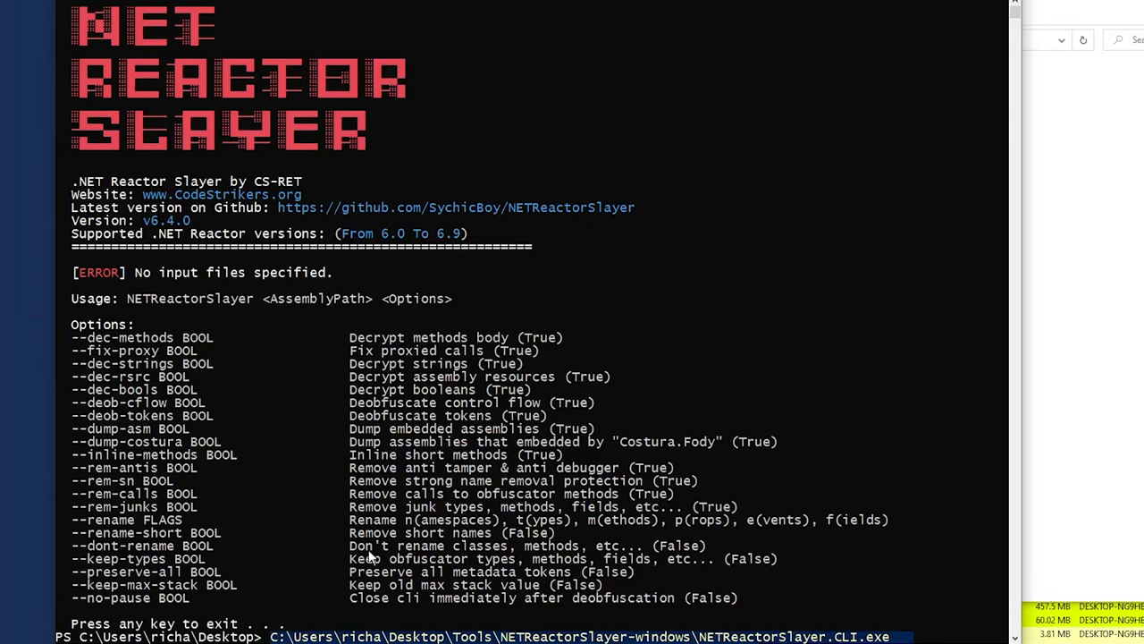
- Run NETReactorSlayer.CLI.exe on .\payload.exe, saving the deobfuscated payload_Slayed.exe
{"action": "type", "text": "pay"}
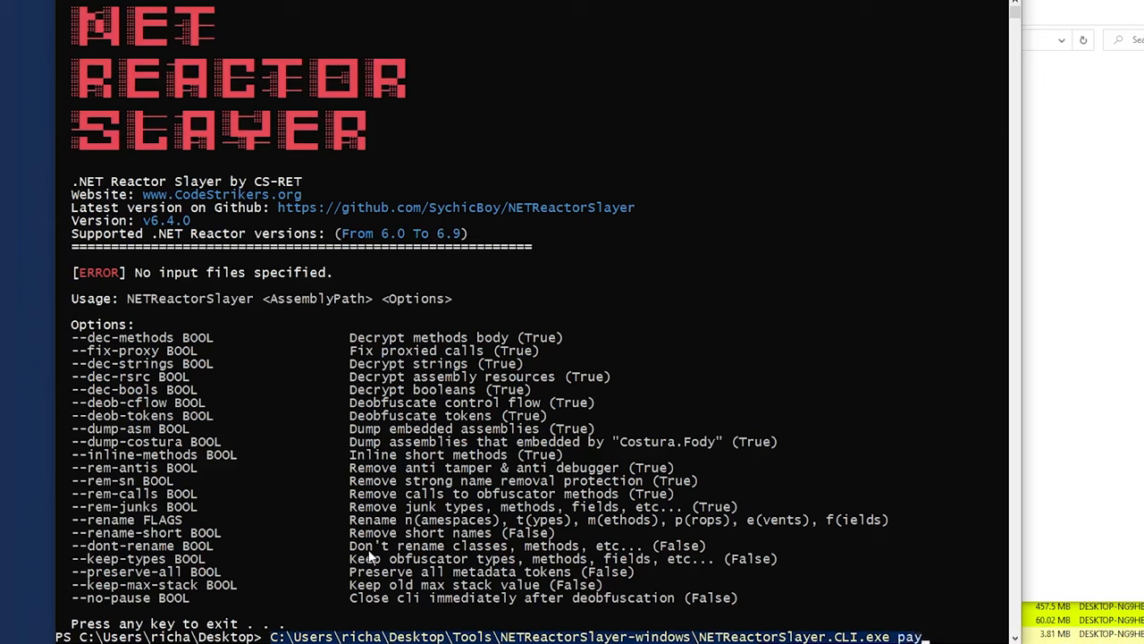
{"action": "type", "text": ".\\payload.exe"}
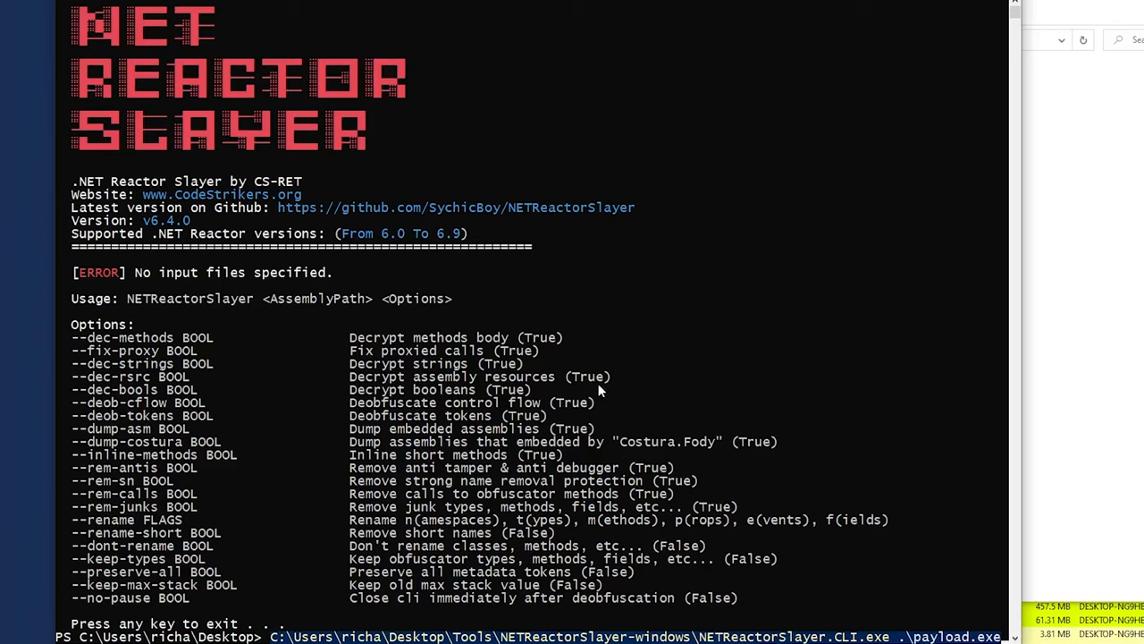
{"action": "key", "text": "enter"}
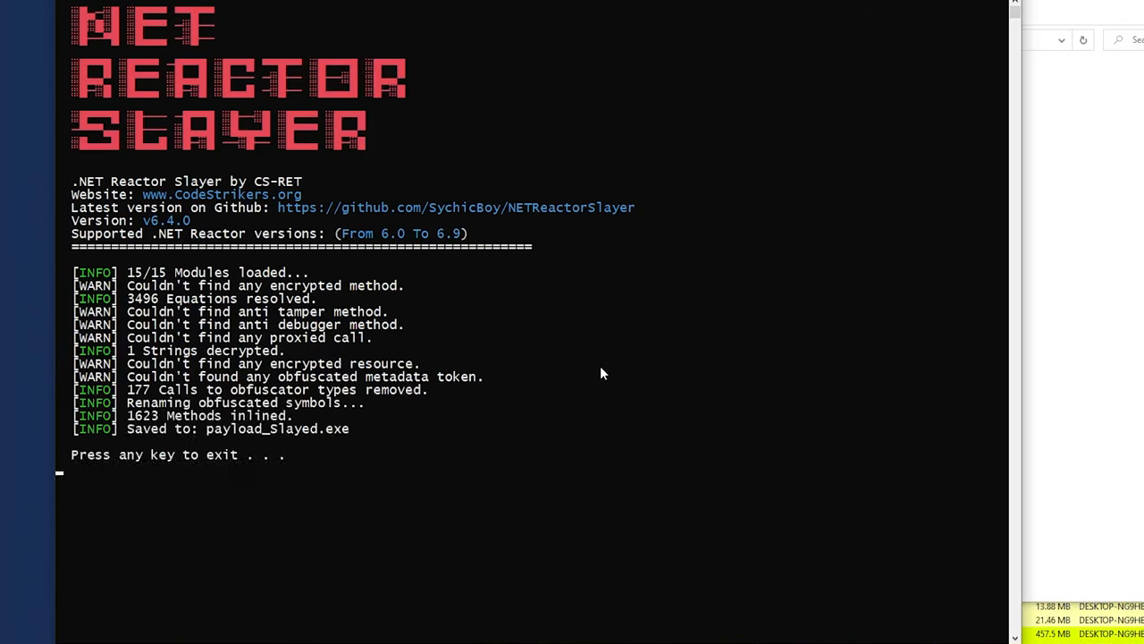
{"action": "key", "text": "enter"}
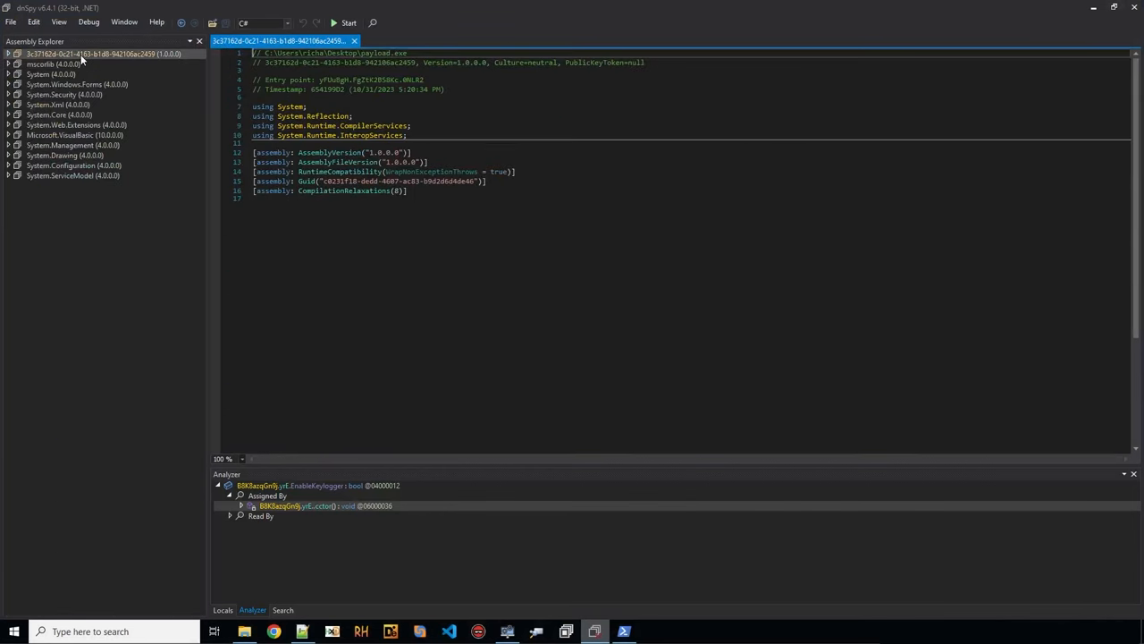
- Analyze the EnableKeylogger field to see it is assigned in the class's static constructor
{"action": "left_click", "coordinate": [7, 53]}
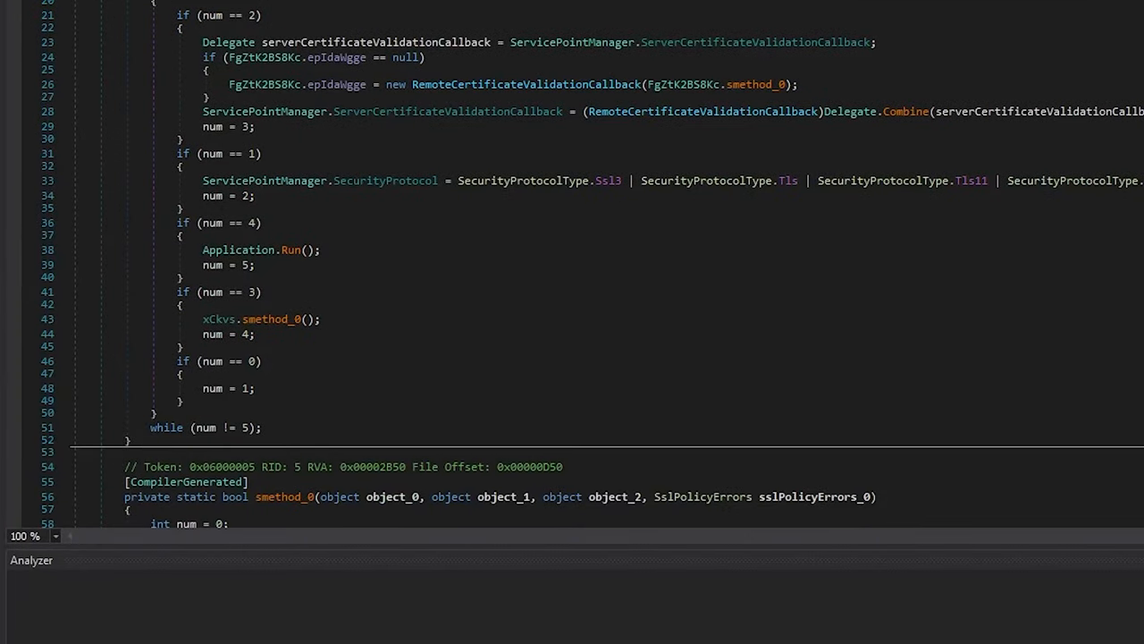
{"action": "mouse_move", "coordinate": [271, 340]}
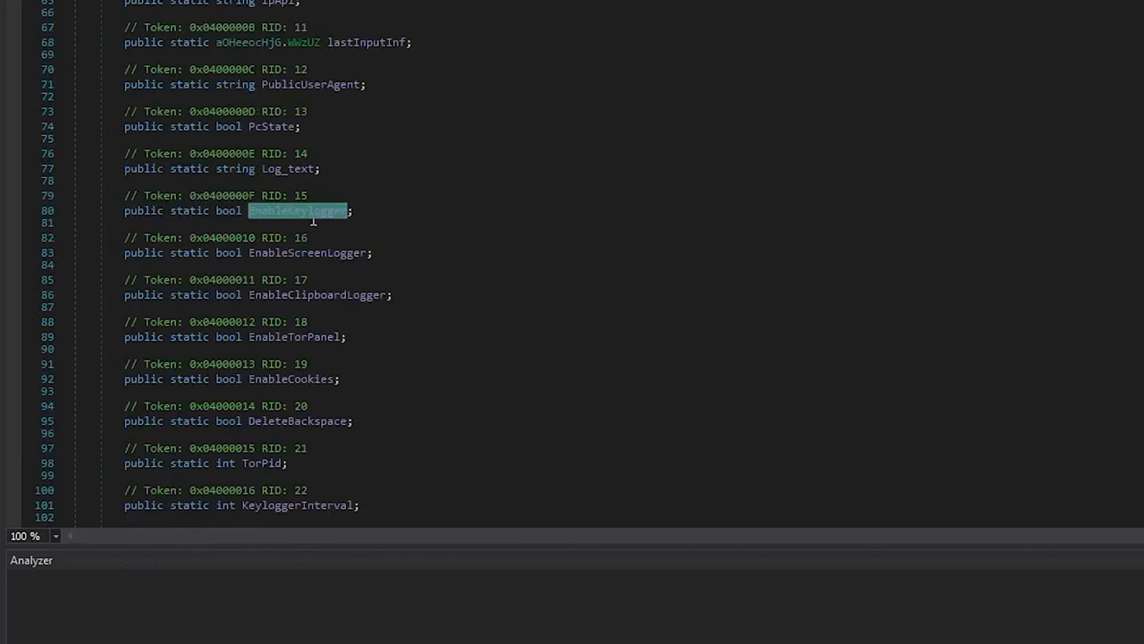
{"action": "right_click", "coordinate": [295, 211]}
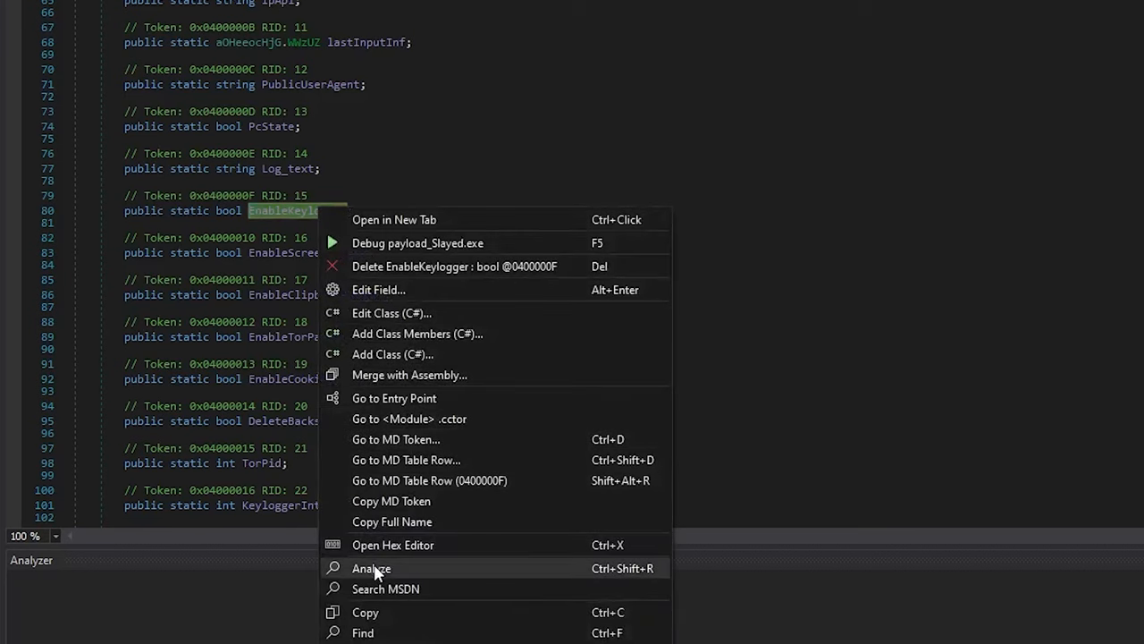
{"action": "left_click", "coordinate": [372, 568]}
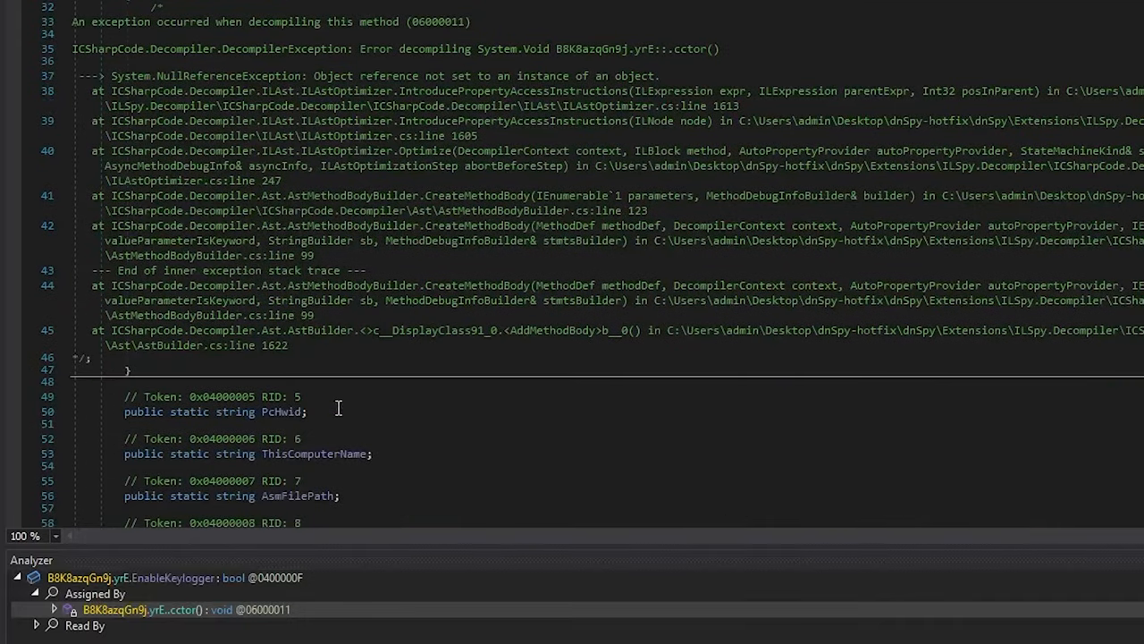
{"action": "mouse_move", "coordinate": [383, 188]}
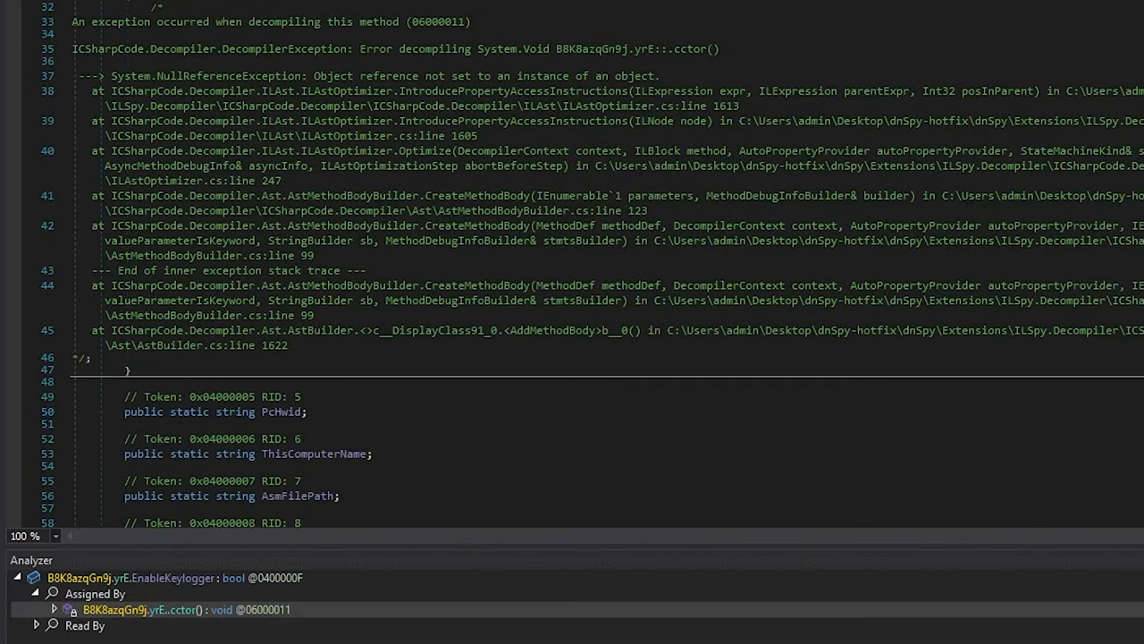
{"action": "mouse_move", "coordinate": [282, 308]}
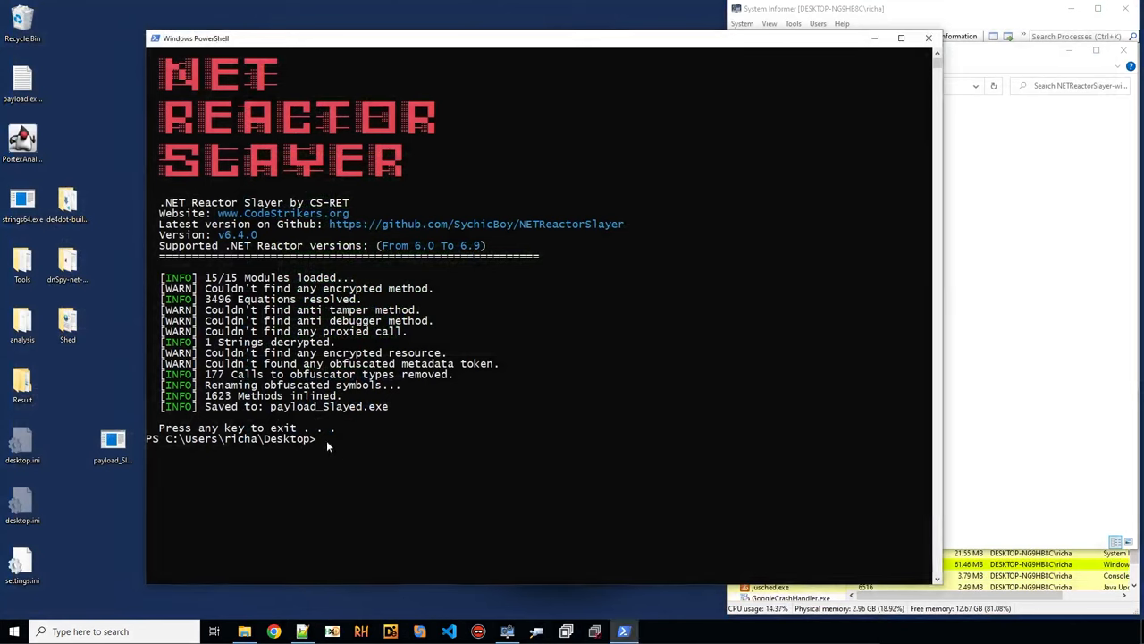
- Close the finished Slayer console and get a fresh PowerShell prompt at C:\Users\richa\Desktop
{"action": "double_click", "coordinate": [275, 287]}
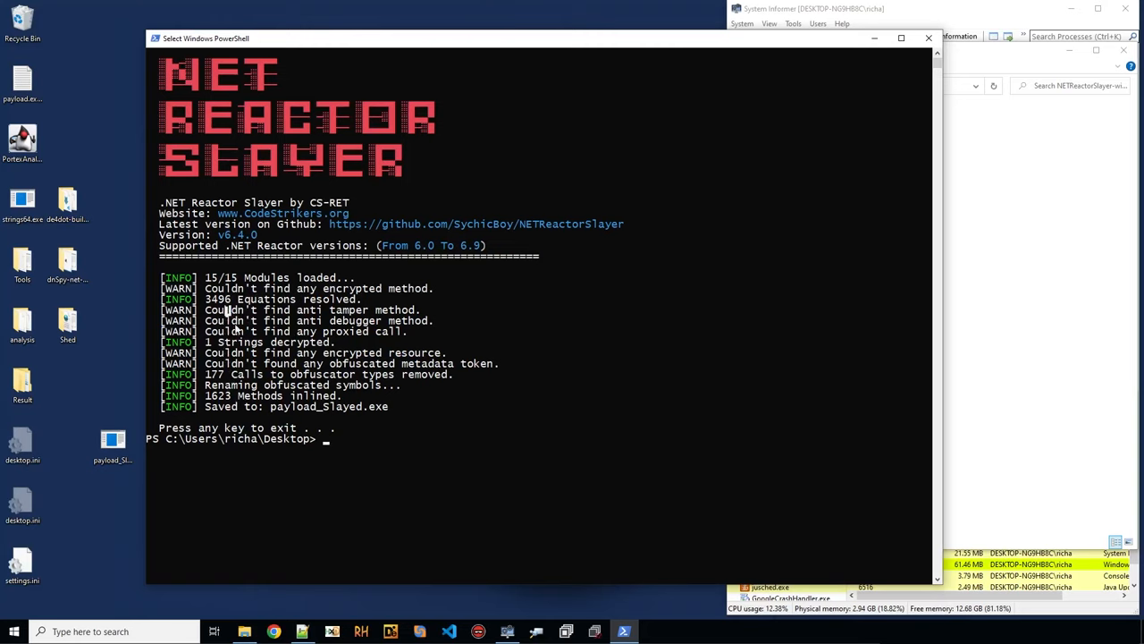
{"action": "mouse_move", "coordinate": [426, 463]}
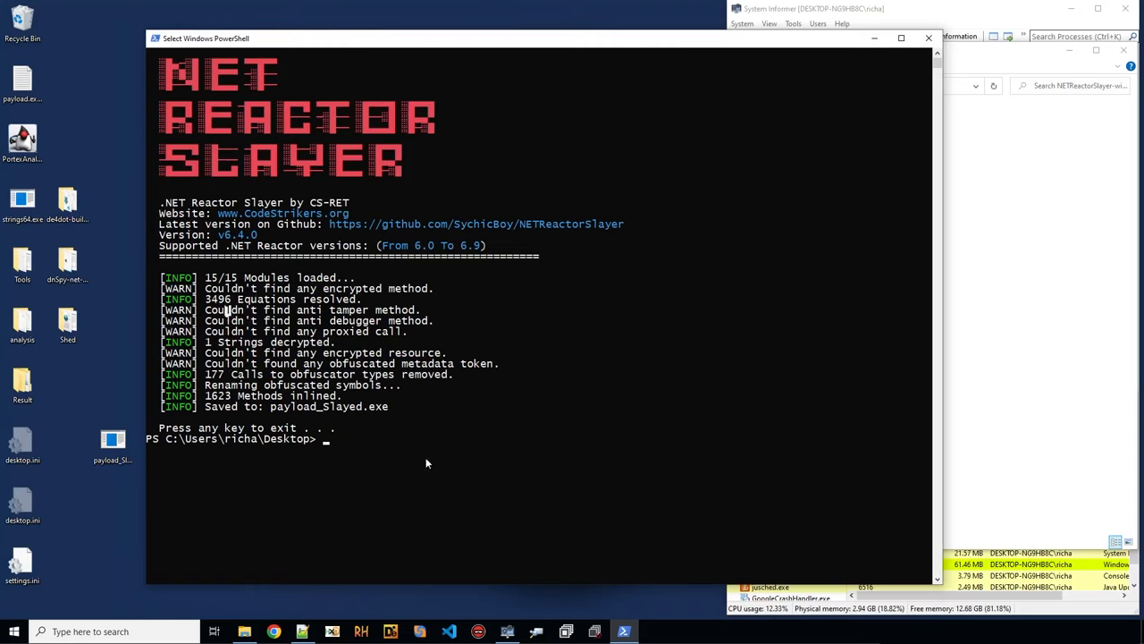
{"action": "mouse_move", "coordinate": [490, 223]}
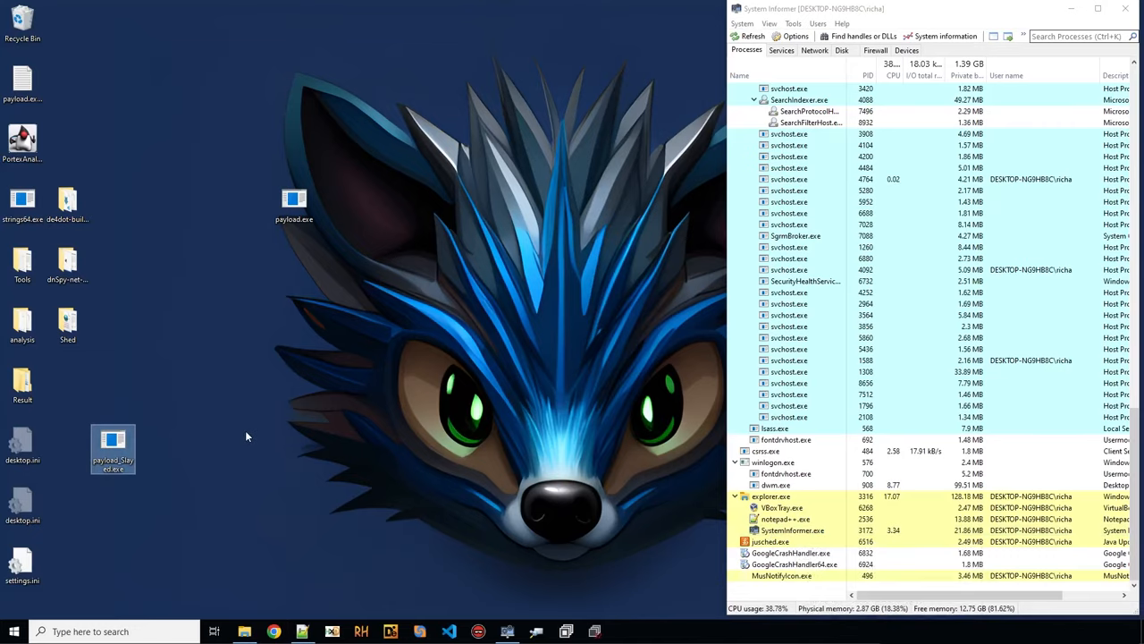
{"action": "mouse_move", "coordinate": [248, 398]}
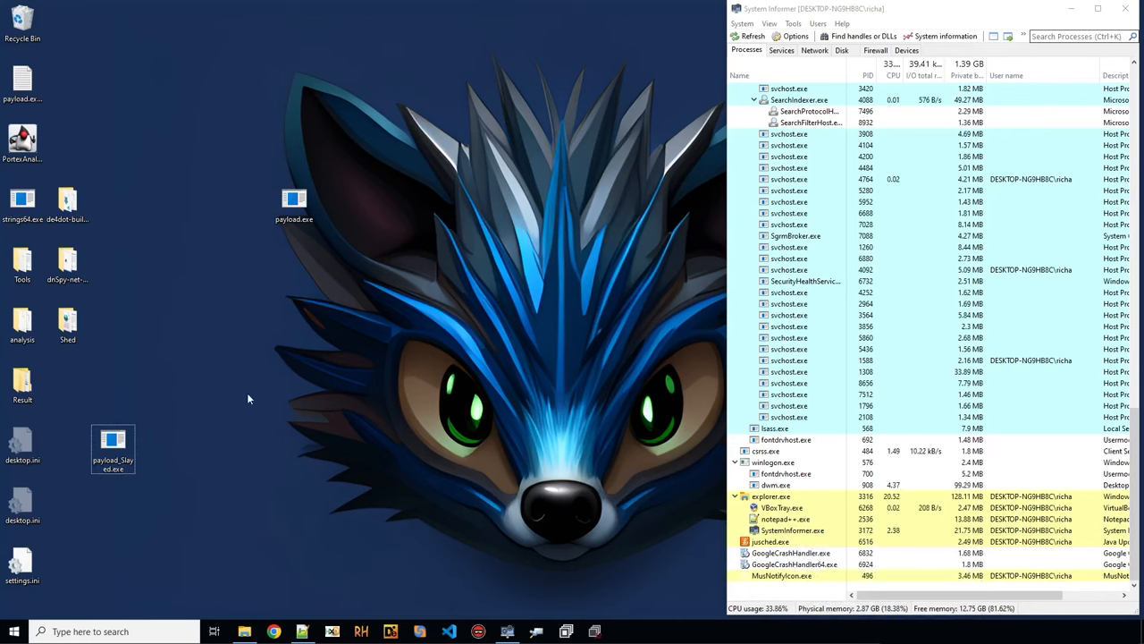
{"action": "mouse_move", "coordinate": [355, 588]}
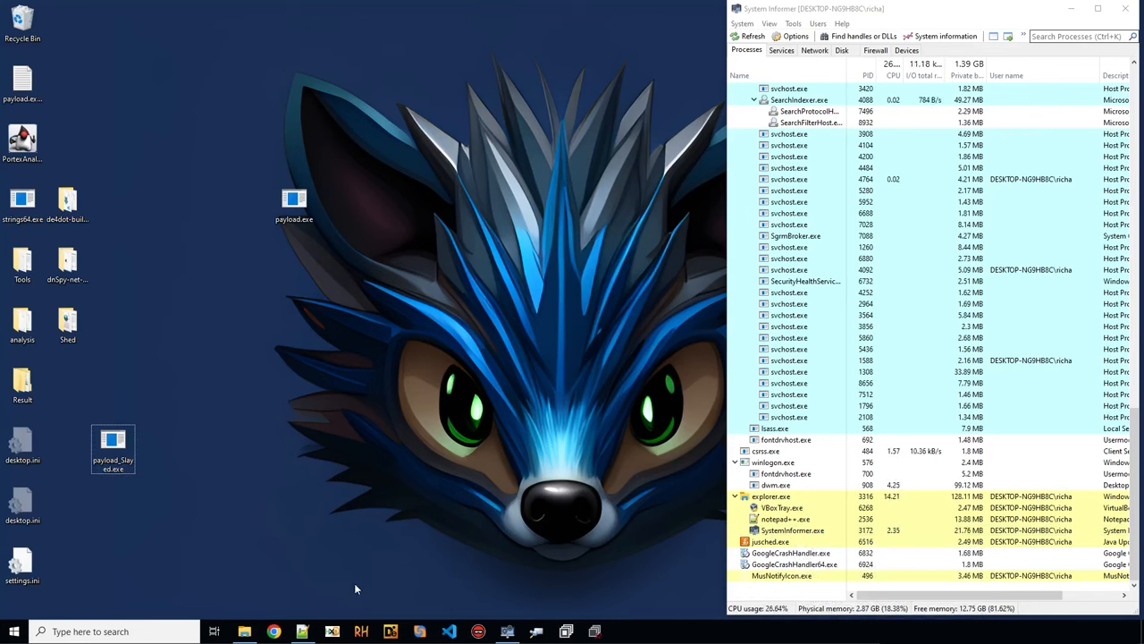
{"action": "left_click_drag", "start_coordinate": [113, 448], "coordinate": [134, 340]}
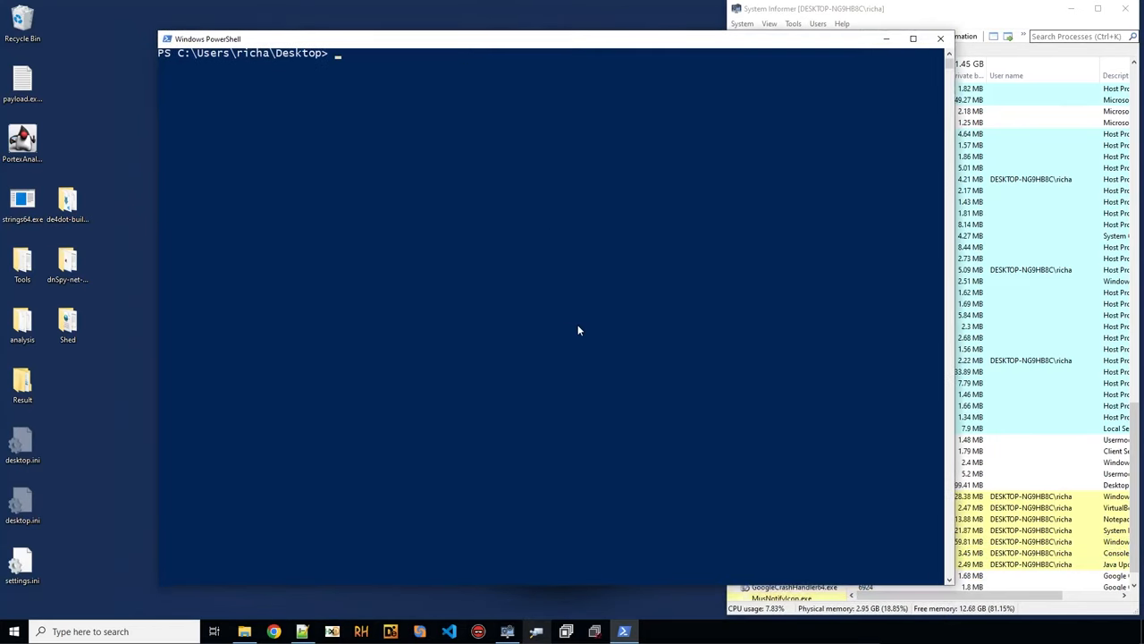
- Run NETReactorSlayer.CLI.exe -h from the Tools folder to list its options
{"action": "type", "text": ".\\Tools\\NETReactorSlayer-windows\\"}
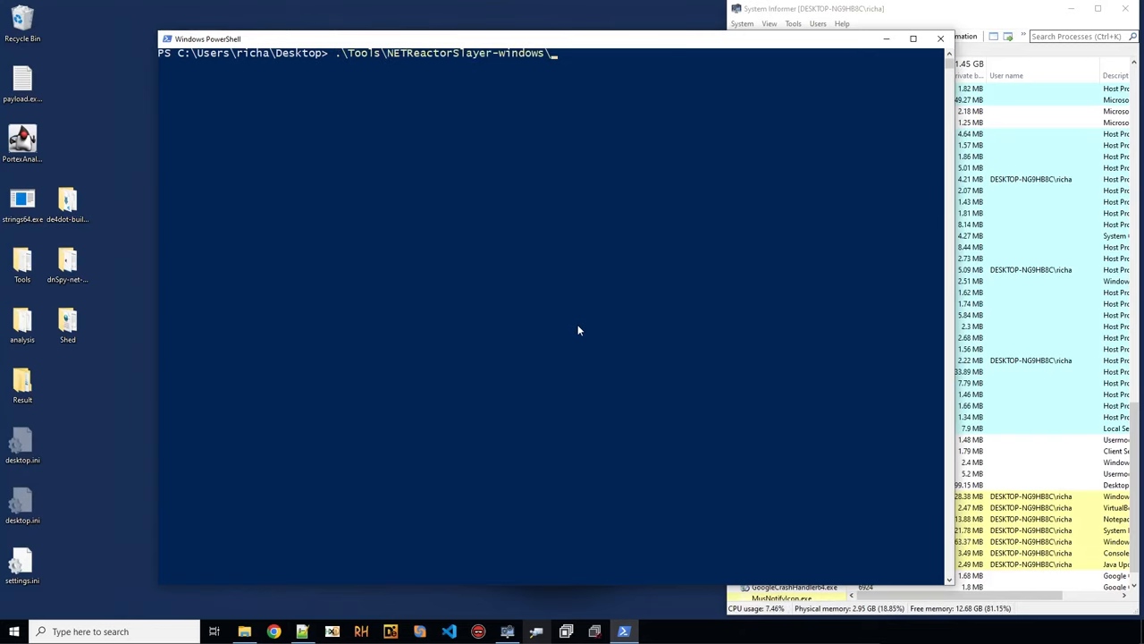
{"action": "type", "text": "NETReactorSlayer.CLI.exe -h"}
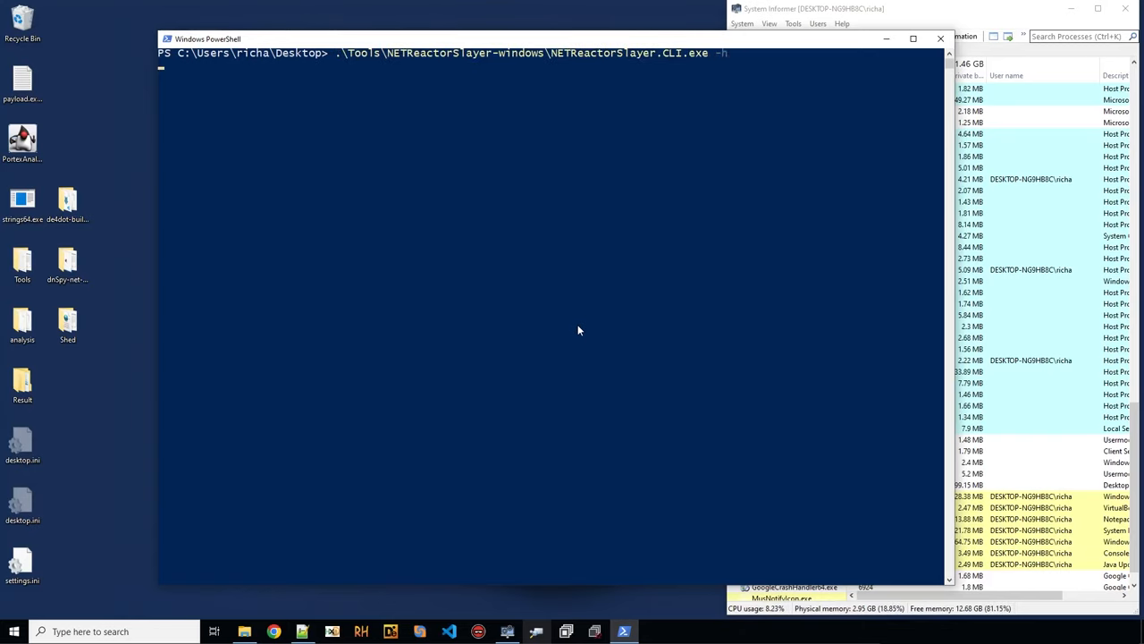
{"action": "key", "text": "enter"}
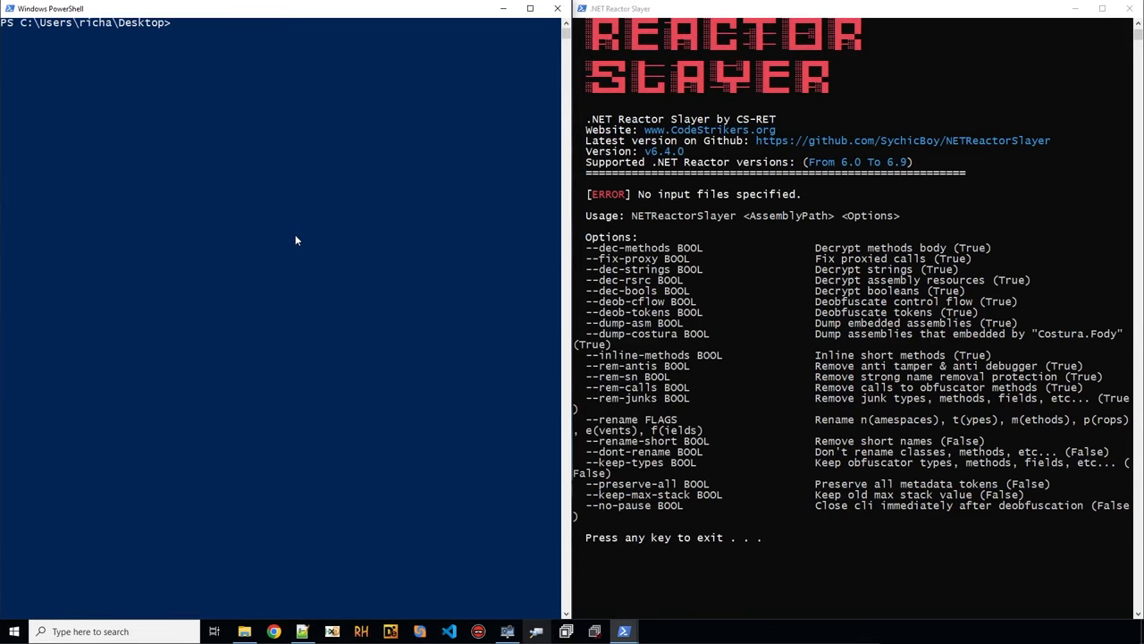
- Rerun Slayer on the payload with --keep-types True --preserve-all True --keep-max-stack True
{"action": "type", "text": ".\\Tools\\NETReactorSlayer-windows\\NETReactorSlayer.CLI.exe"}
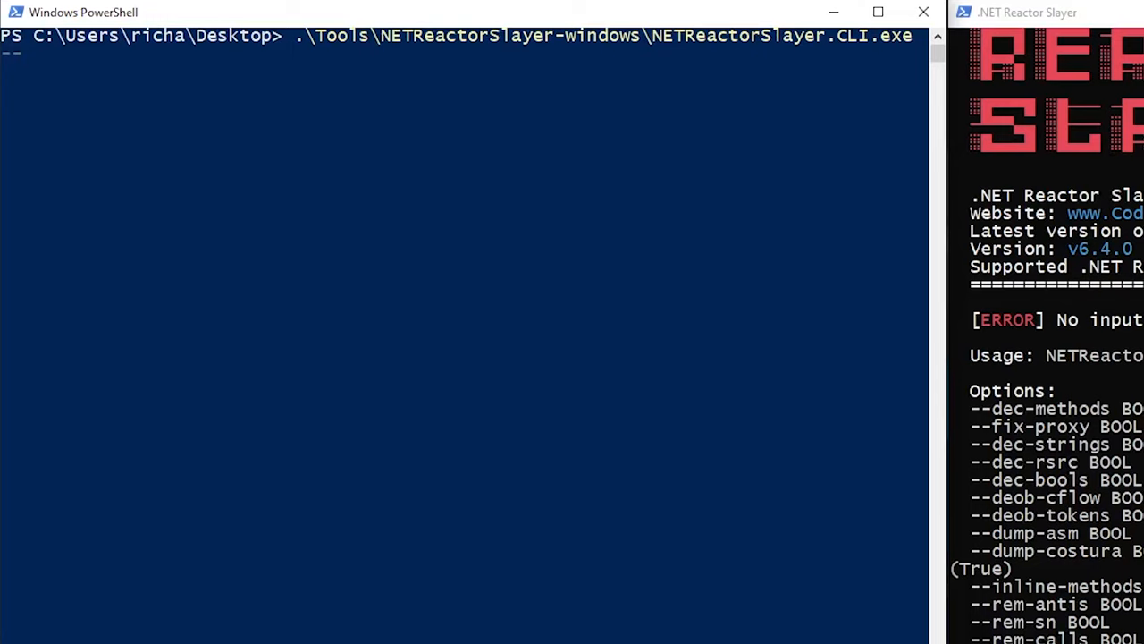
{"action": "mouse_move", "coordinate": [483, 535]}
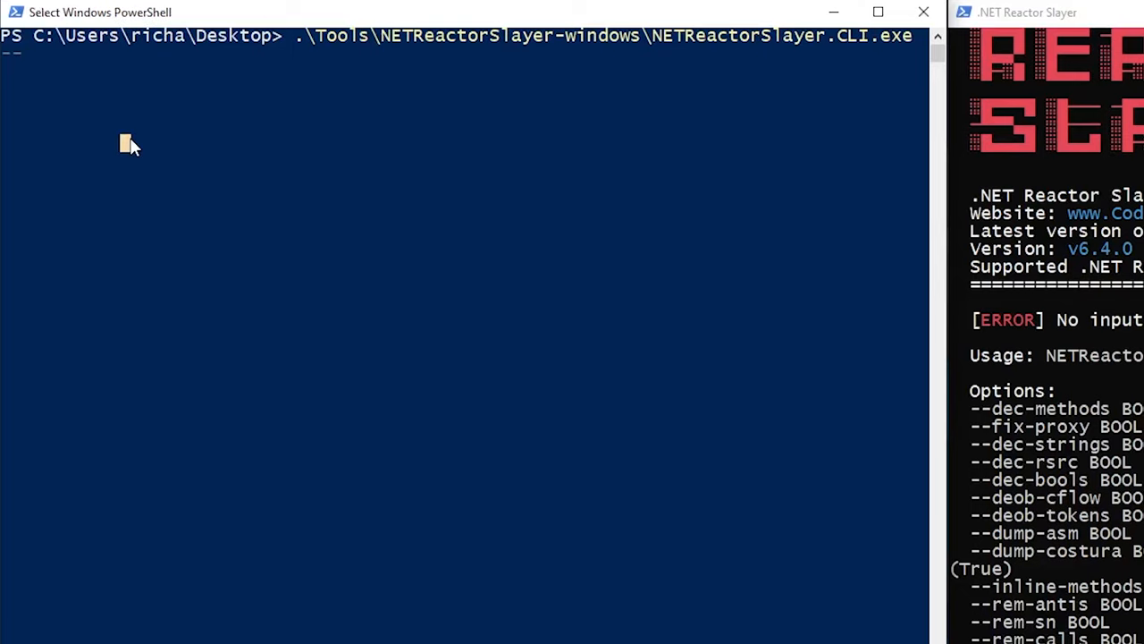
{"action": "type", "text": "--keep-type"}
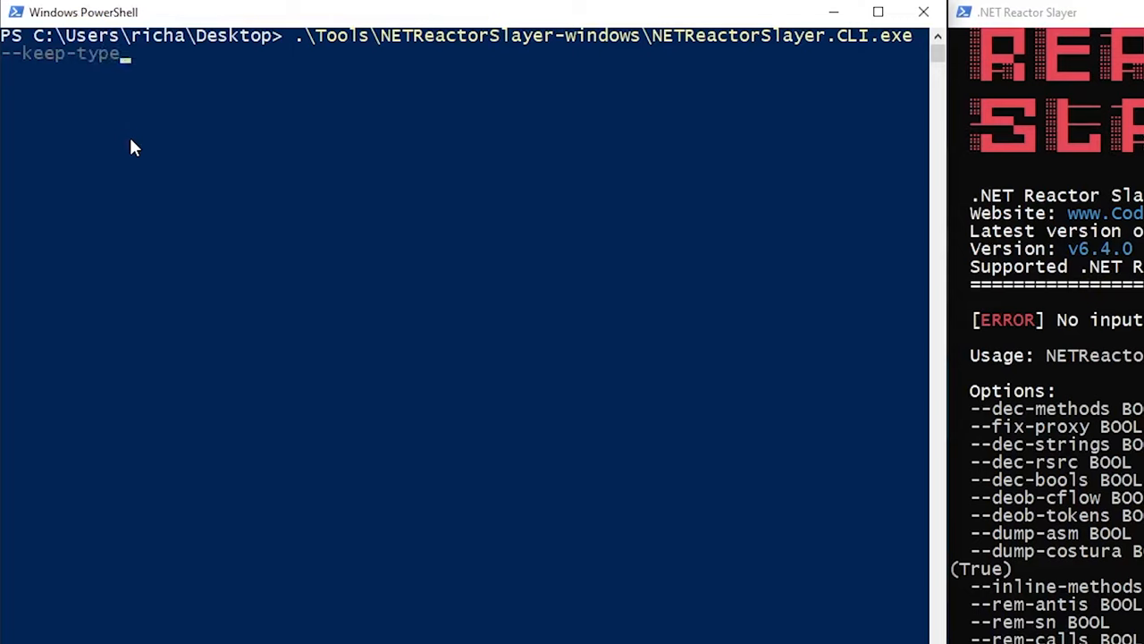
{"action": "type", "text": "s"}
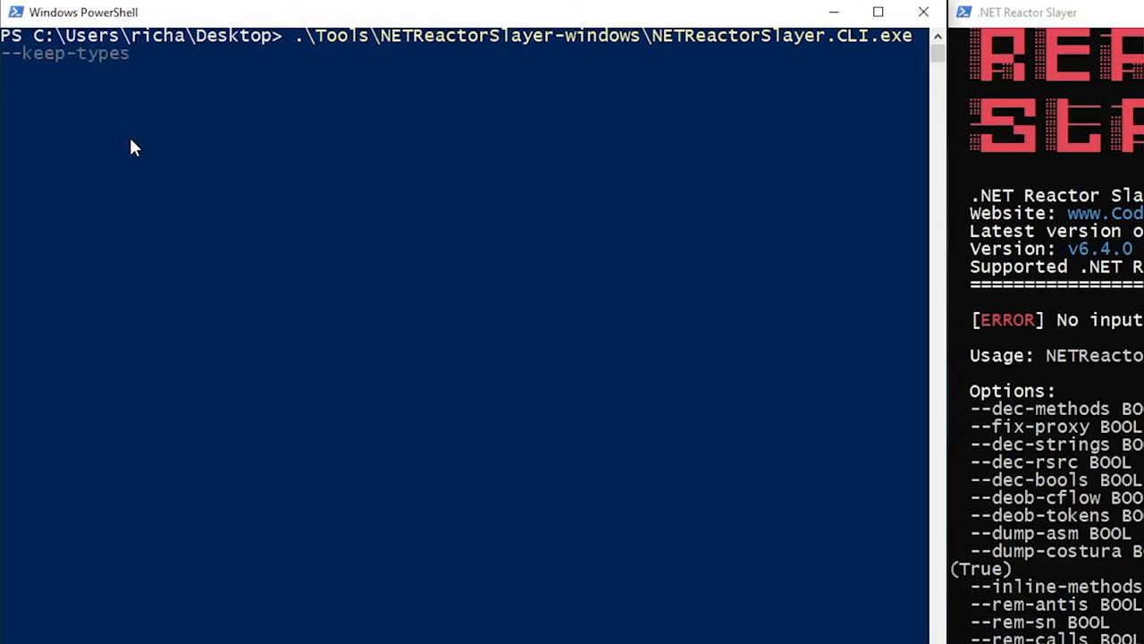
{"action": "type", "text": "True --preserve"}
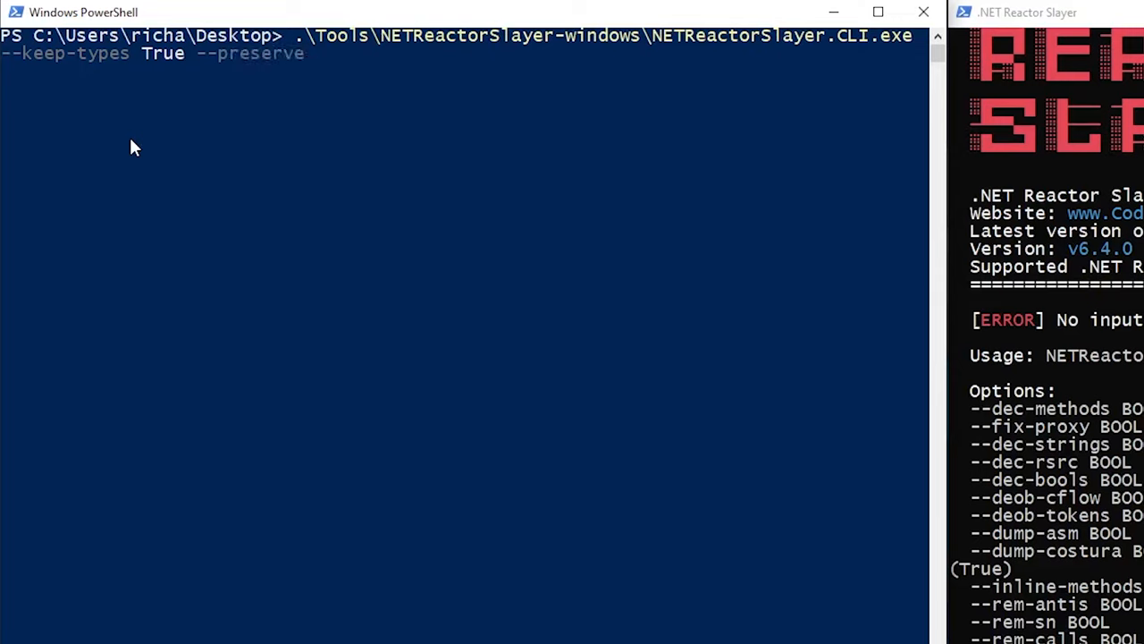
{"action": "type", "text": "-all True"}
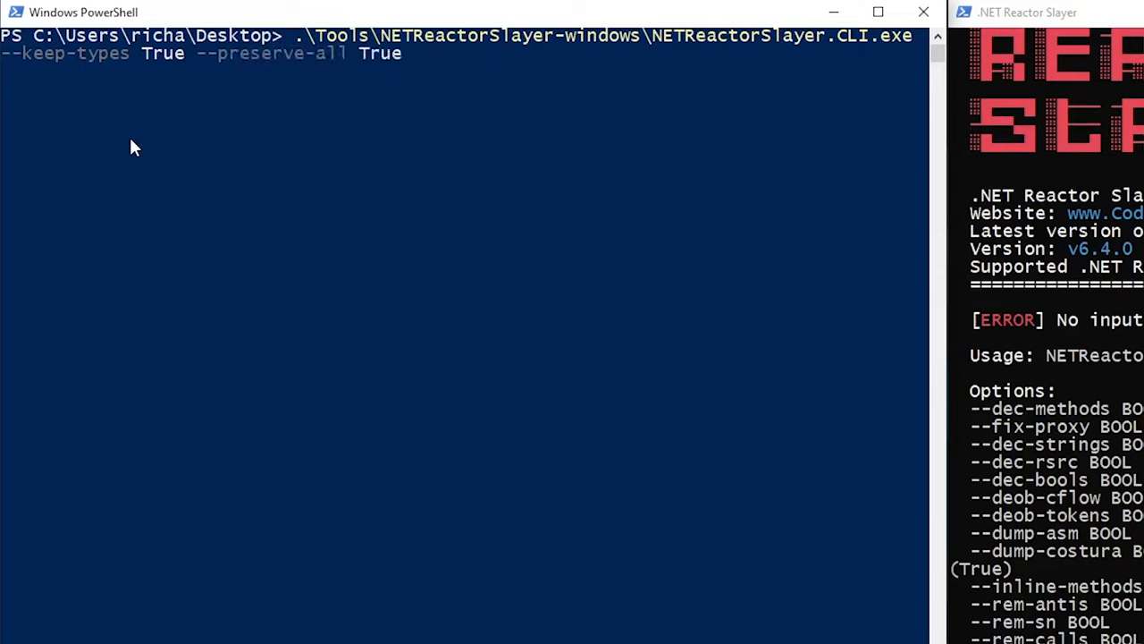
{"action": "type", "text": "--keep-max-stac"}
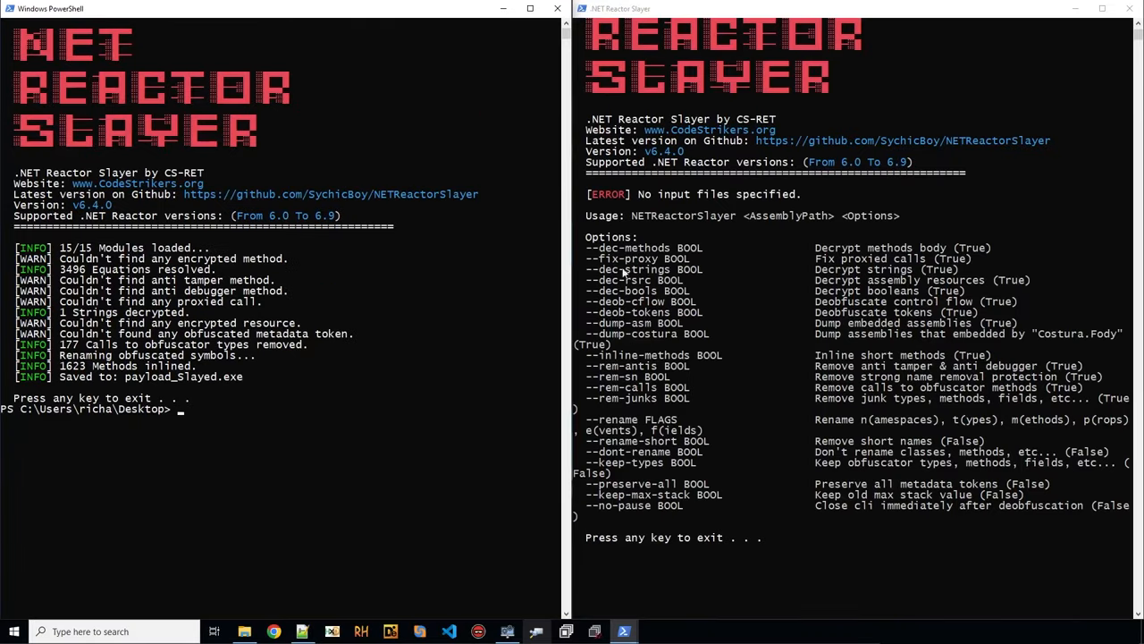
{"action": "mouse_move", "coordinate": [707, 261]}
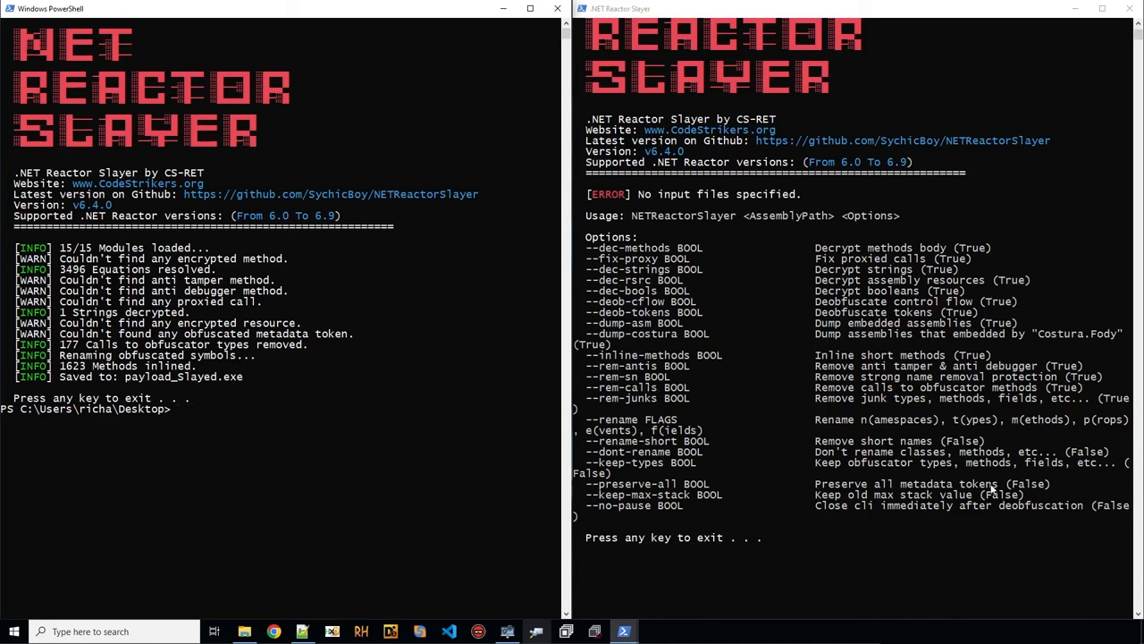
{"action": "mouse_move", "coordinate": [358, 472]}
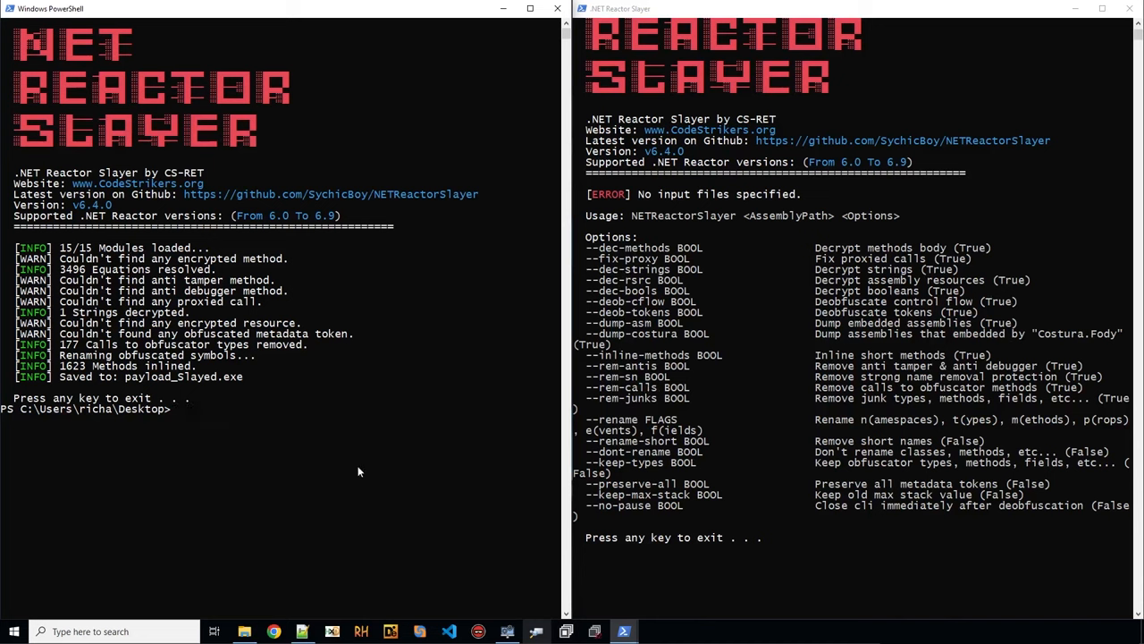
{"action": "mouse_move", "coordinate": [356, 286]}
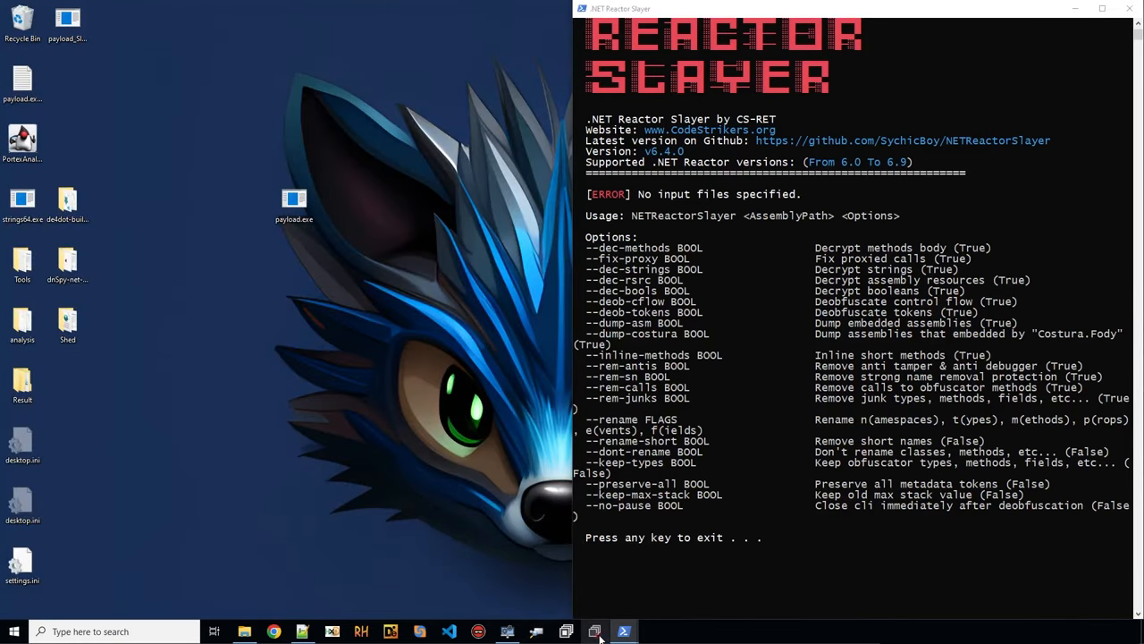
- Locate EnableKeylogger in the re-slayed payload and follow it into Class5.smethod_17's resource-reading body
{"action": "left_click", "coordinate": [594, 631]}
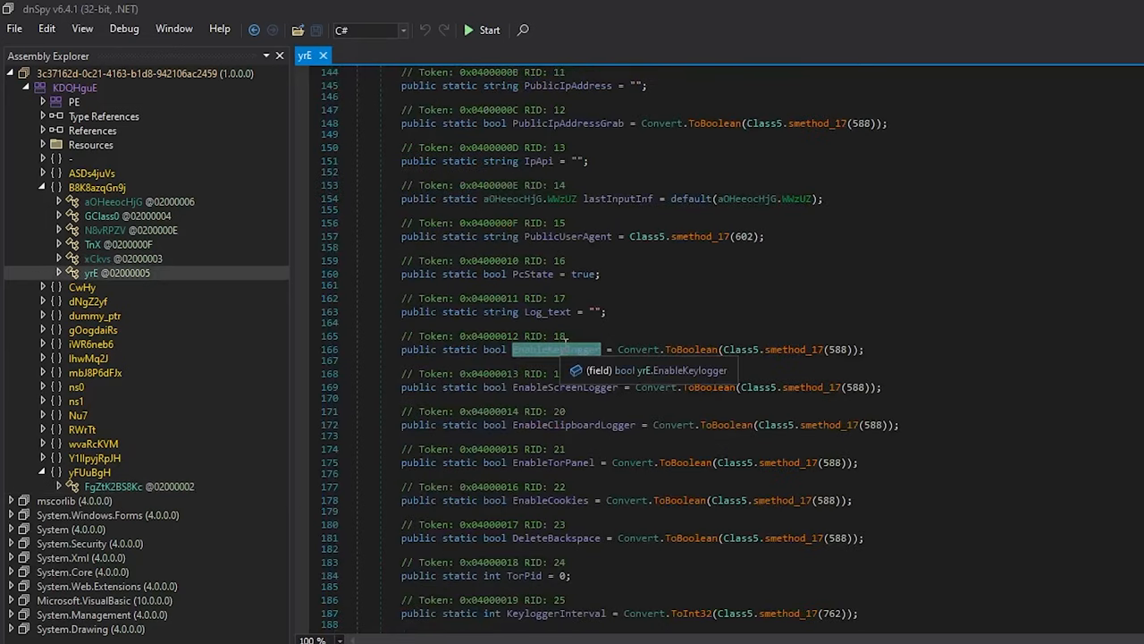
{"action": "mouse_move", "coordinate": [889, 347]}
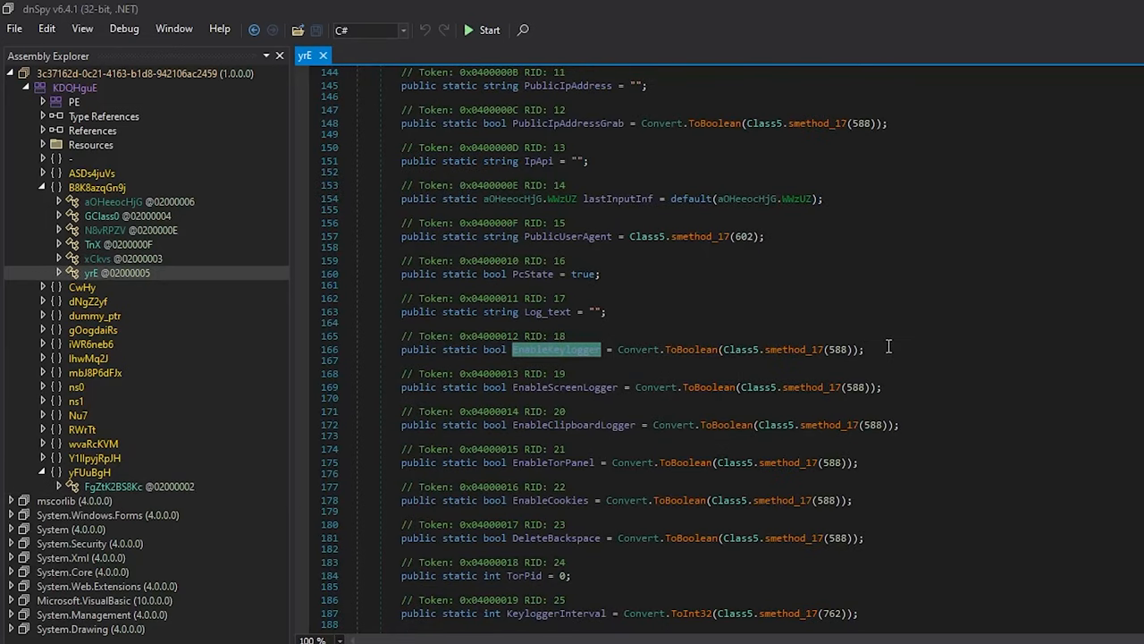
{"action": "scroll", "scroll_direction": "down", "scroll_amount": 3}
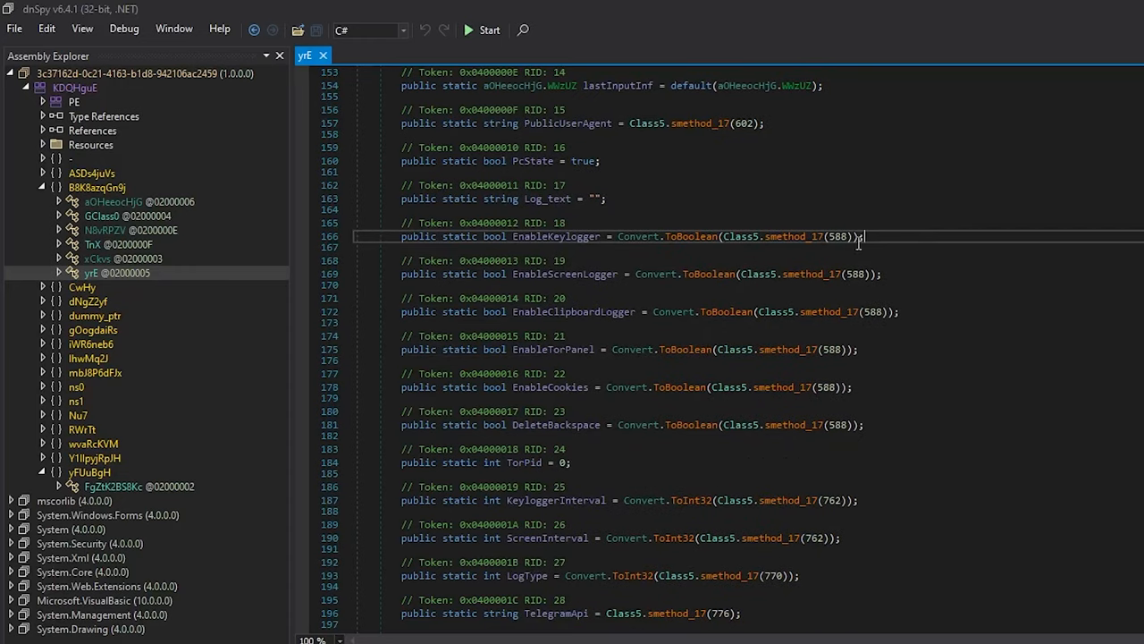
{"action": "scroll", "scroll_direction": "down", "scroll_amount": 3}
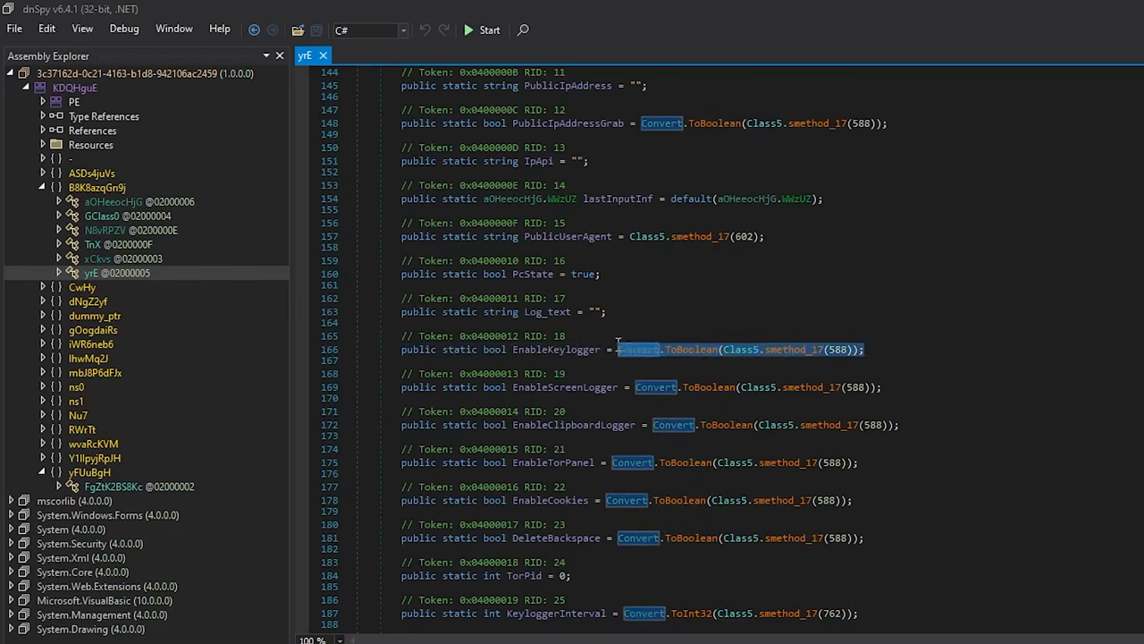
{"action": "mouse_move", "coordinate": [796, 349]}
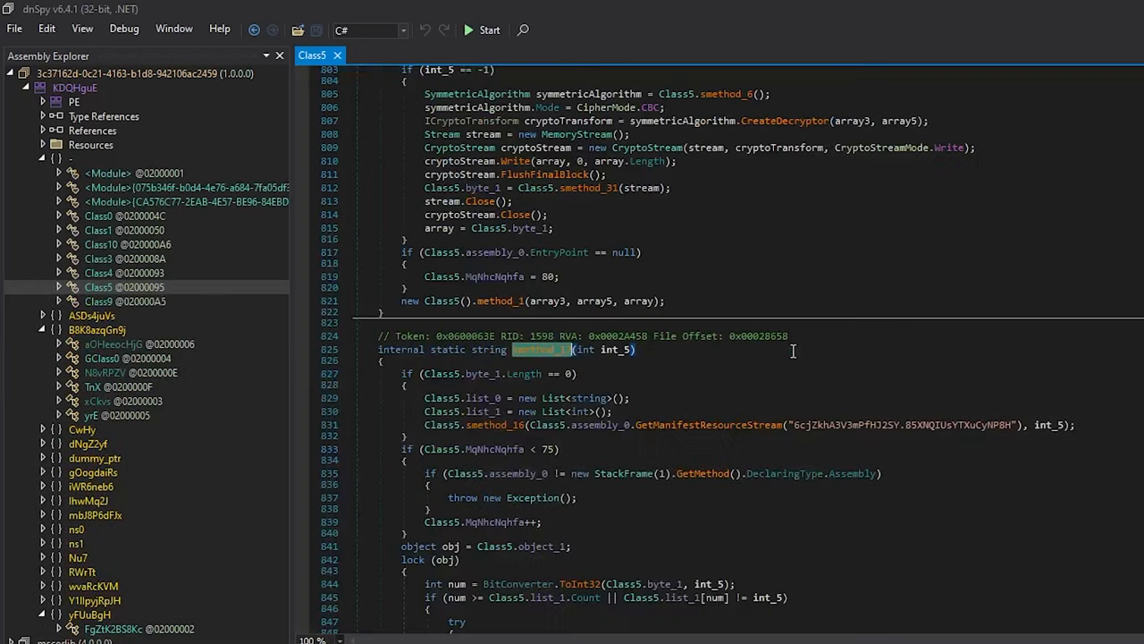
{"action": "scroll", "scroll_direction": "down", "scroll_amount": 3}
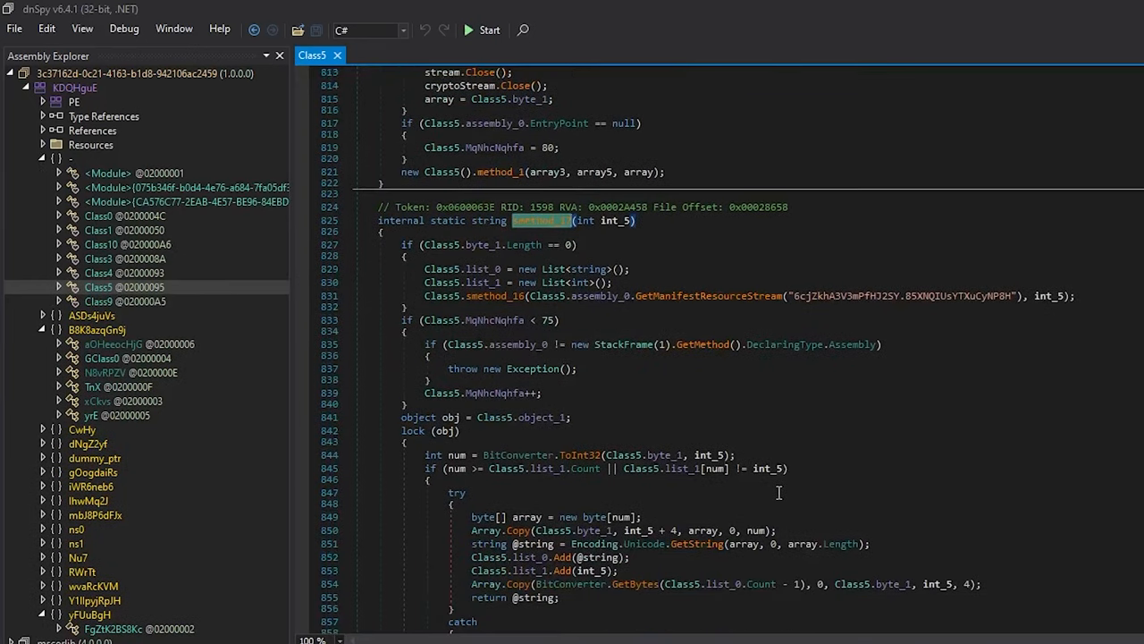
{"action": "mouse_move", "coordinate": [747, 329]}
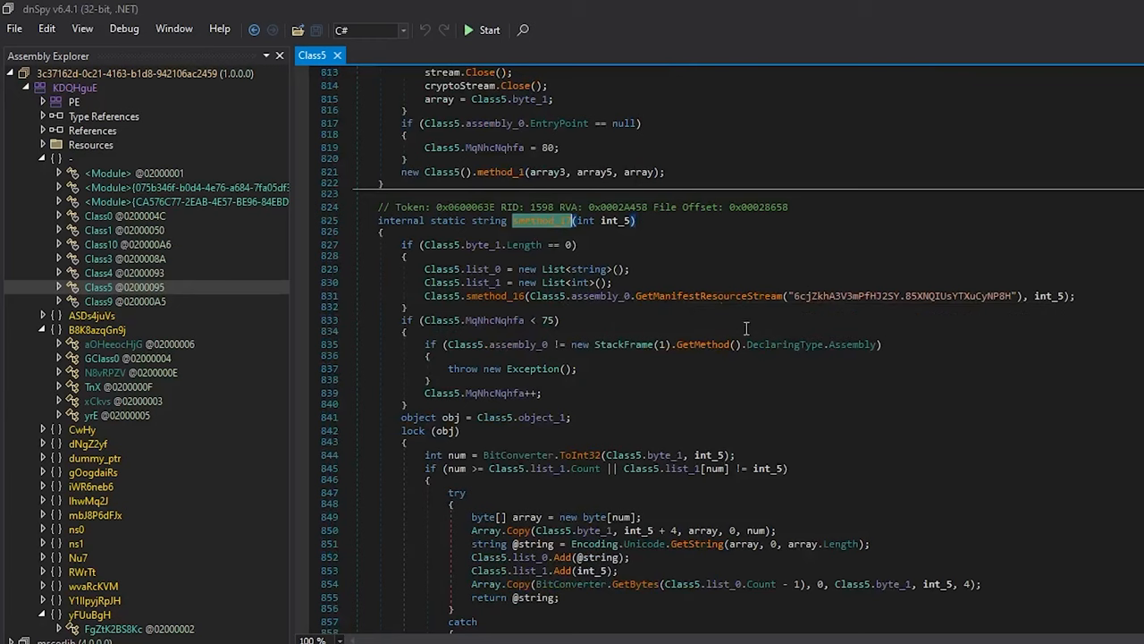
{"action": "scroll", "scroll_direction": "down", "scroll_amount": 3}
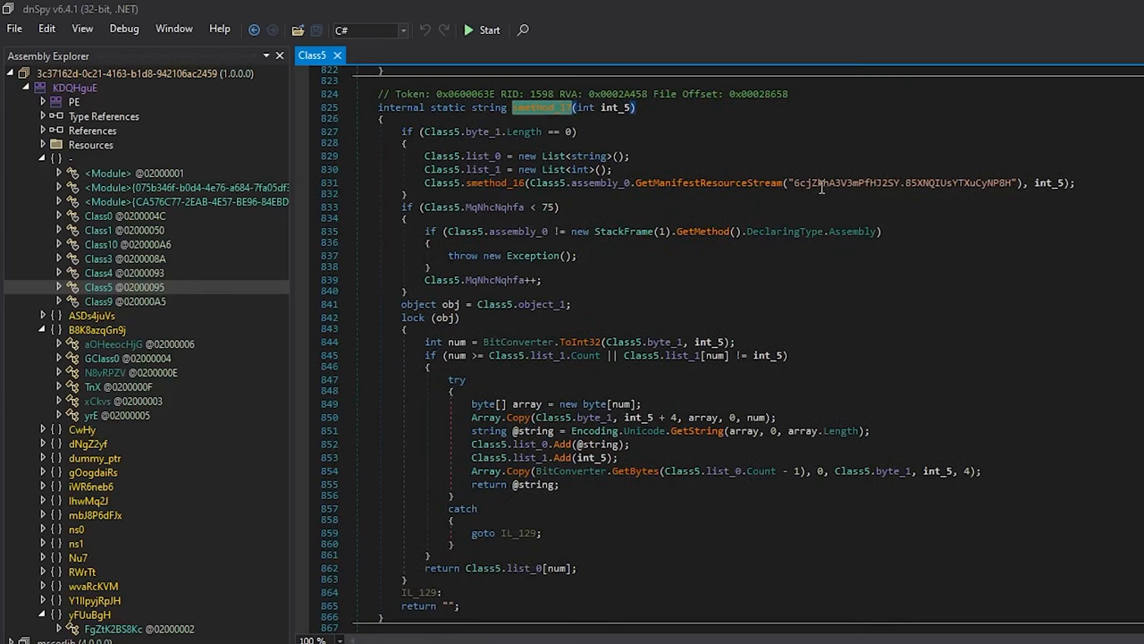
{"action": "mouse_move", "coordinate": [964, 180]}
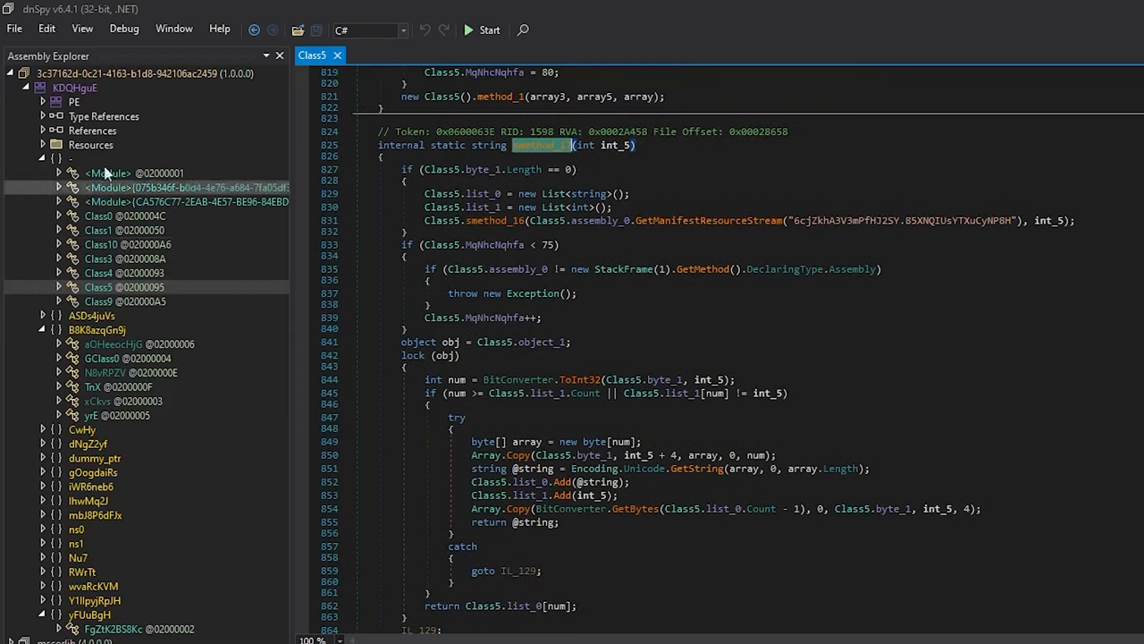
- Show both embedded resources in the hex editor as raw bytes
{"action": "left_click", "coordinate": [43, 145]}
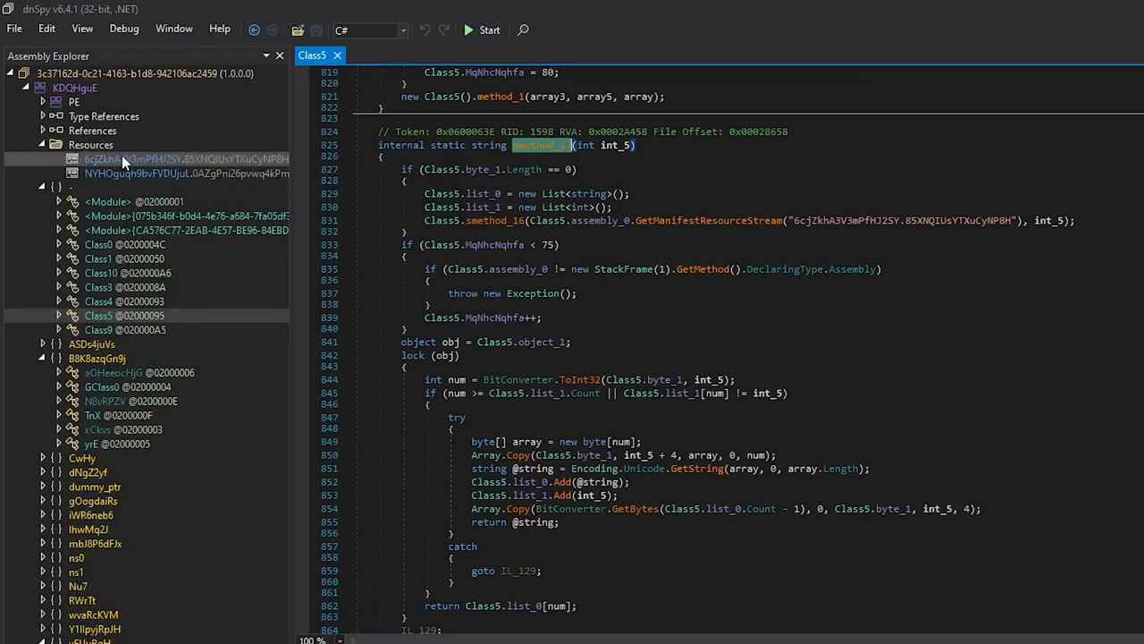
{"action": "right_click", "coordinate": [103, 157]}
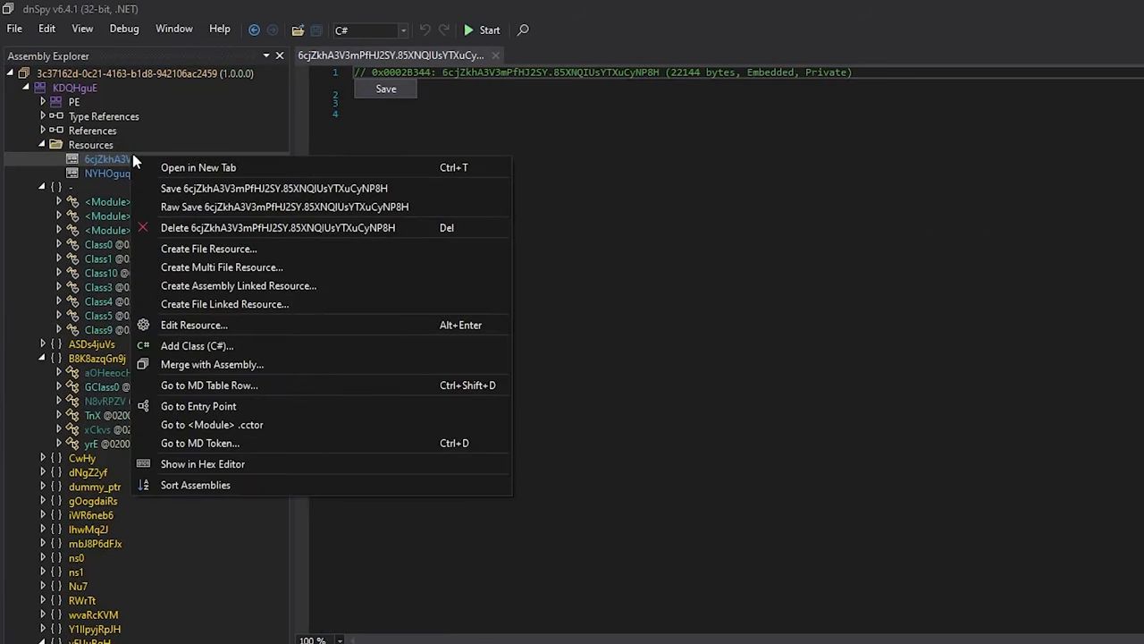
{"action": "mouse_move", "coordinate": [199, 406]}
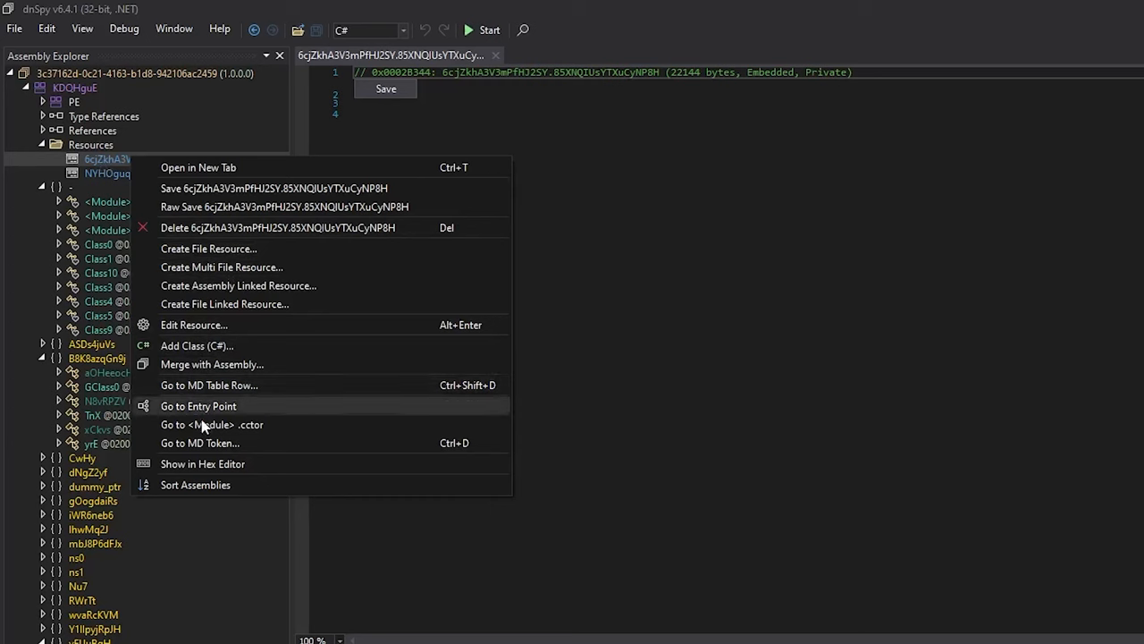
{"action": "left_click", "coordinate": [202, 463]}
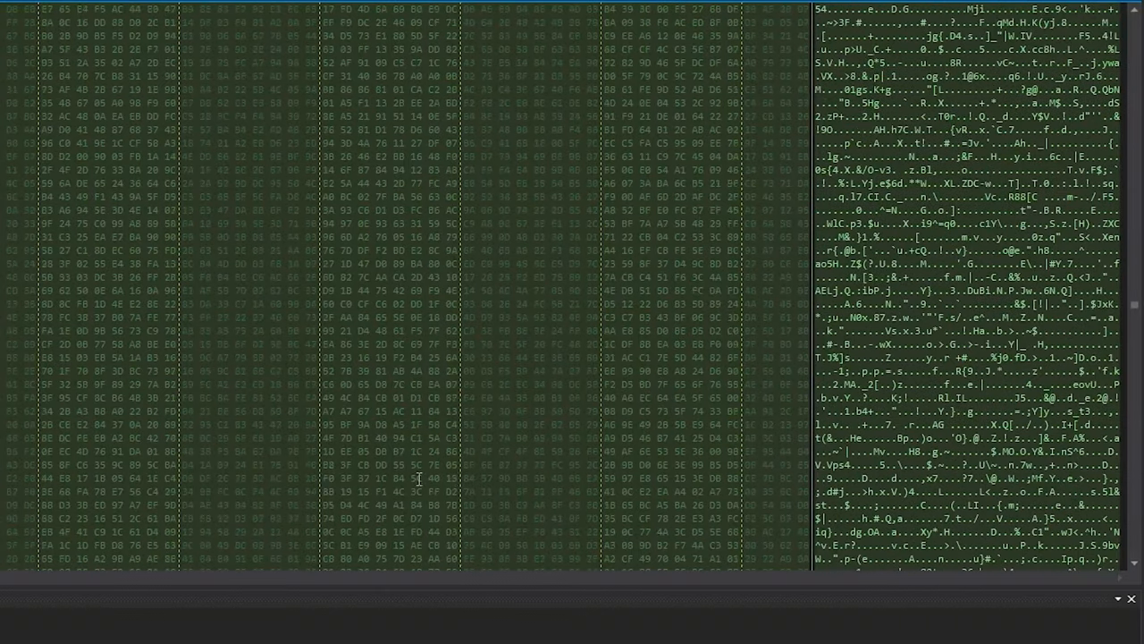
{"action": "right_click", "coordinate": [100, 172]}
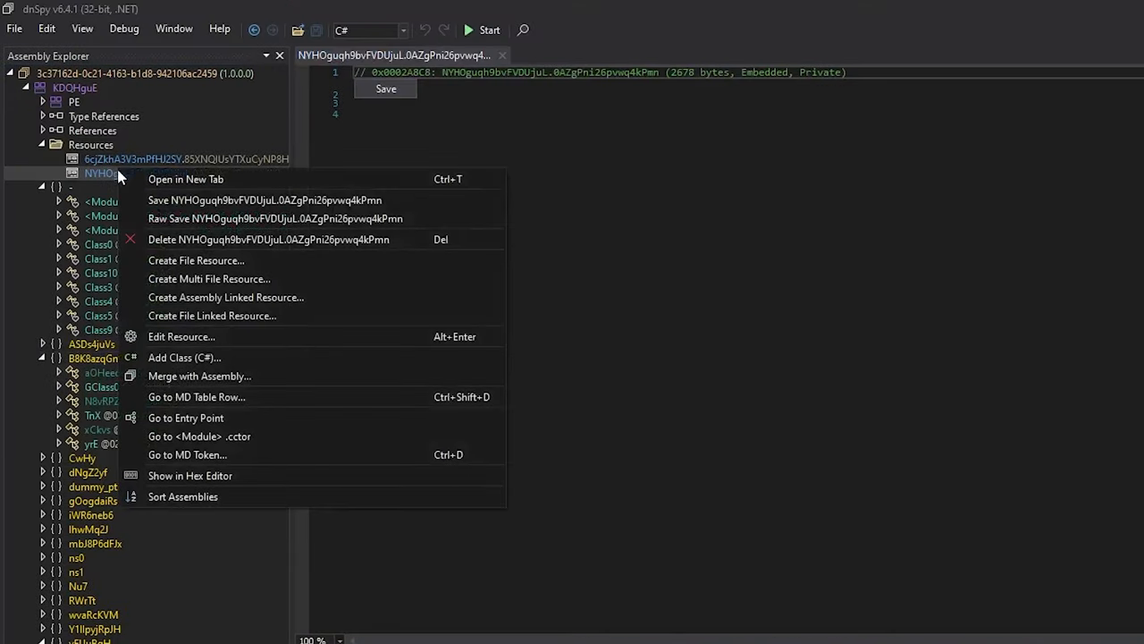
{"action": "mouse_move", "coordinate": [188, 454]}
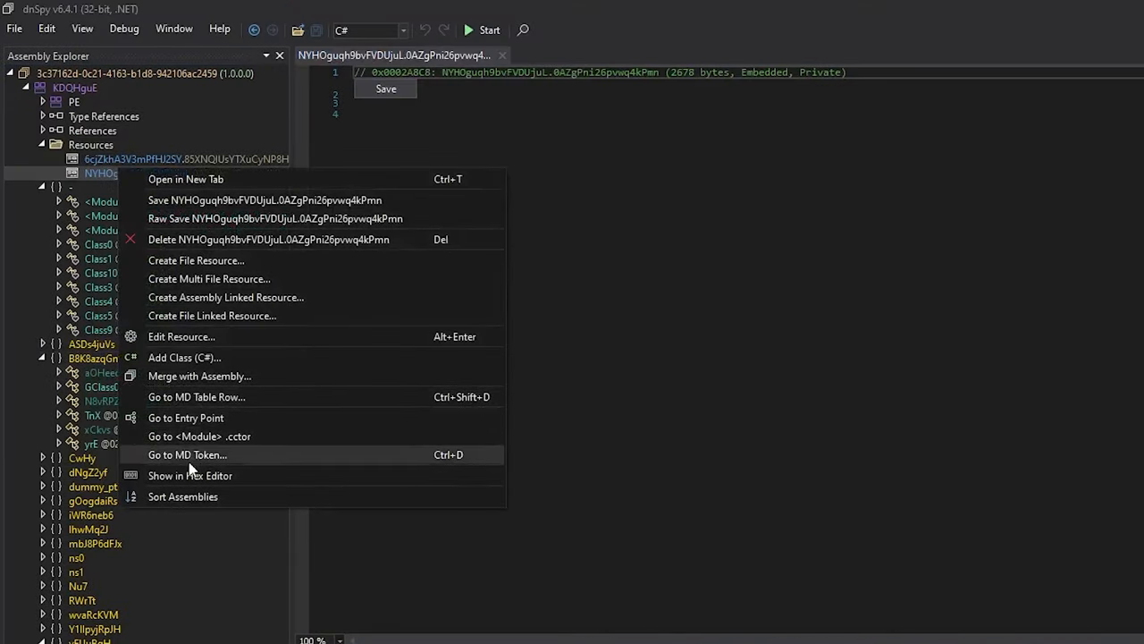
{"action": "left_click", "coordinate": [190, 475]}
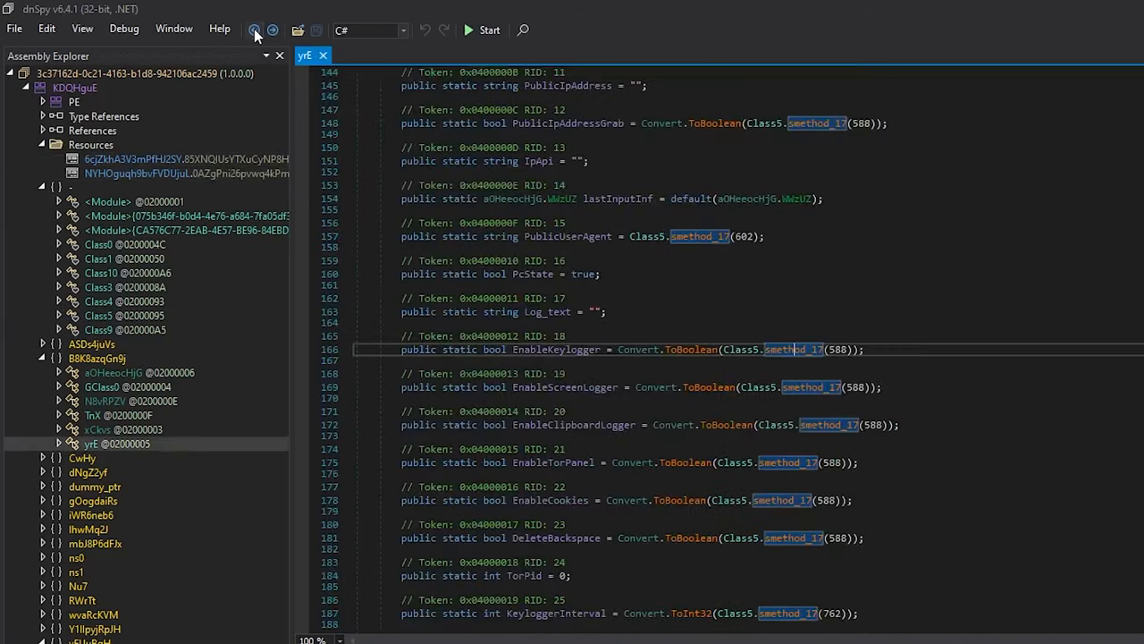
- View config class yrE, scrolling through fields like EnableKeylogger still set by obfuscated calls
{"action": "double_click", "coordinate": [556, 349]}
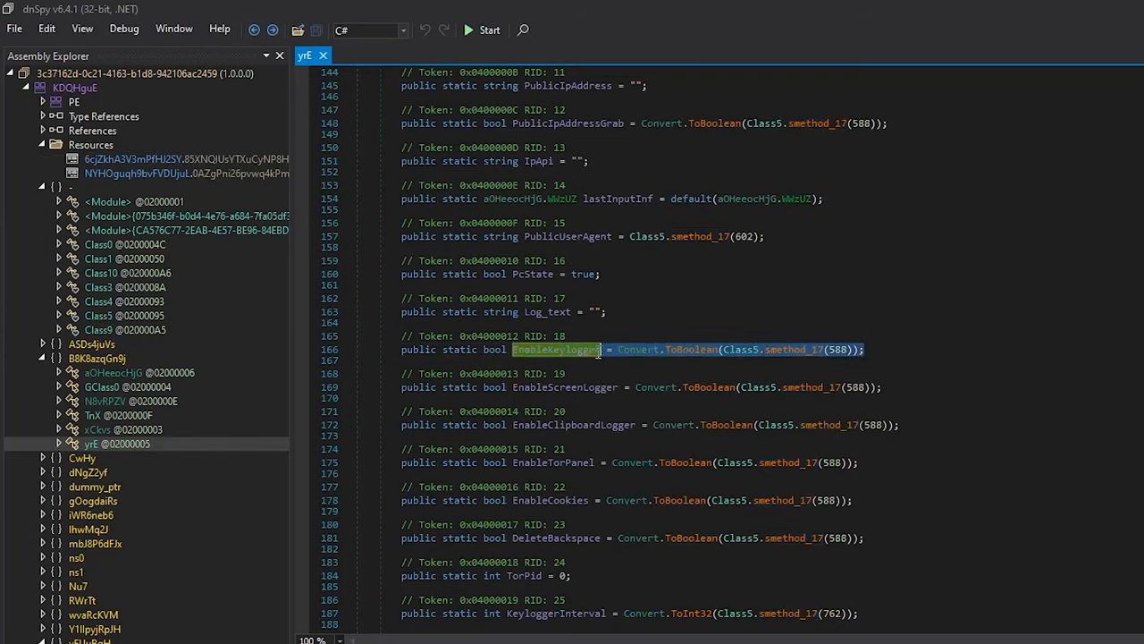
{"action": "scroll", "scroll_direction": "down", "scroll_amount": 3}
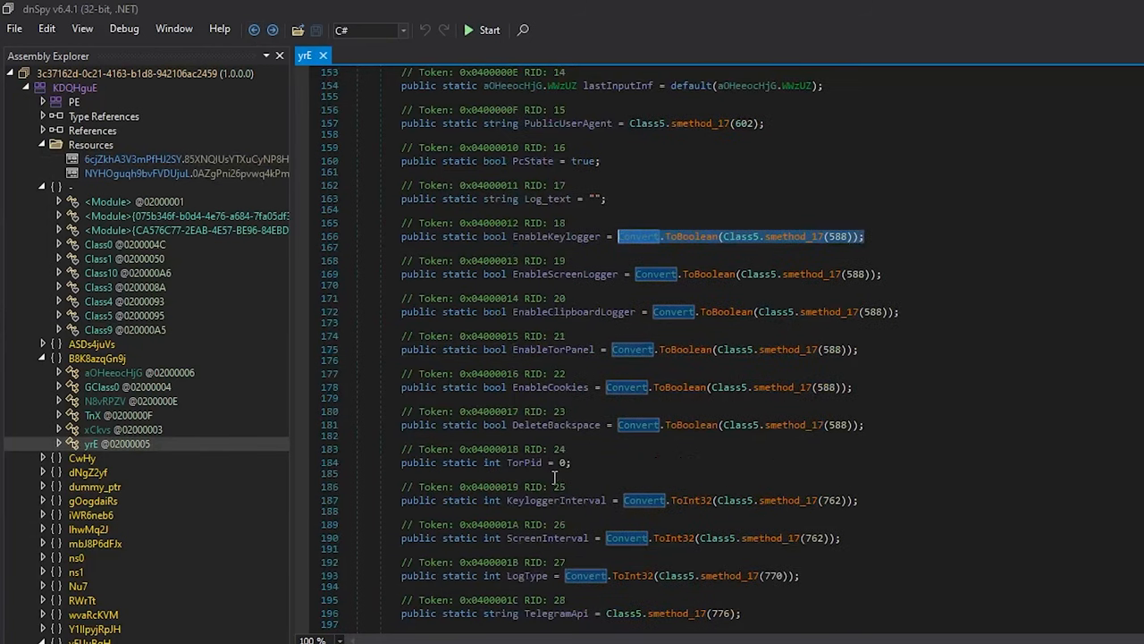
{"action": "scroll", "scroll_direction": "down", "scroll_amount": 3}
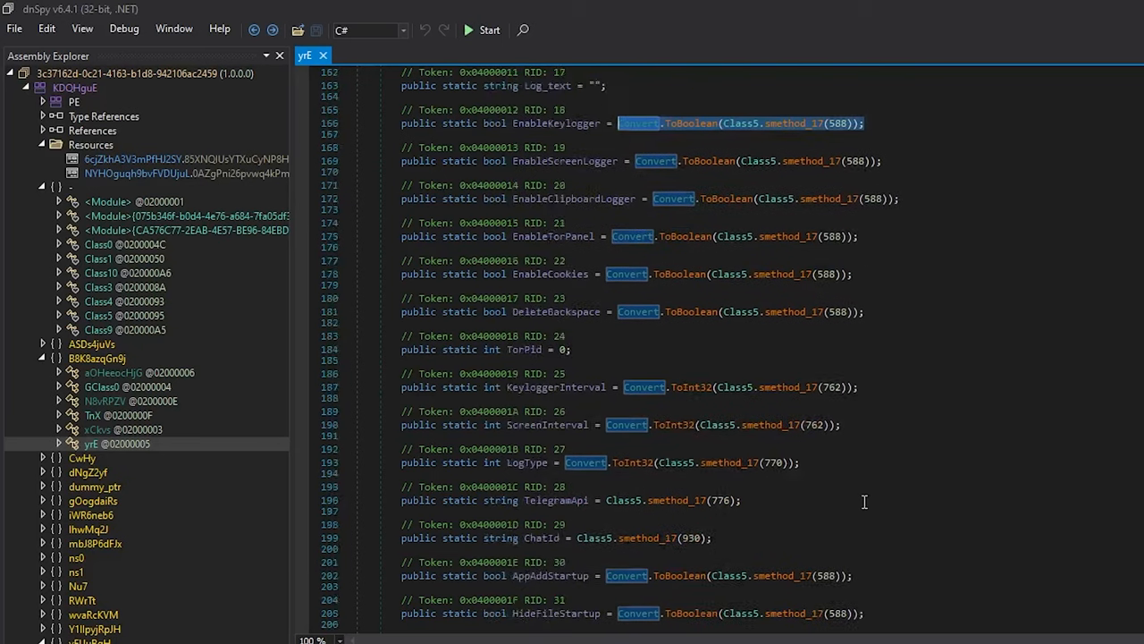
{"action": "scroll", "scroll_direction": "down", "scroll_amount": 3}
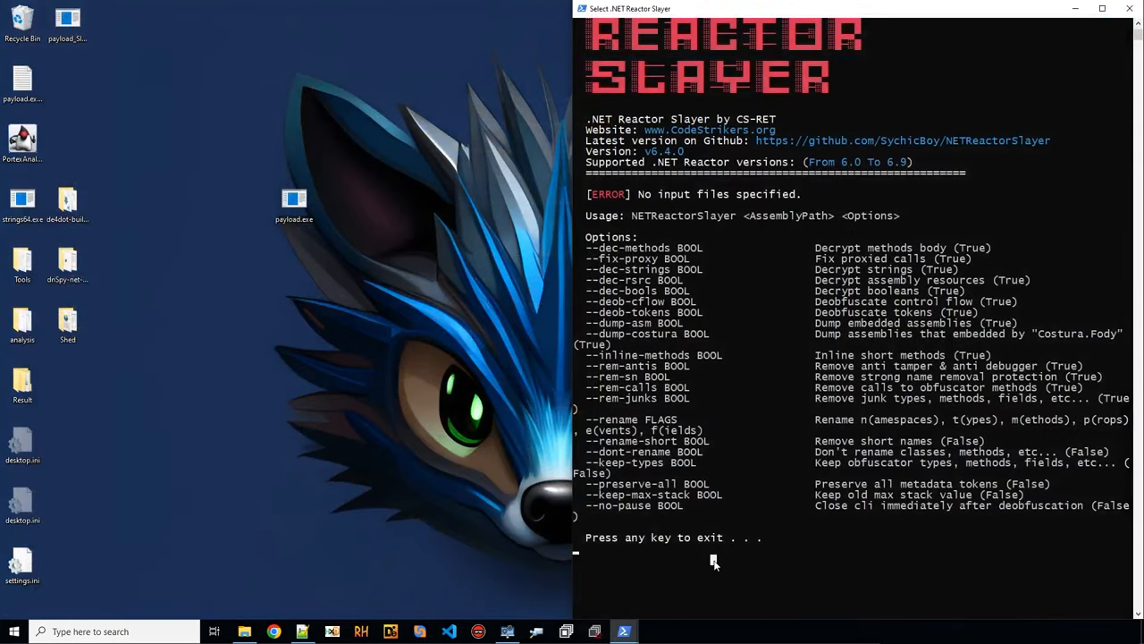
- Run Slayer's help, then run it on payload_2.exe, decrypting 945 strings into payload_2_Slayed.exe
{"action": "key", "text": "enter"}
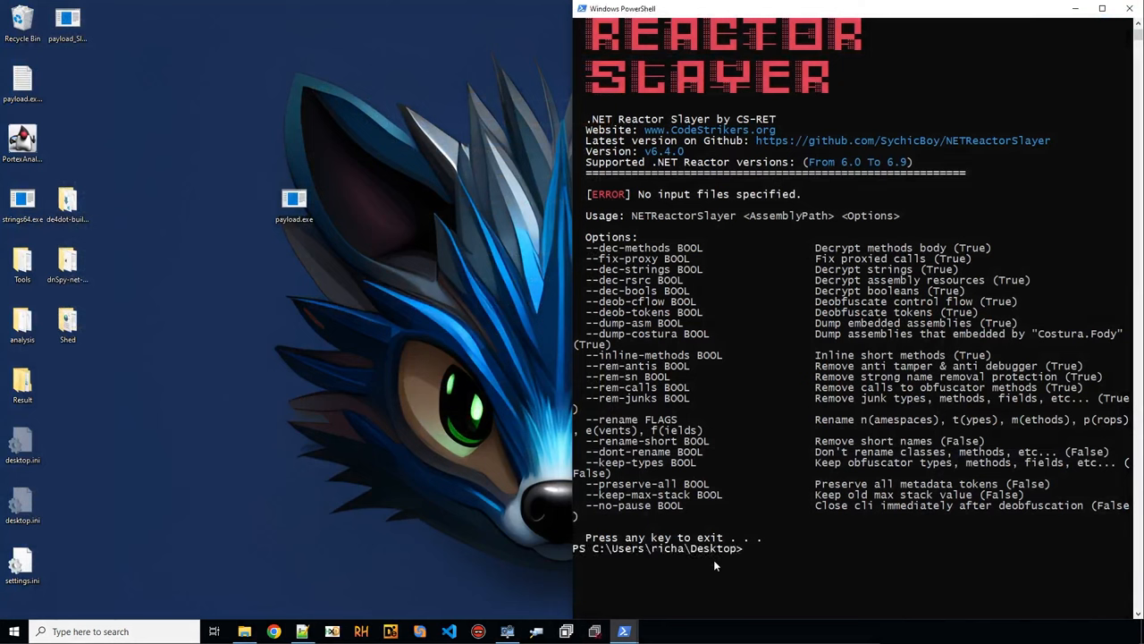
{"action": "type", "text": ".\\Tools\\NETReactorSlayer-windows\\NETReactorSlayer.CLI.exe -h"}
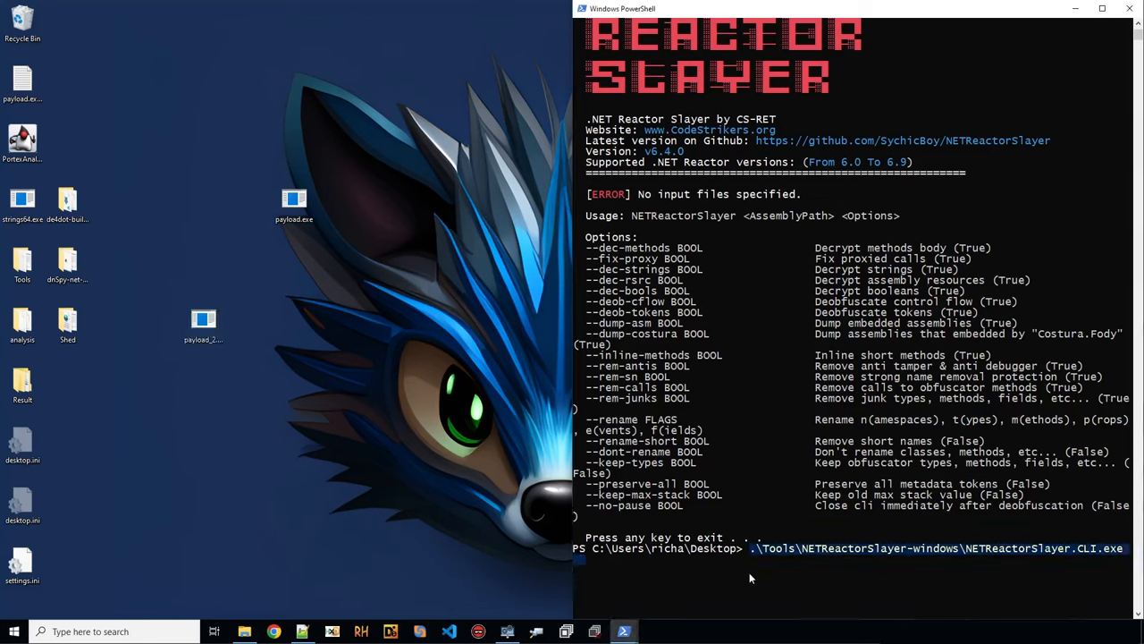
{"action": "type", "text": "p"}
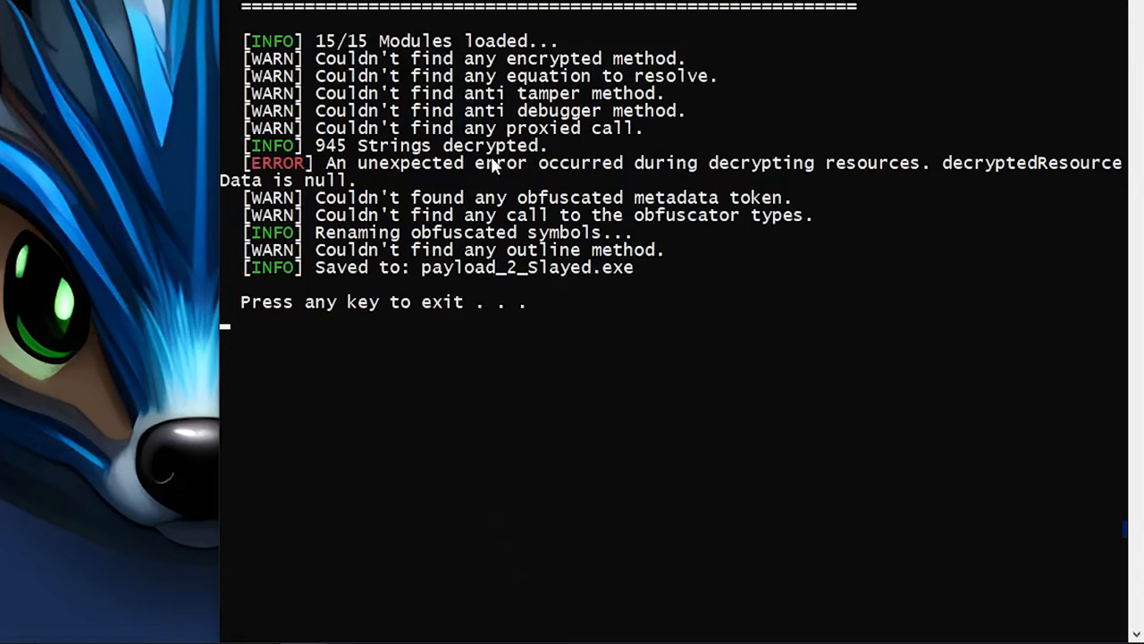
{"action": "mouse_move", "coordinate": [766, 185]}
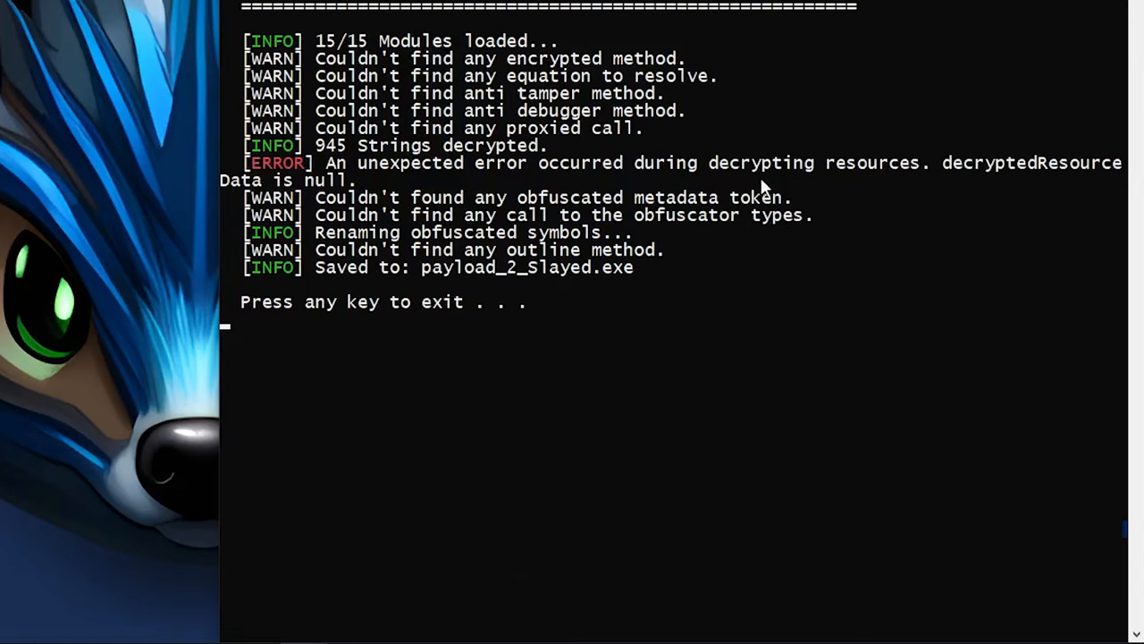
{"action": "mouse_move", "coordinate": [361, 206]}
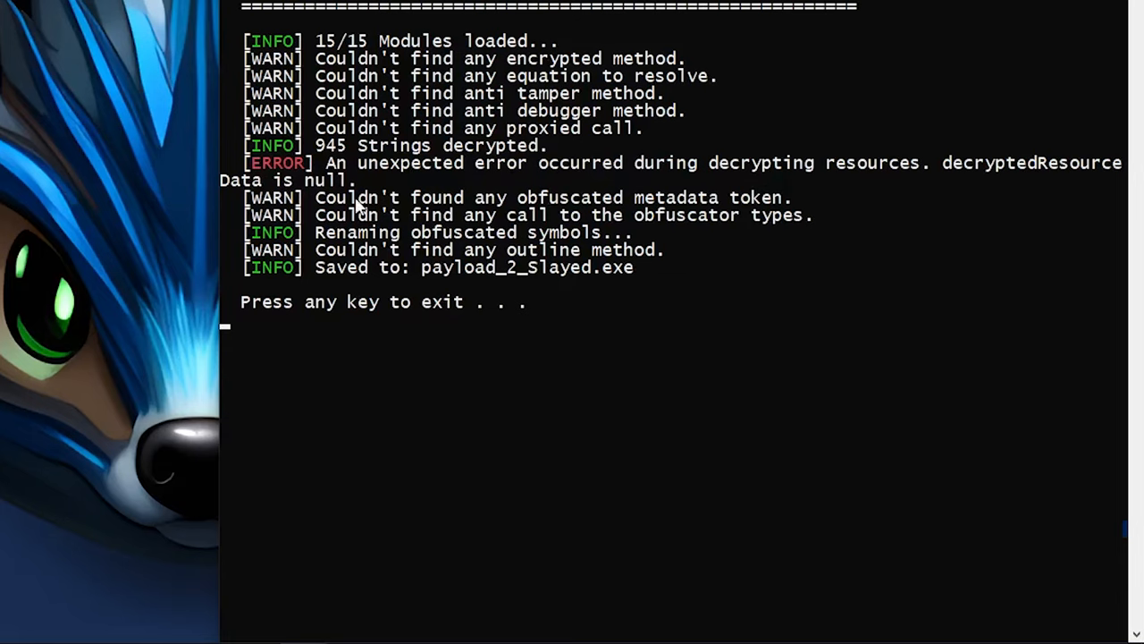
{"action": "mouse_move", "coordinate": [277, 163]}
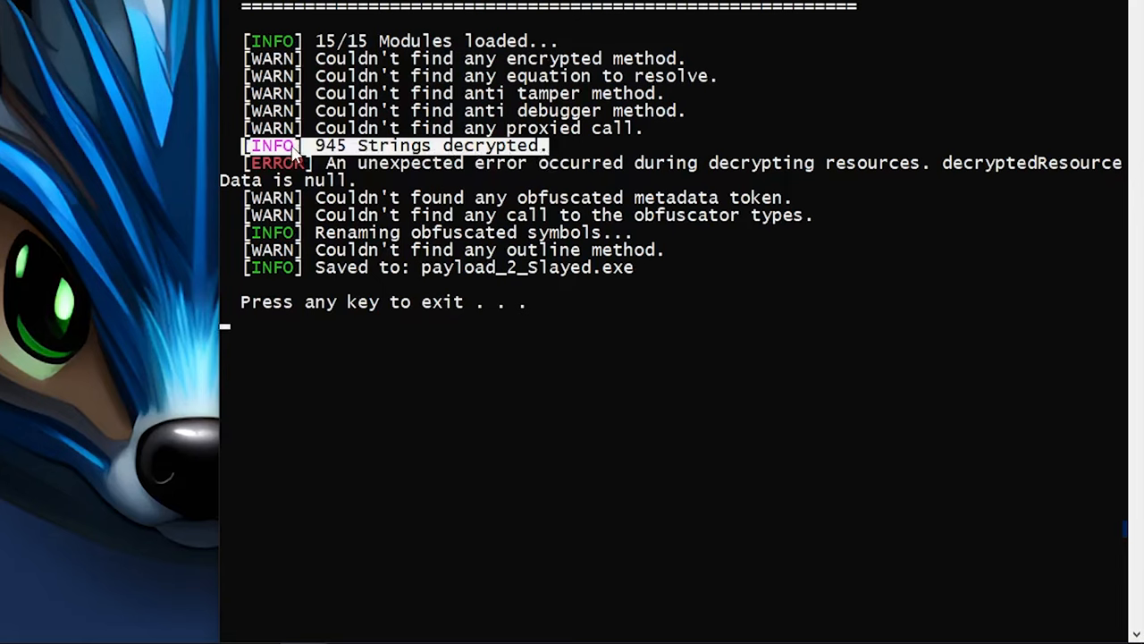
{"action": "mouse_move", "coordinate": [420, 152]}
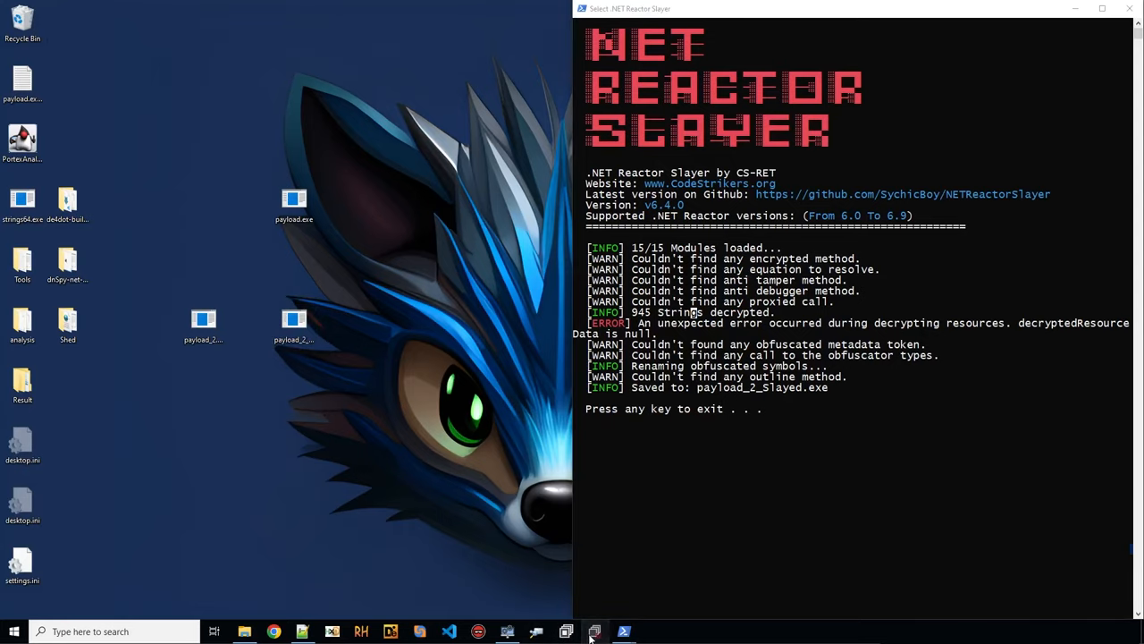
- Switch to Process Hacker to review running processes including payload_2_Slayed.exe
{"action": "left_click", "coordinate": [594, 631]}
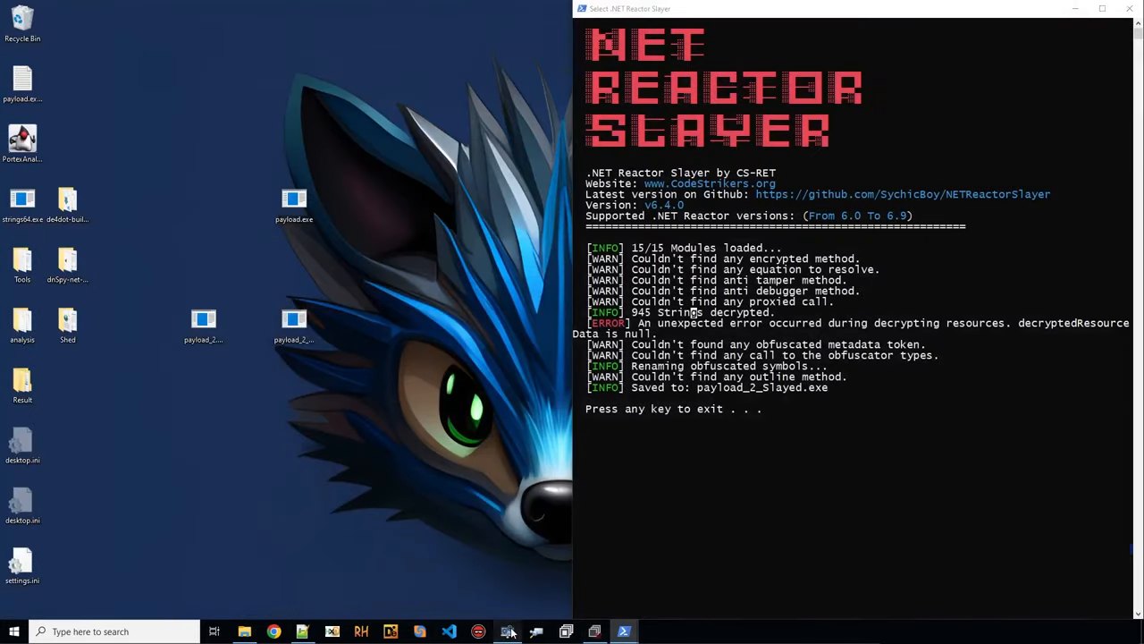
{"action": "left_click", "coordinate": [508, 631]}
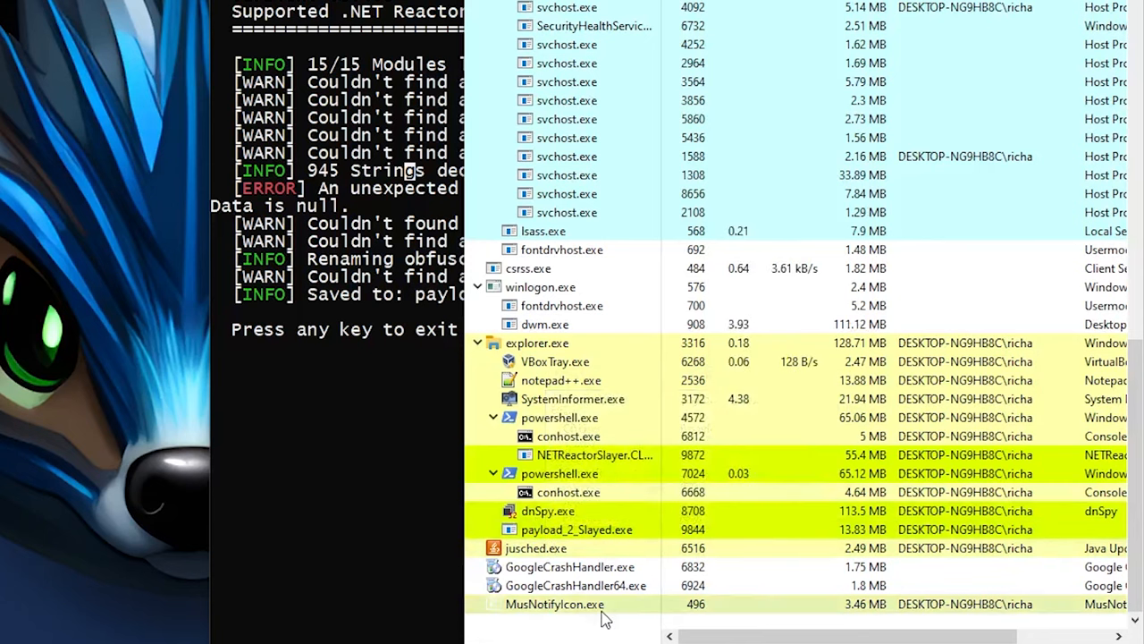
{"action": "mouse_move", "coordinate": [575, 529]}
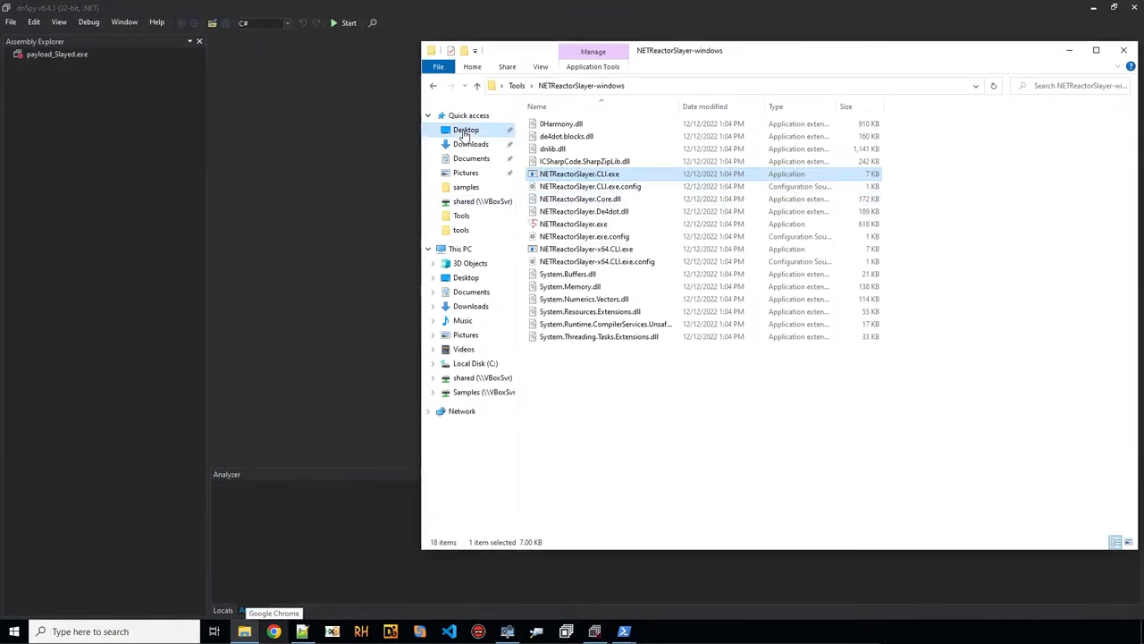
- Load payload_2_Slayed.exe from Desktop and scroll class yrE's plaintext config: EnableKeylogger false, Telegram API URL, ChatId
{"action": "left_click", "coordinate": [465, 129]}
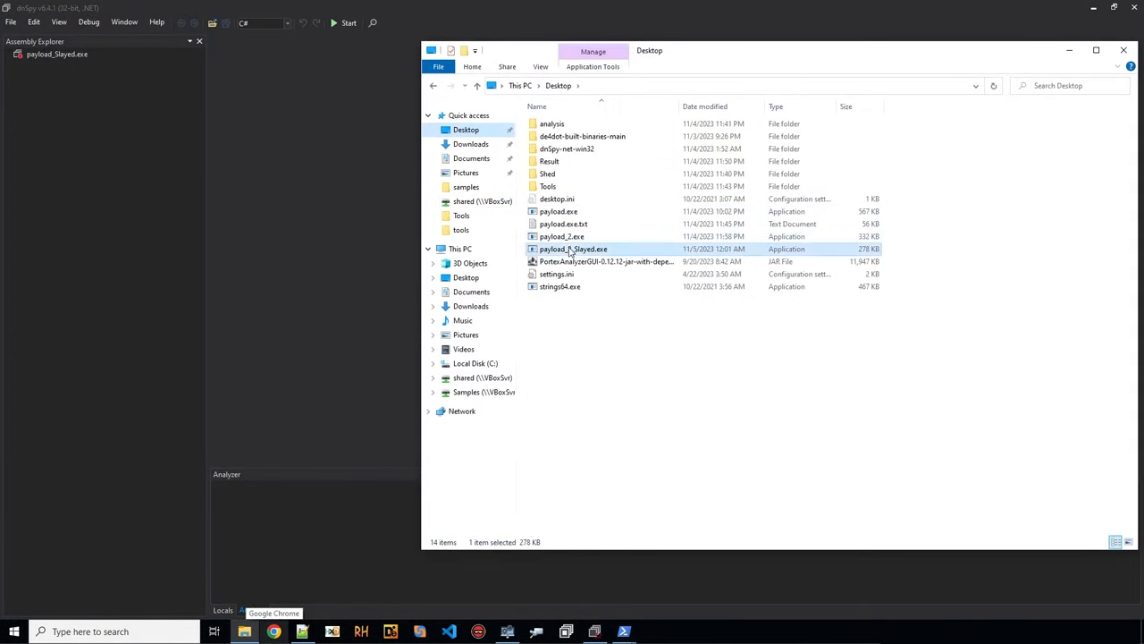
{"action": "double_click", "coordinate": [572, 249]}
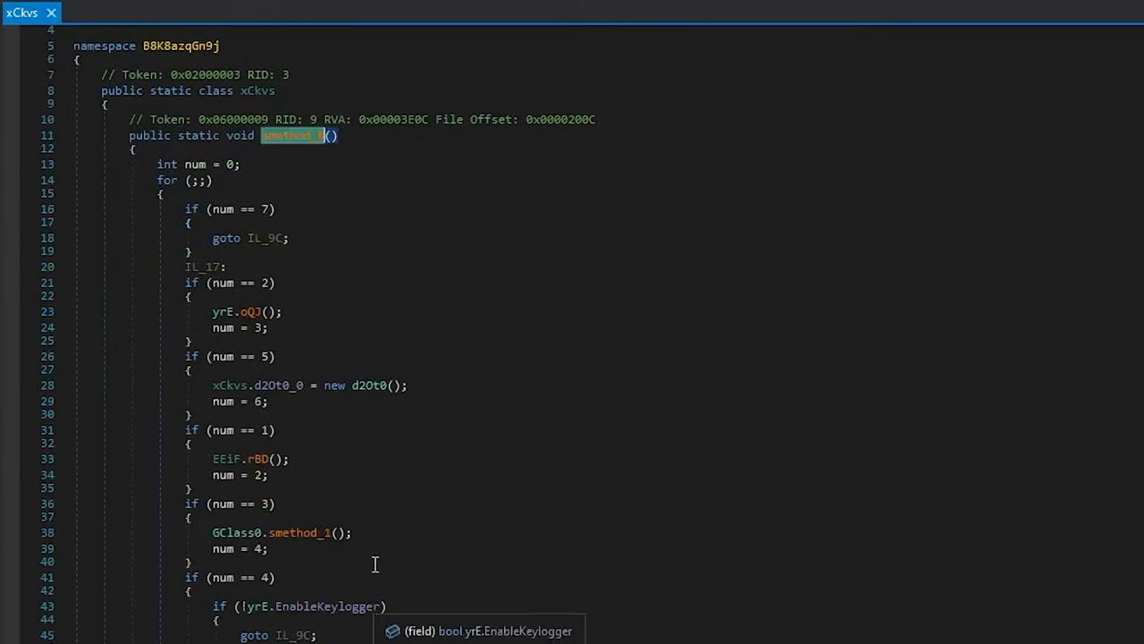
{"action": "mouse_move", "coordinate": [350, 483]}
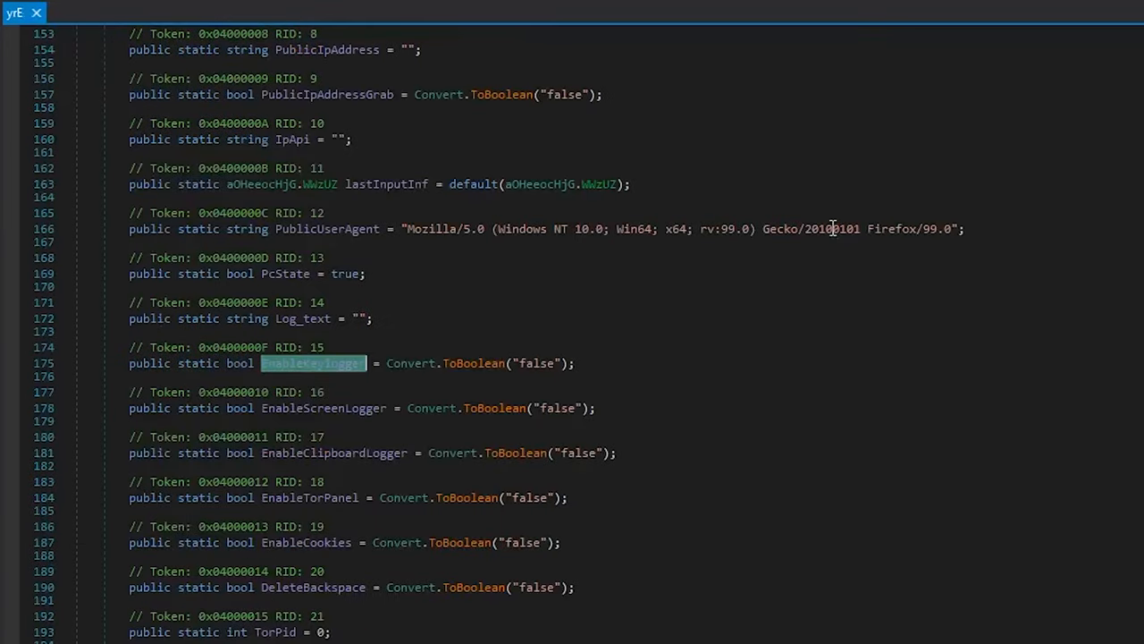
{"action": "scroll", "scroll_direction": "down", "scroll_amount": 3}
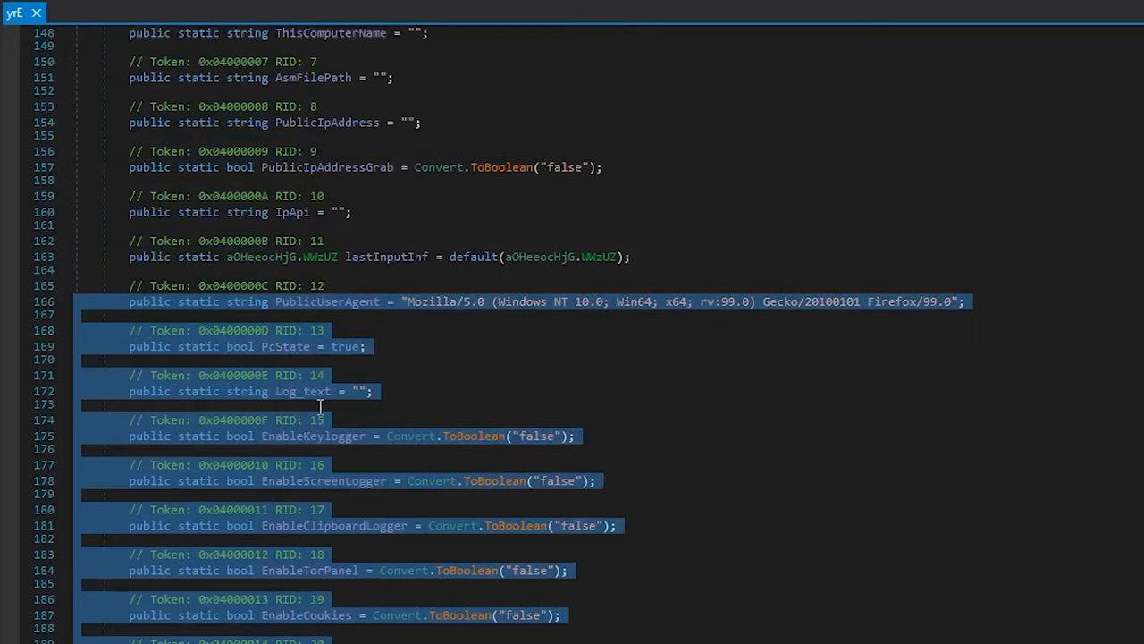
{"action": "scroll", "scroll_direction": "down", "scroll_amount": 3}
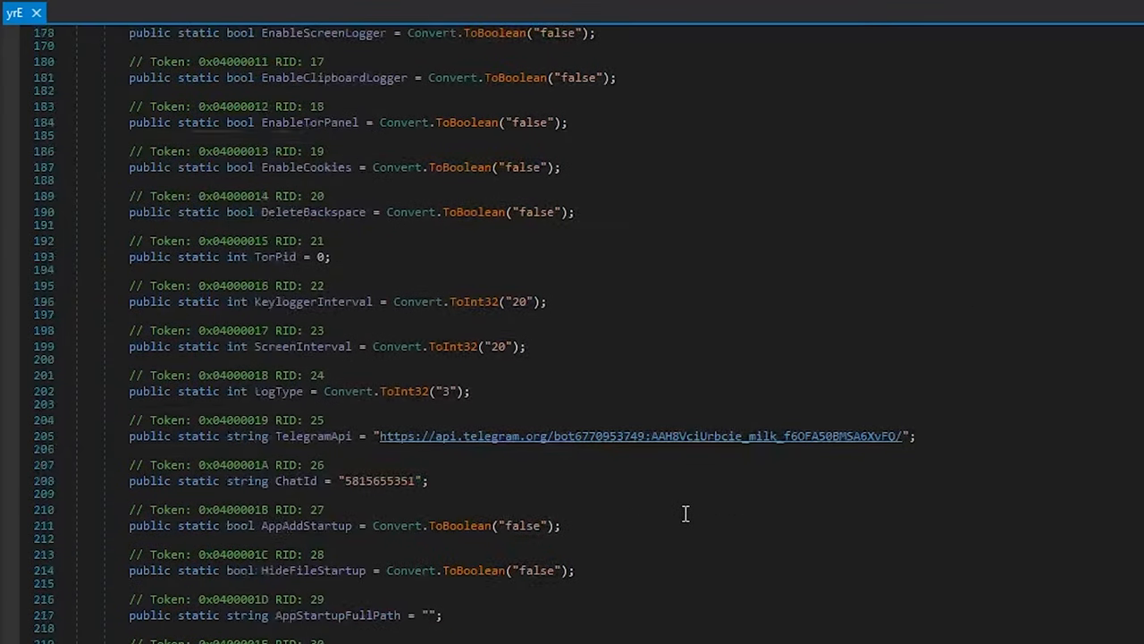
{"action": "scroll", "scroll_direction": "down", "scroll_amount": 3}
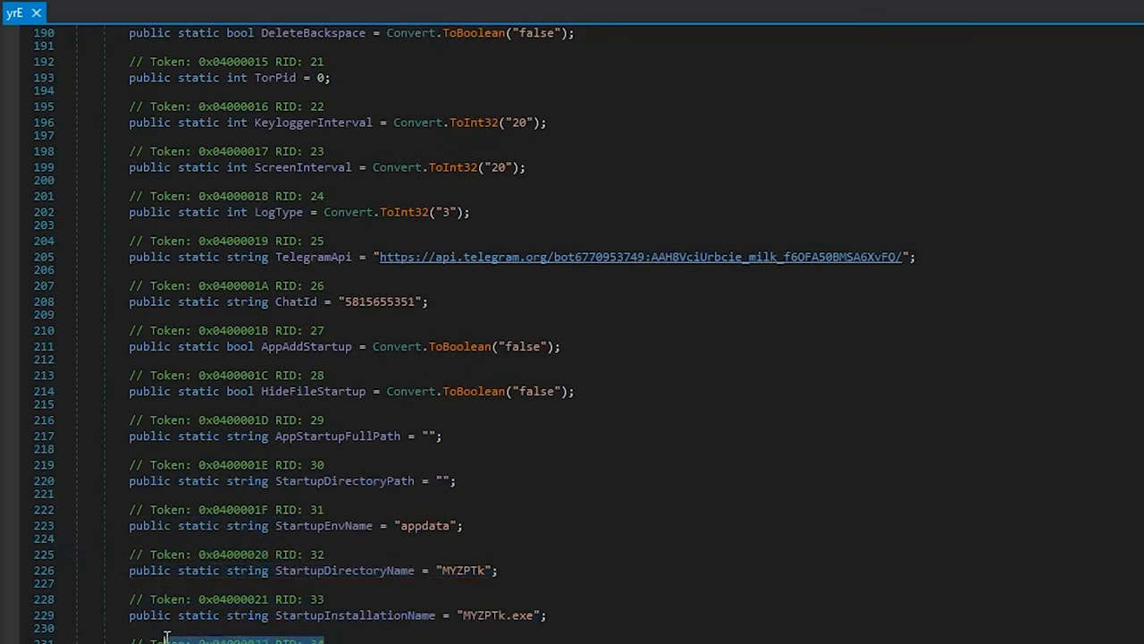
{"action": "mouse_move", "coordinate": [313, 122]}
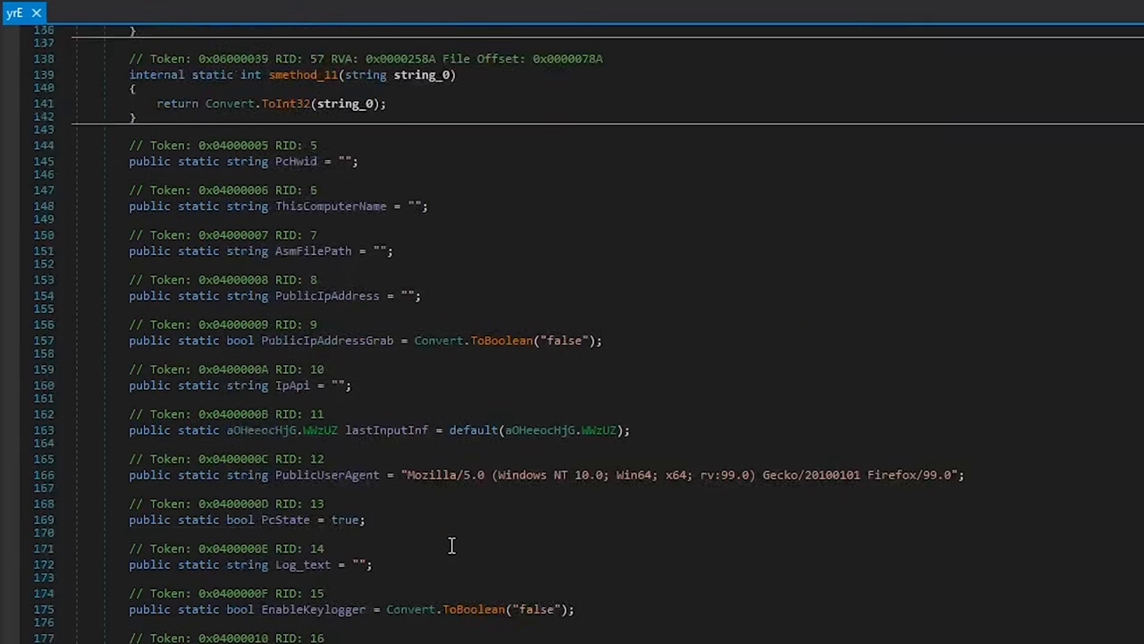
{"action": "scroll", "scroll_direction": "down", "scroll_amount": 3}
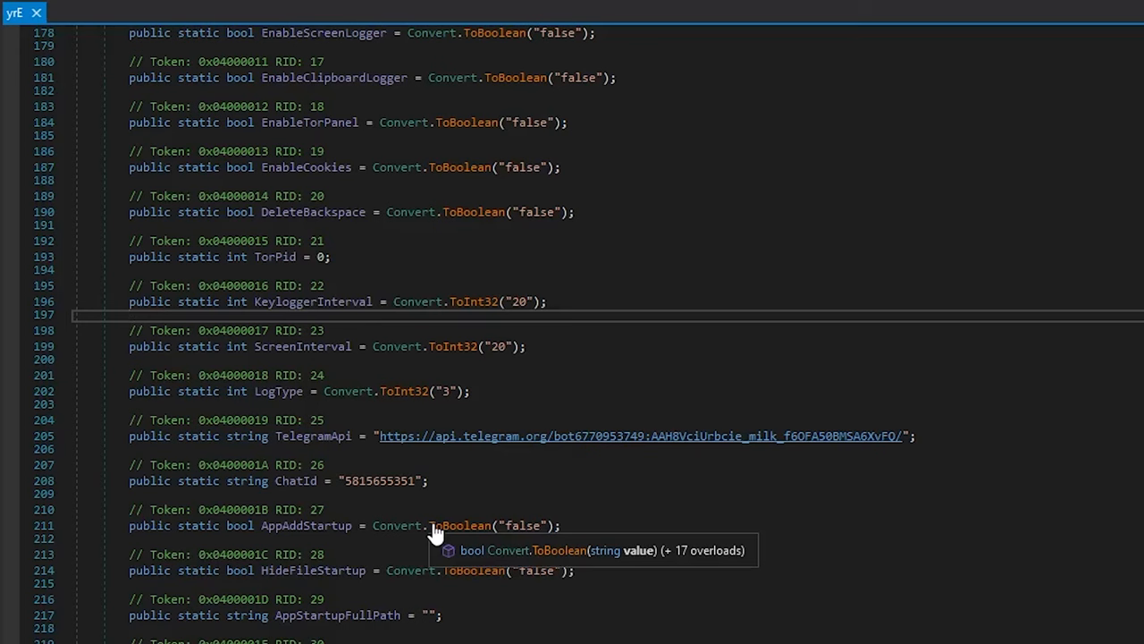
{"action": "left_click", "coordinate": [1112, 7]}
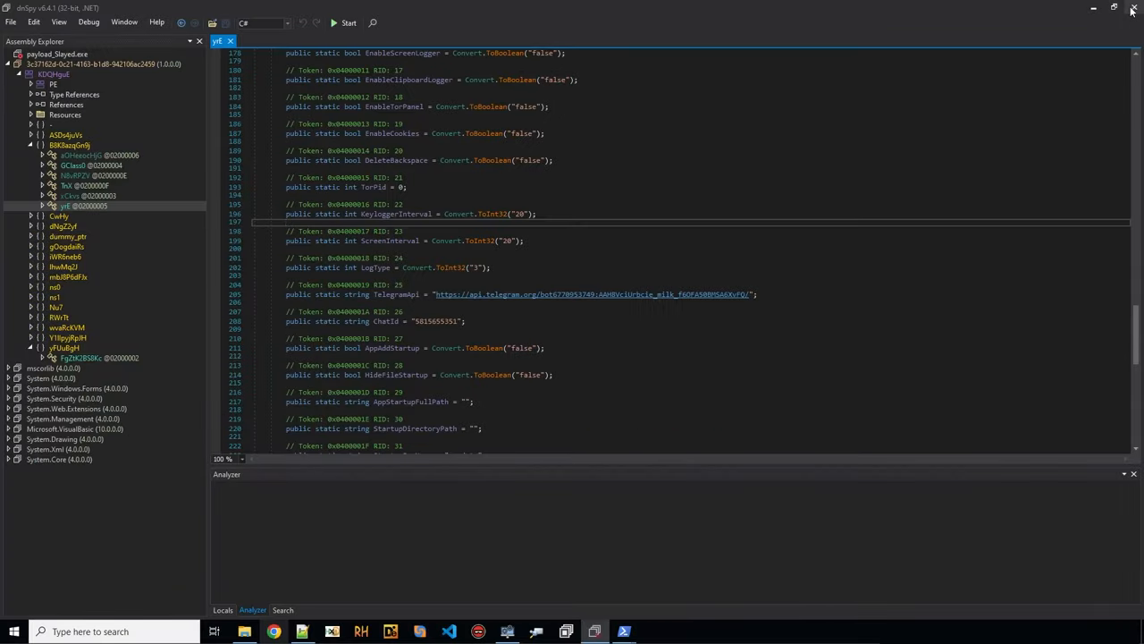